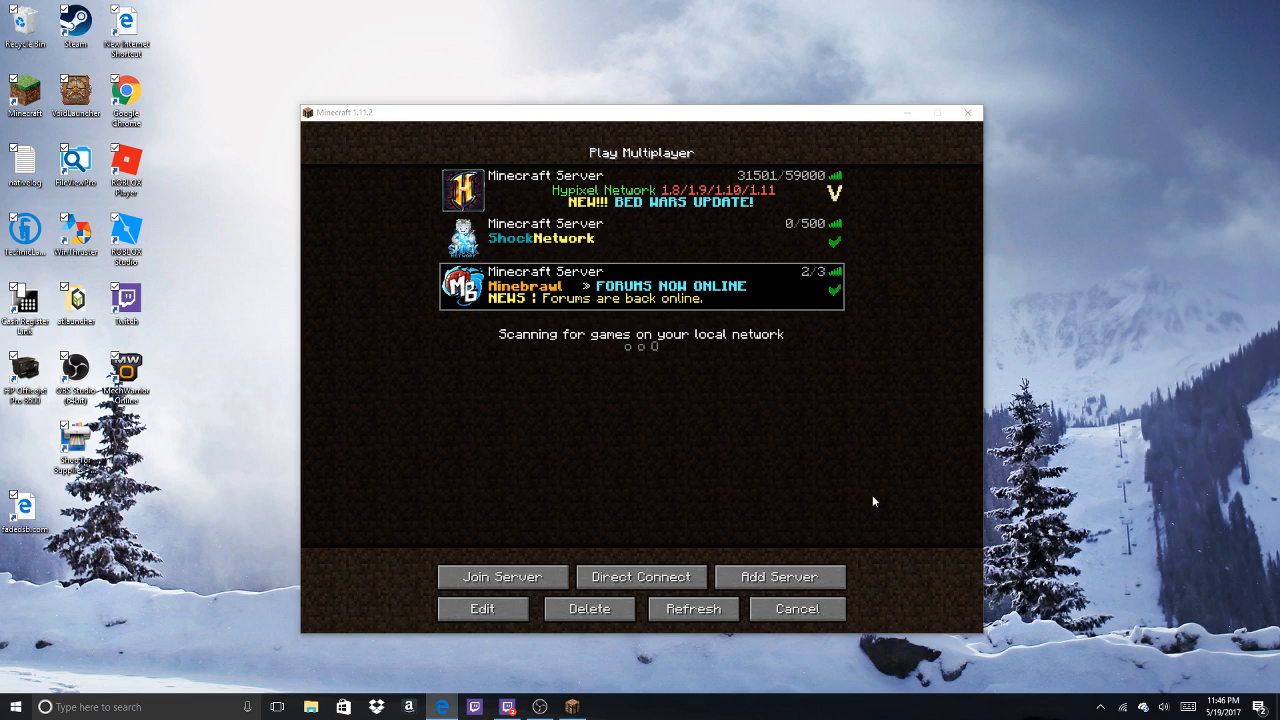
mouse_move(835, 554)
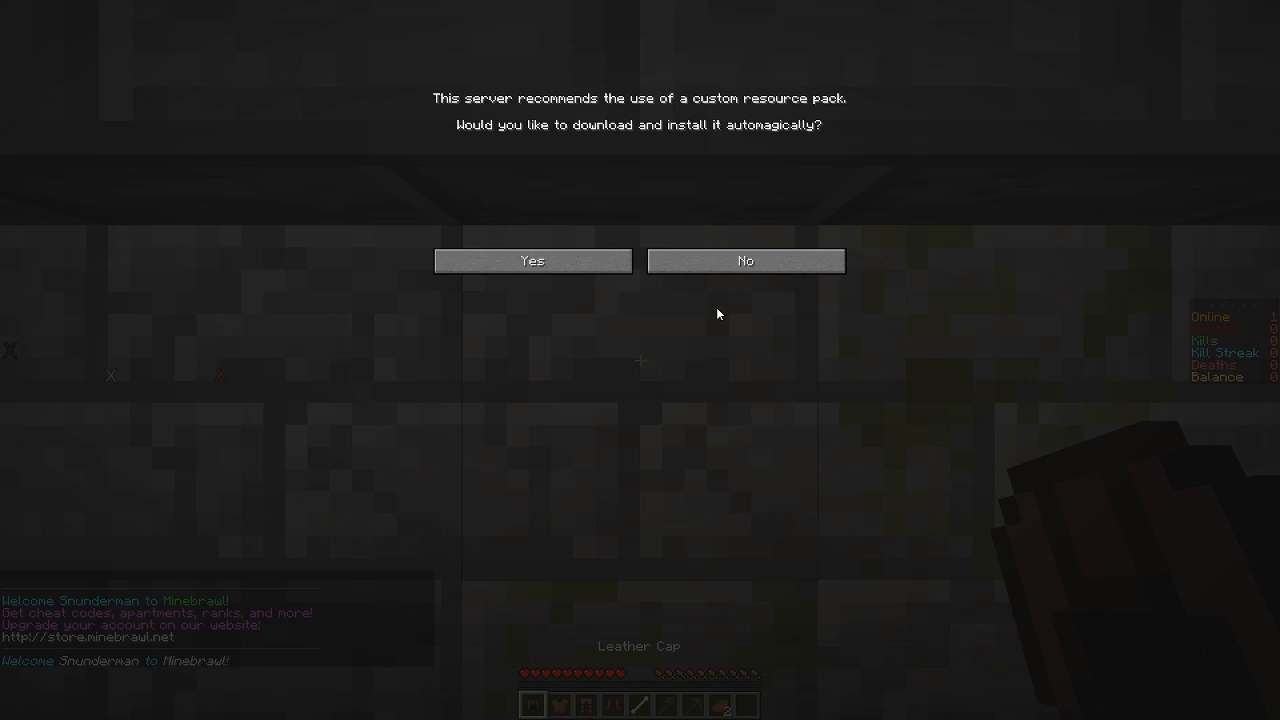
- Answer the resource pack offer and walk down the city street to a store entrance
click(746, 260)
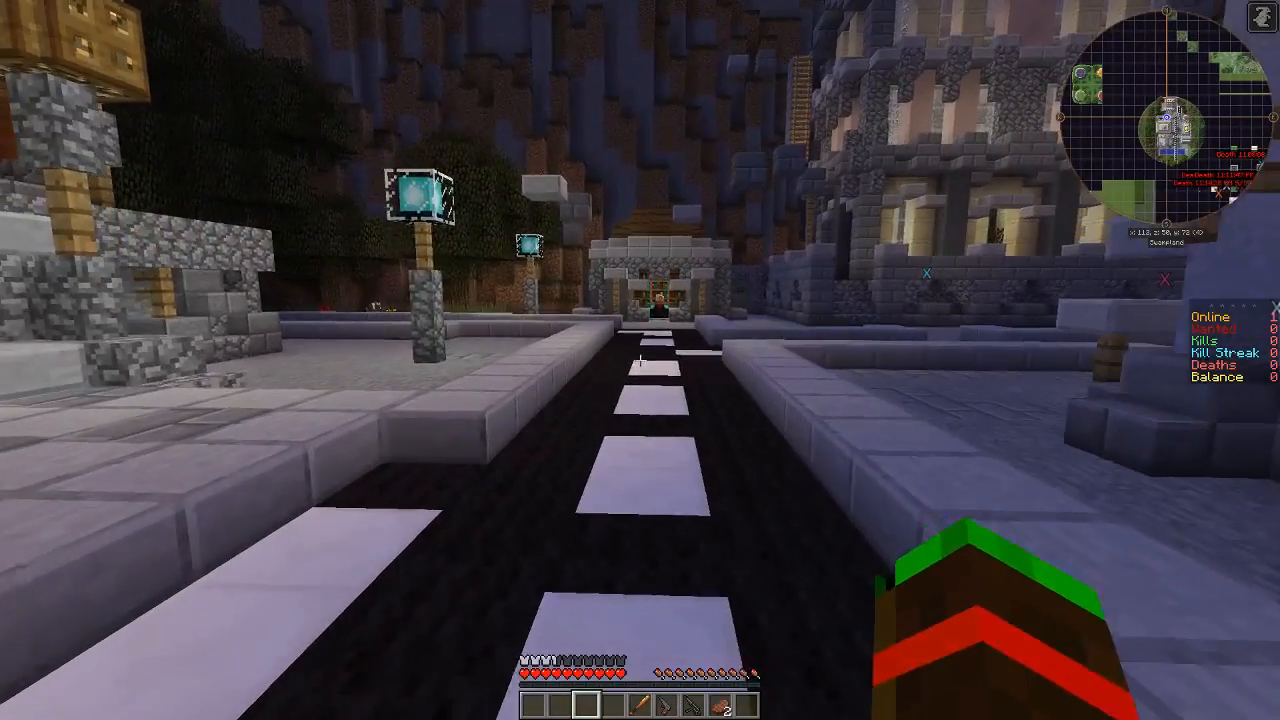
key(e)
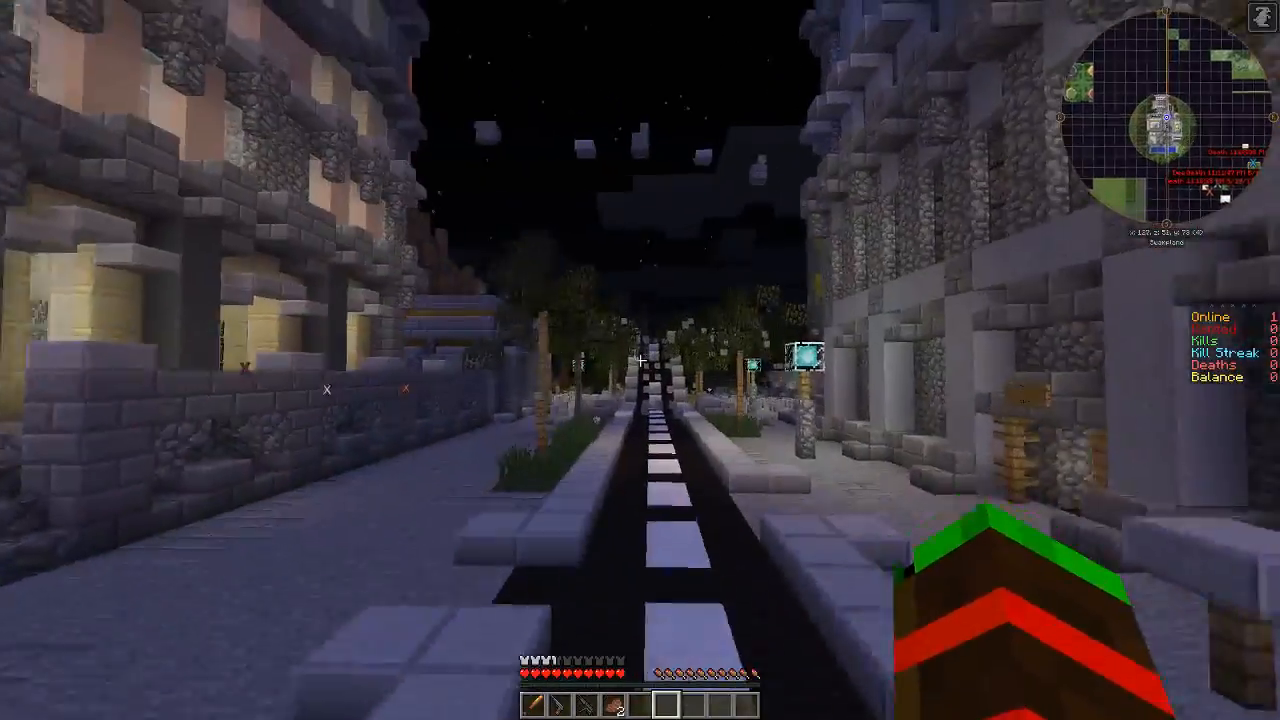
key(w)
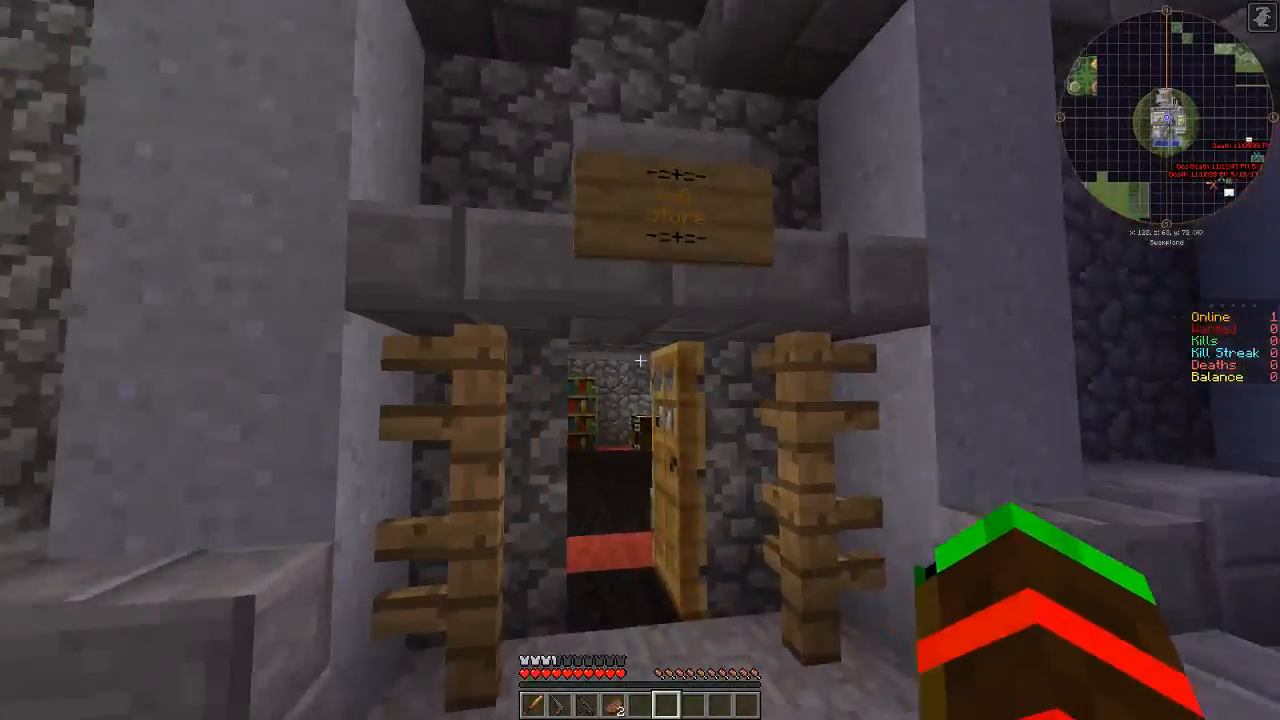
mouse_move(640, 360)
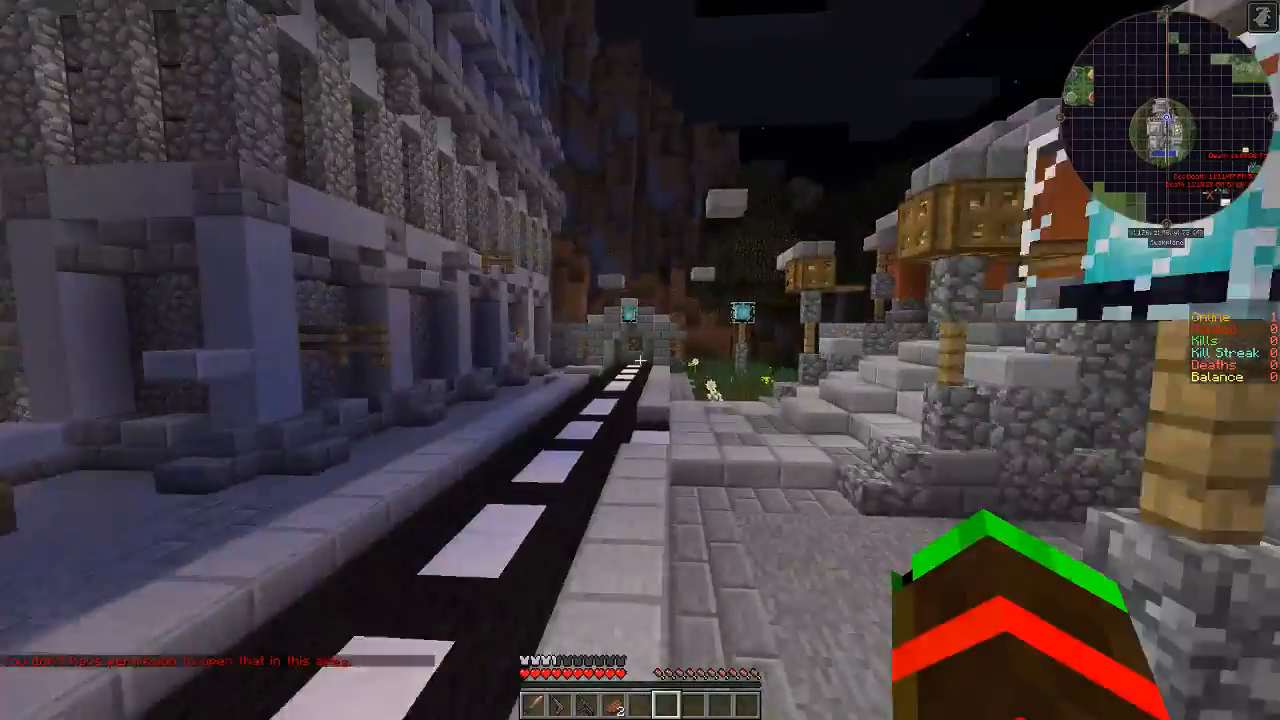
mouse_move(640, 360)
text(/)
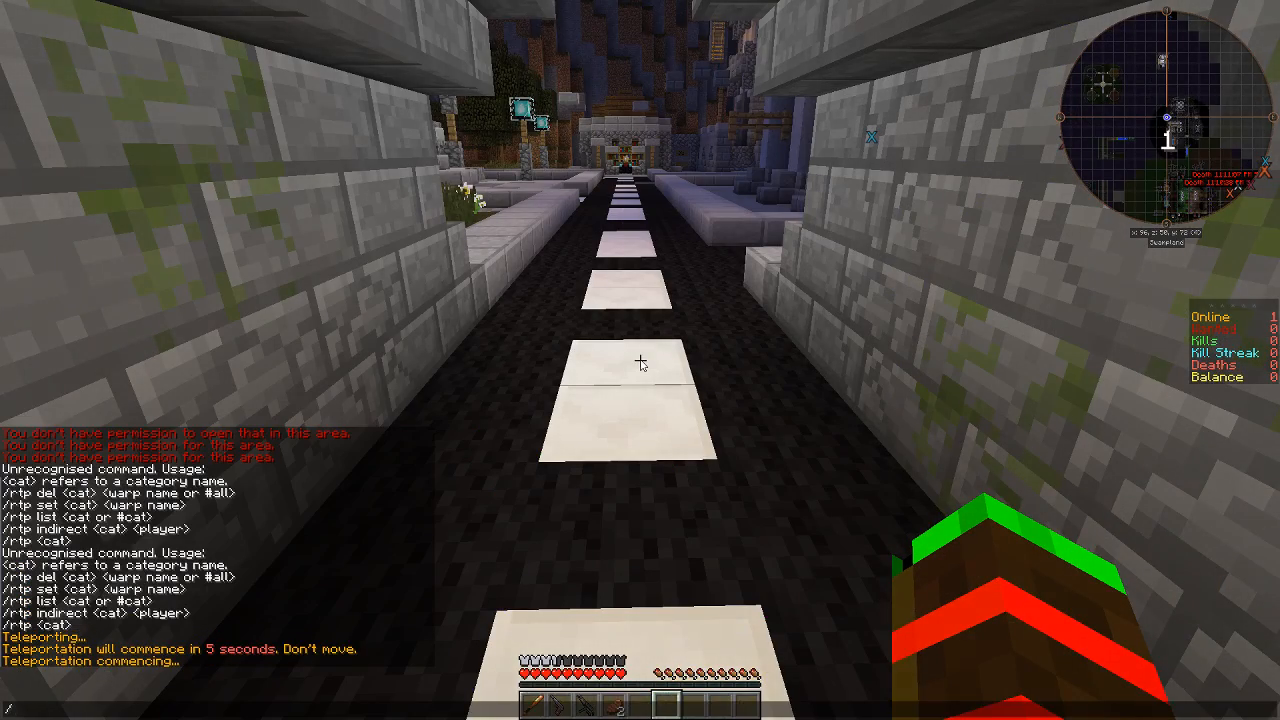
- Run the /rtp random teleport command in chat
text(rt)
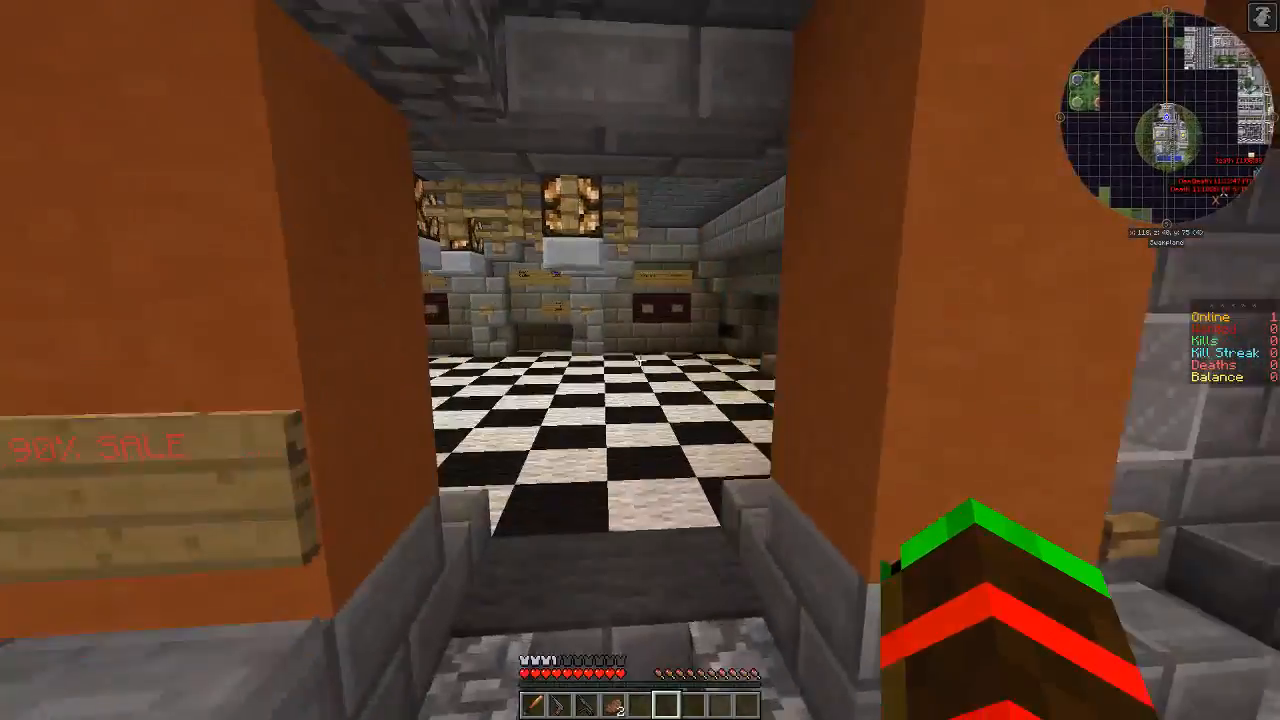
mouse_move(640, 360)
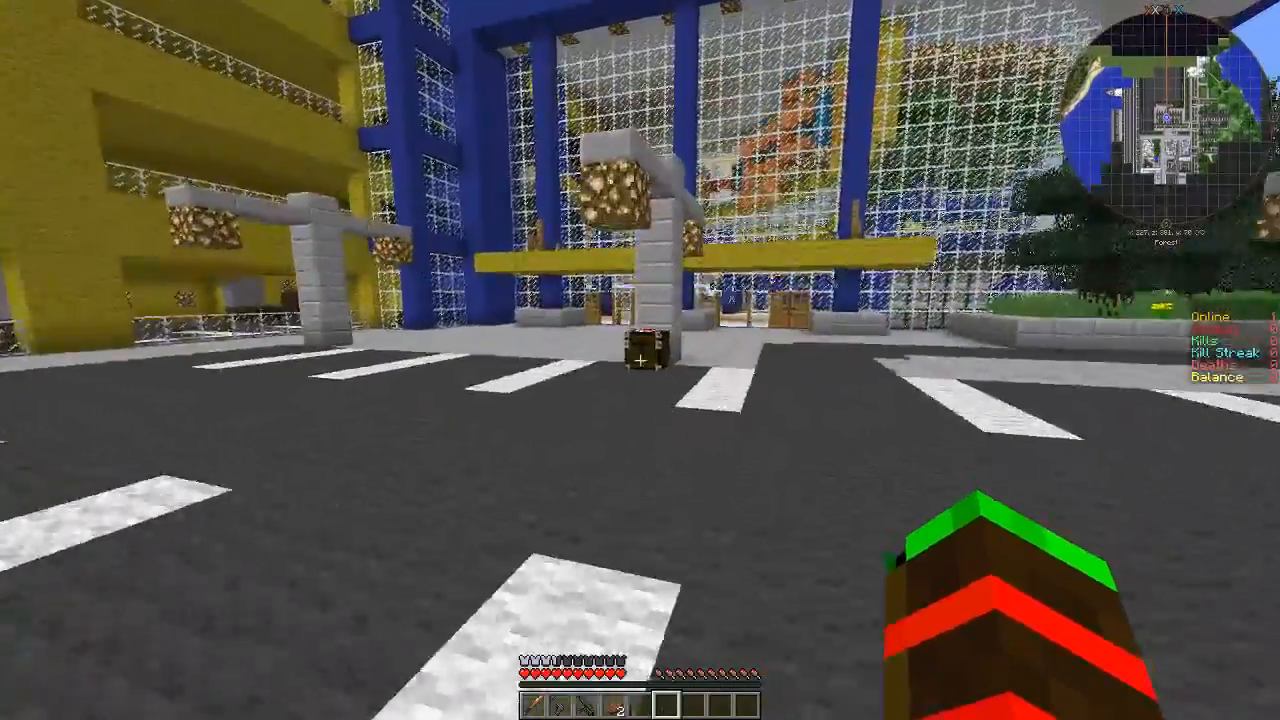
- Loot the first street crates, taking raw fish and emptying the crate beside the gate
key(e)
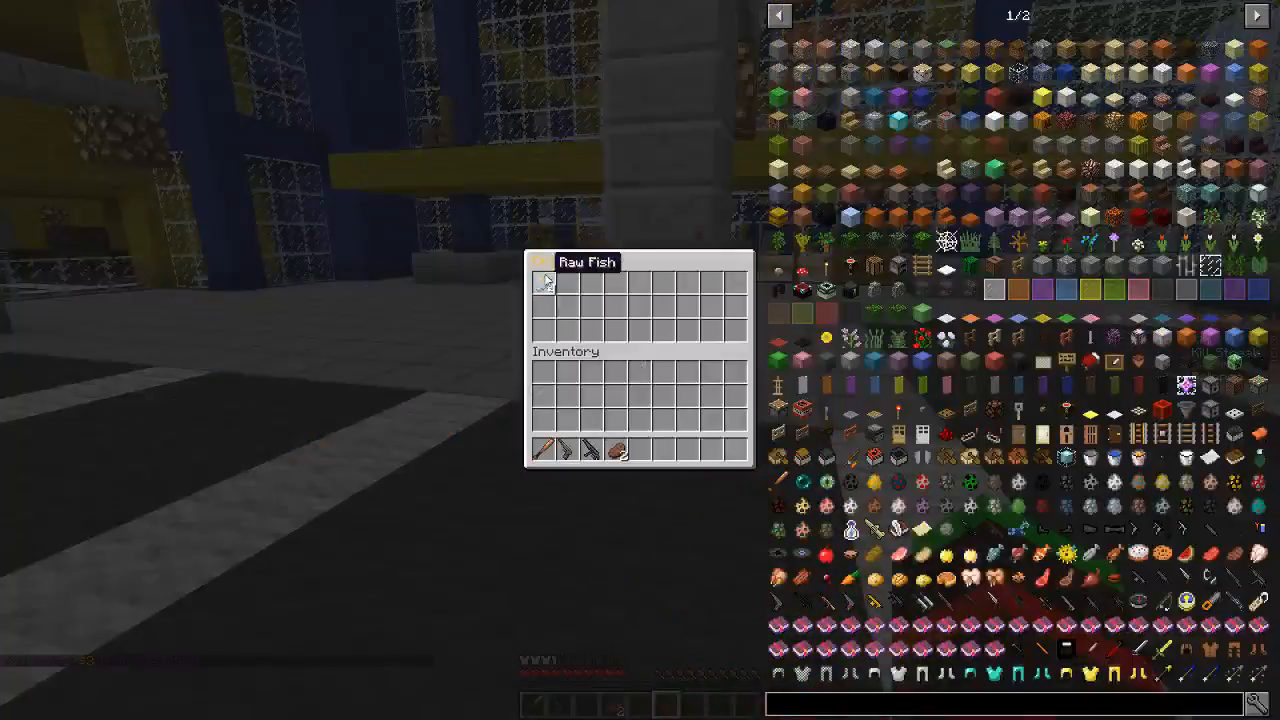
key(Escape)
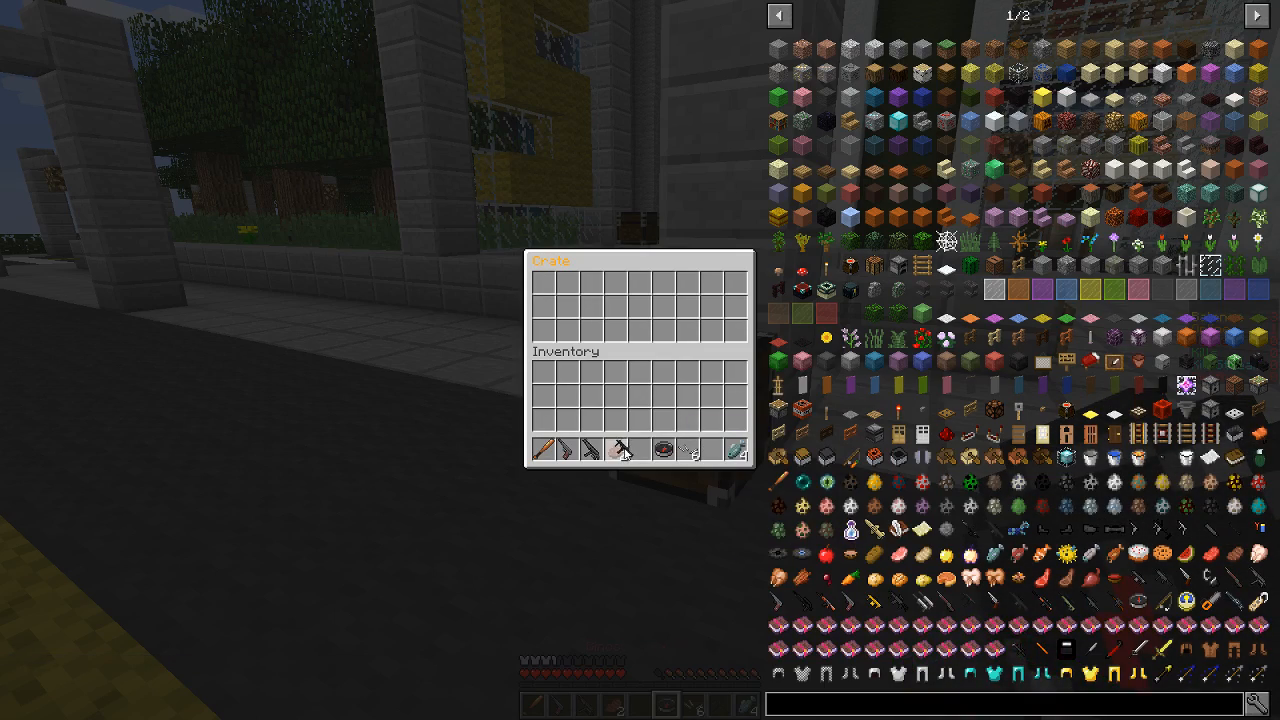
key(Escape)
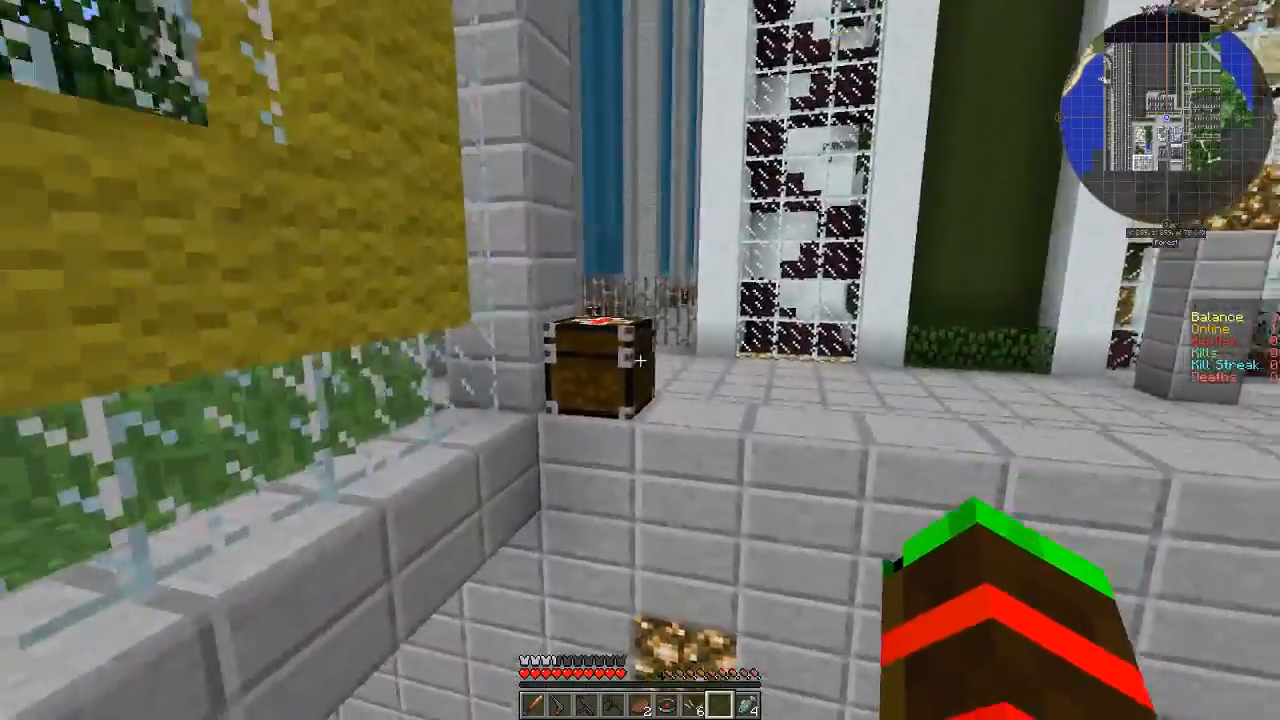
mouse_move(640, 360)
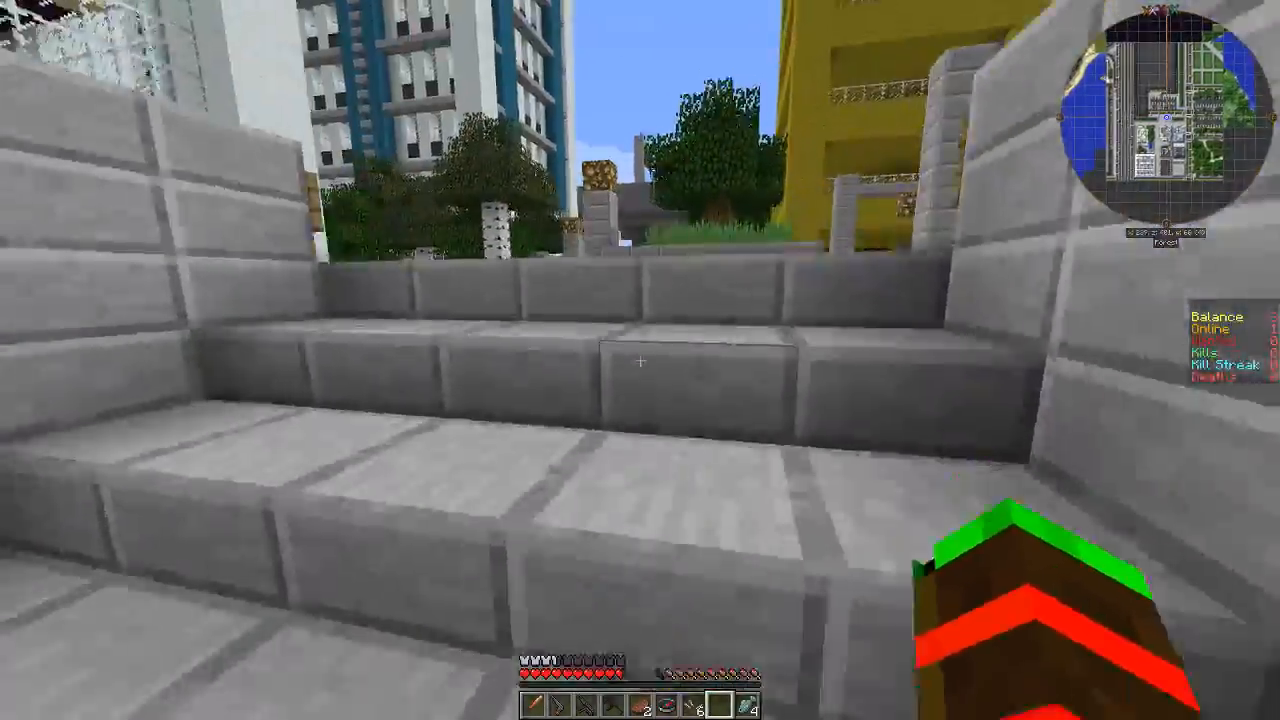
mouse_move(640, 360)
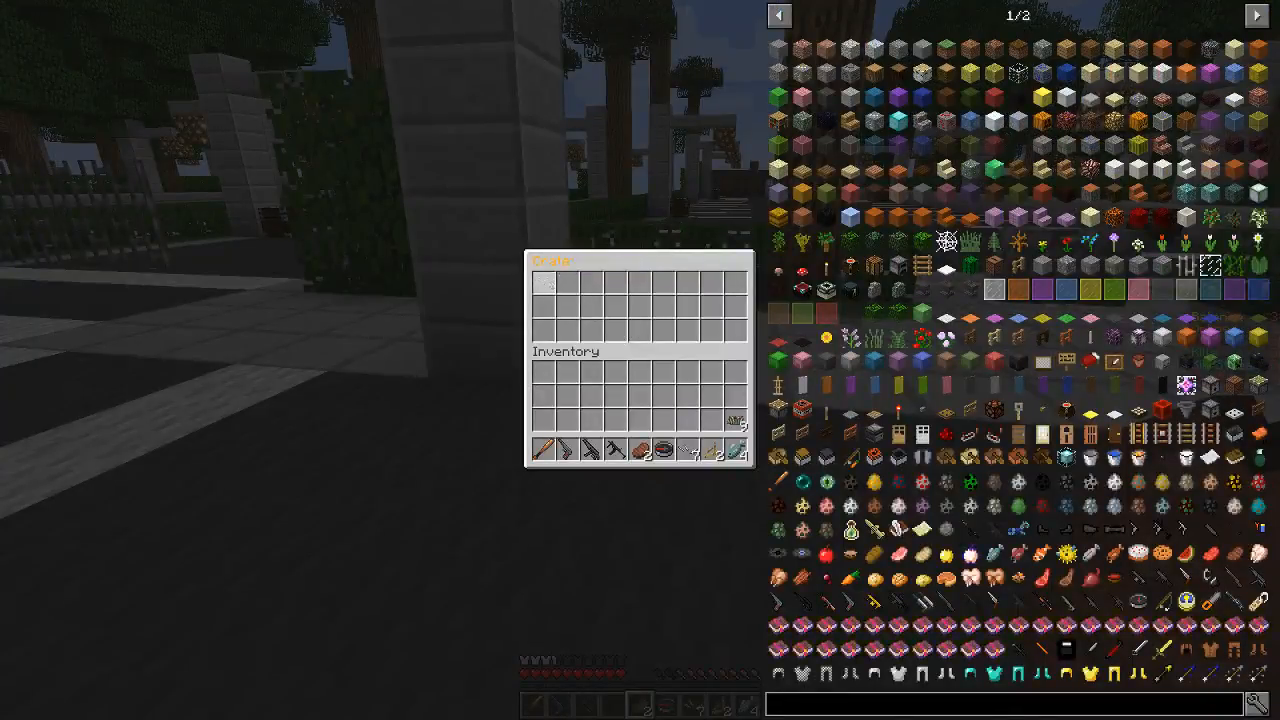
key(Escape)
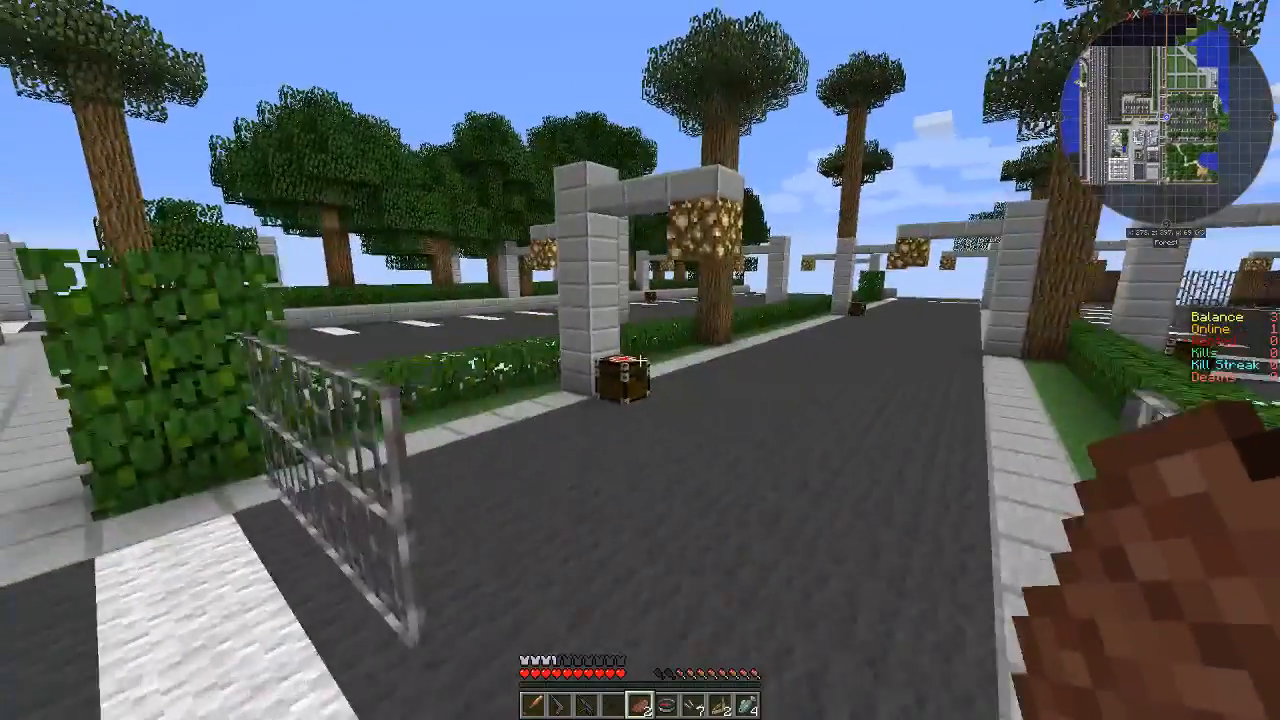
right_click(619, 385)
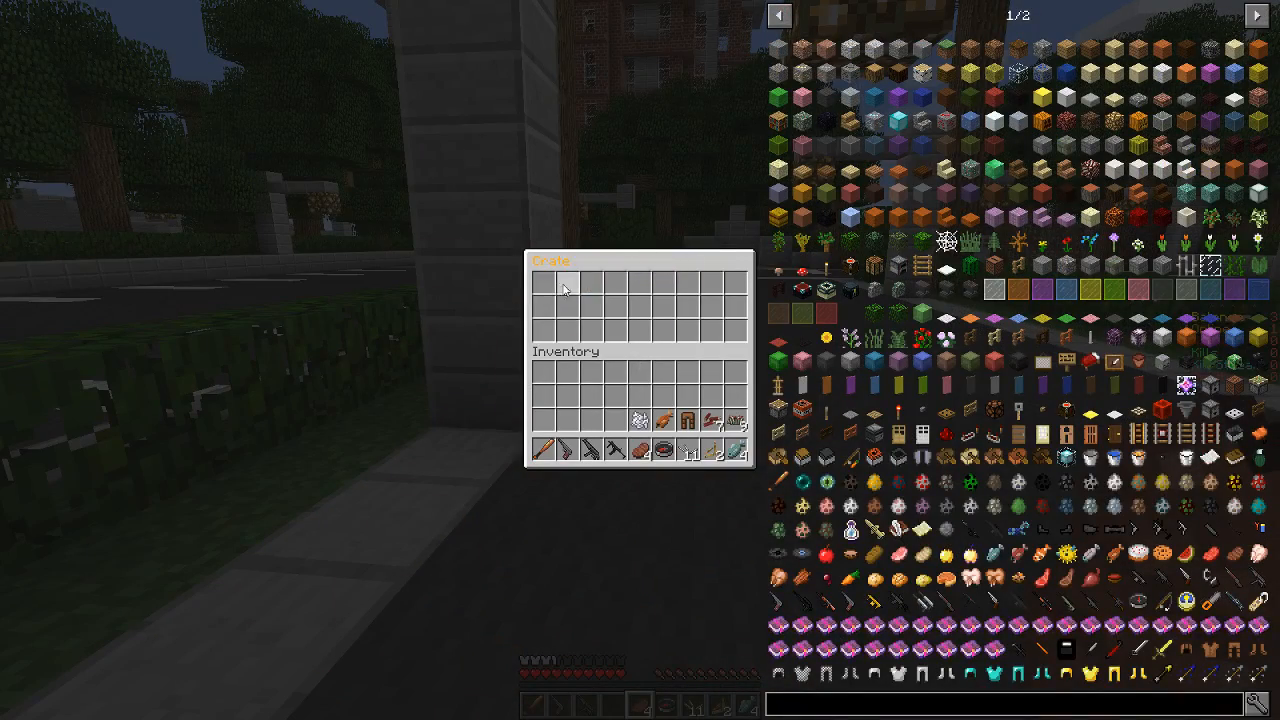
key(Escape)
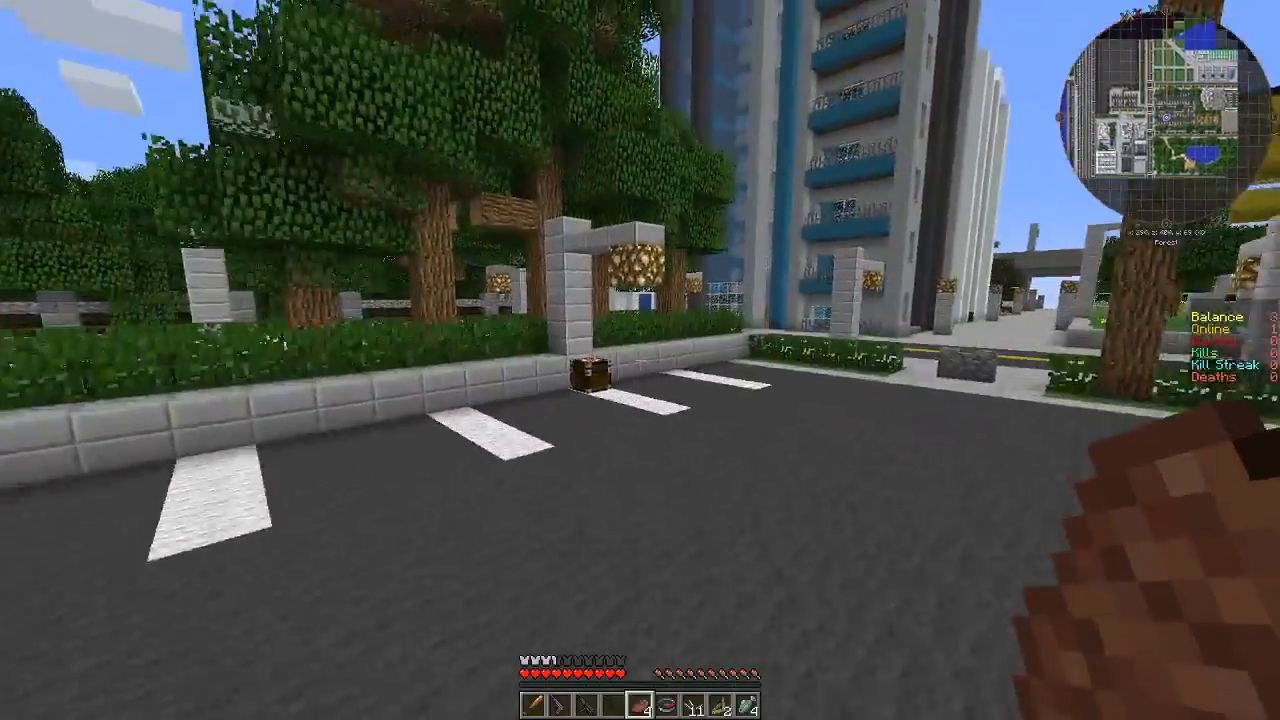
- Empty the crate by the curb, collecting the Type 95 gun and remaining items
key(e)
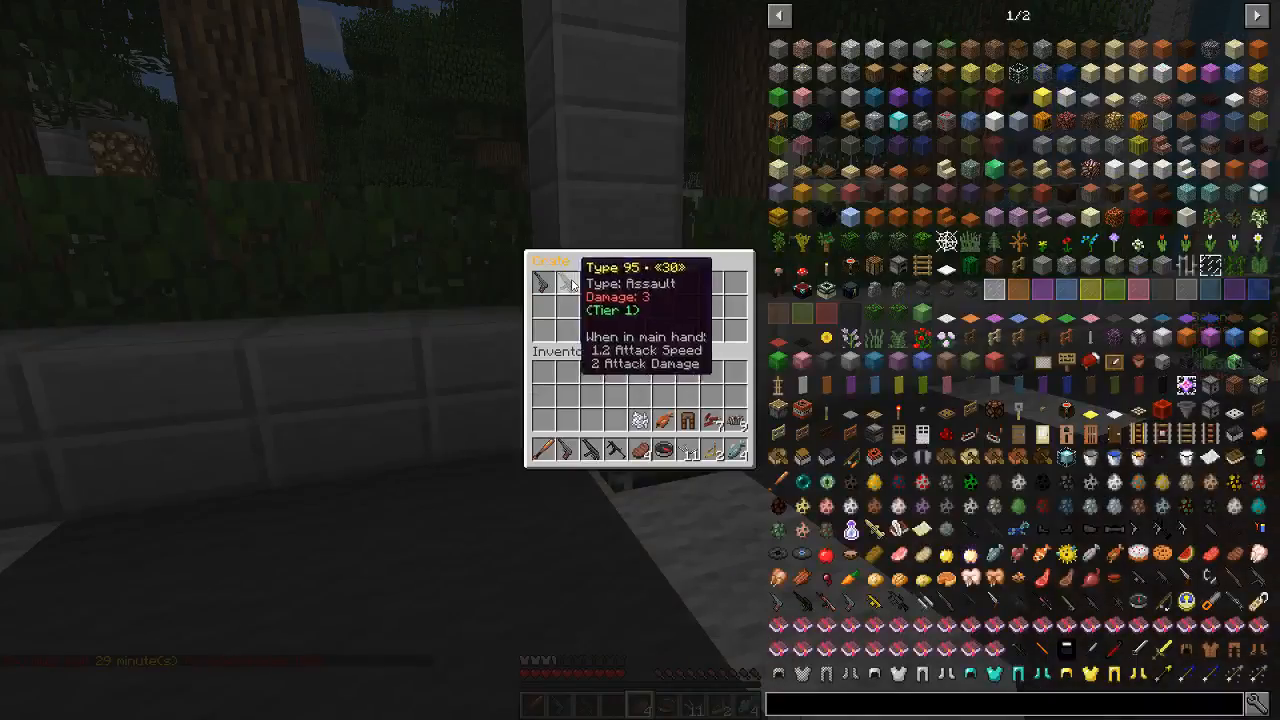
key(Escape)
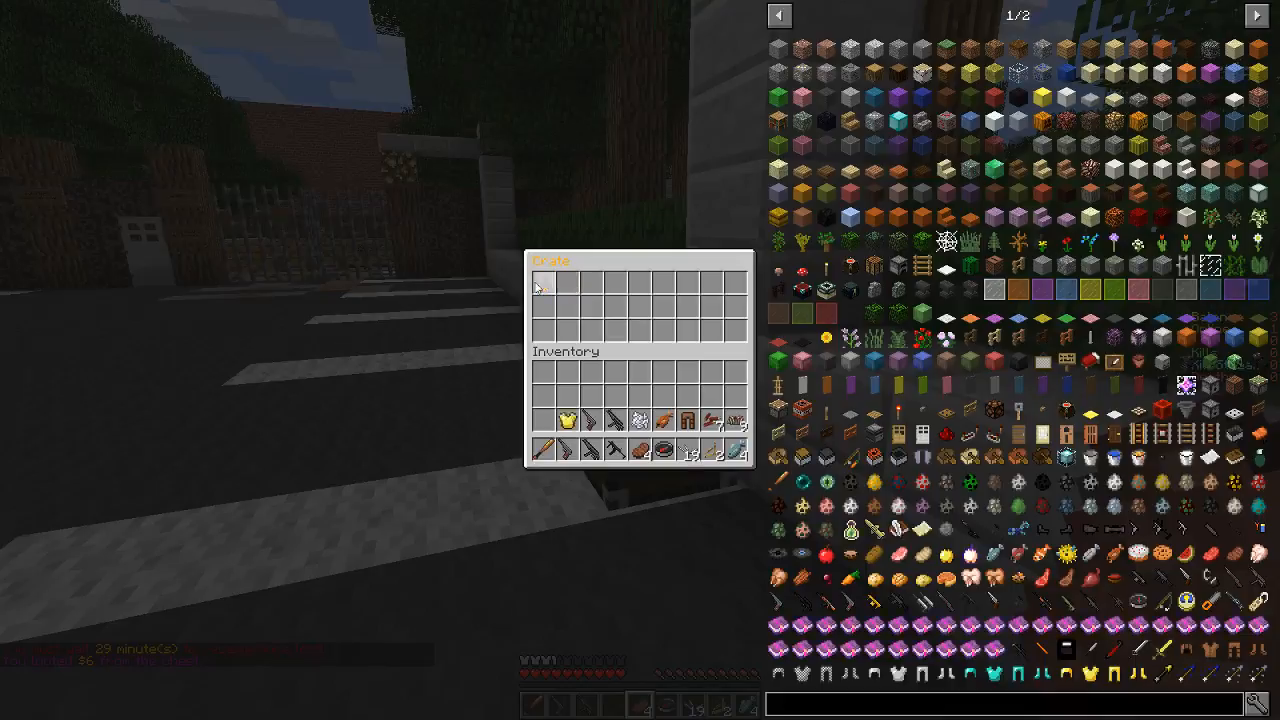
key(Escape)
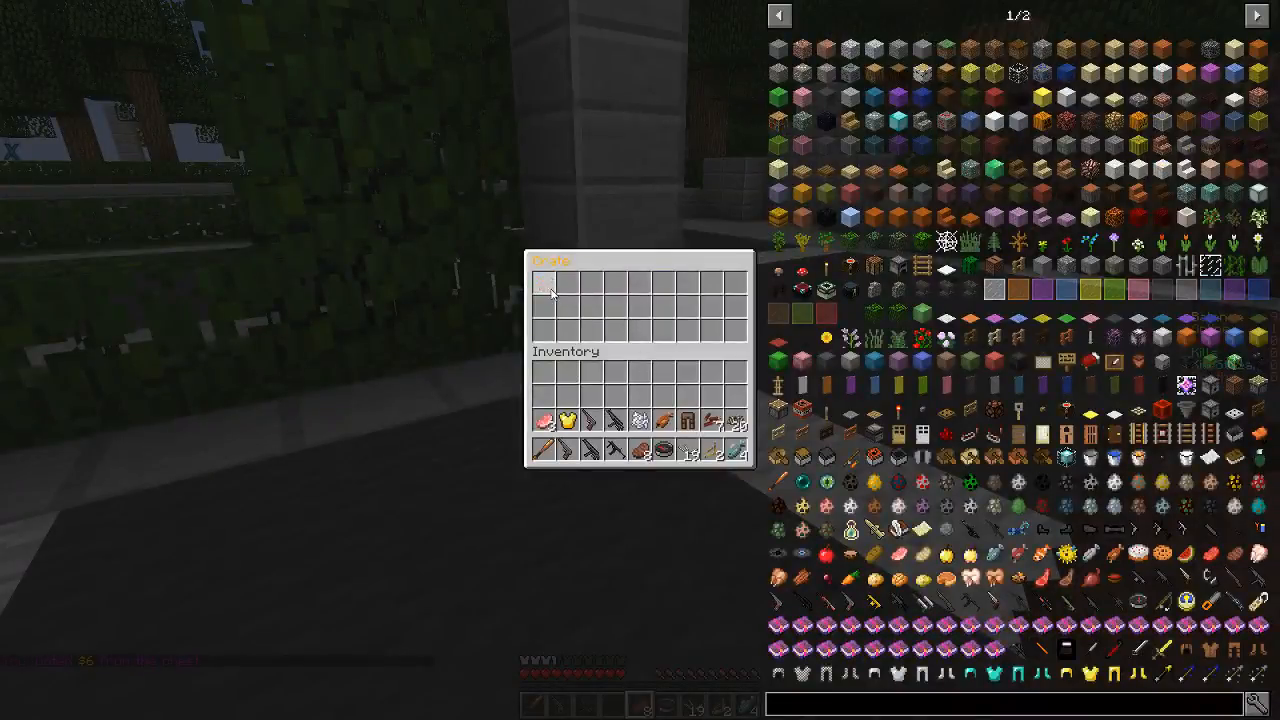
key(Escape)
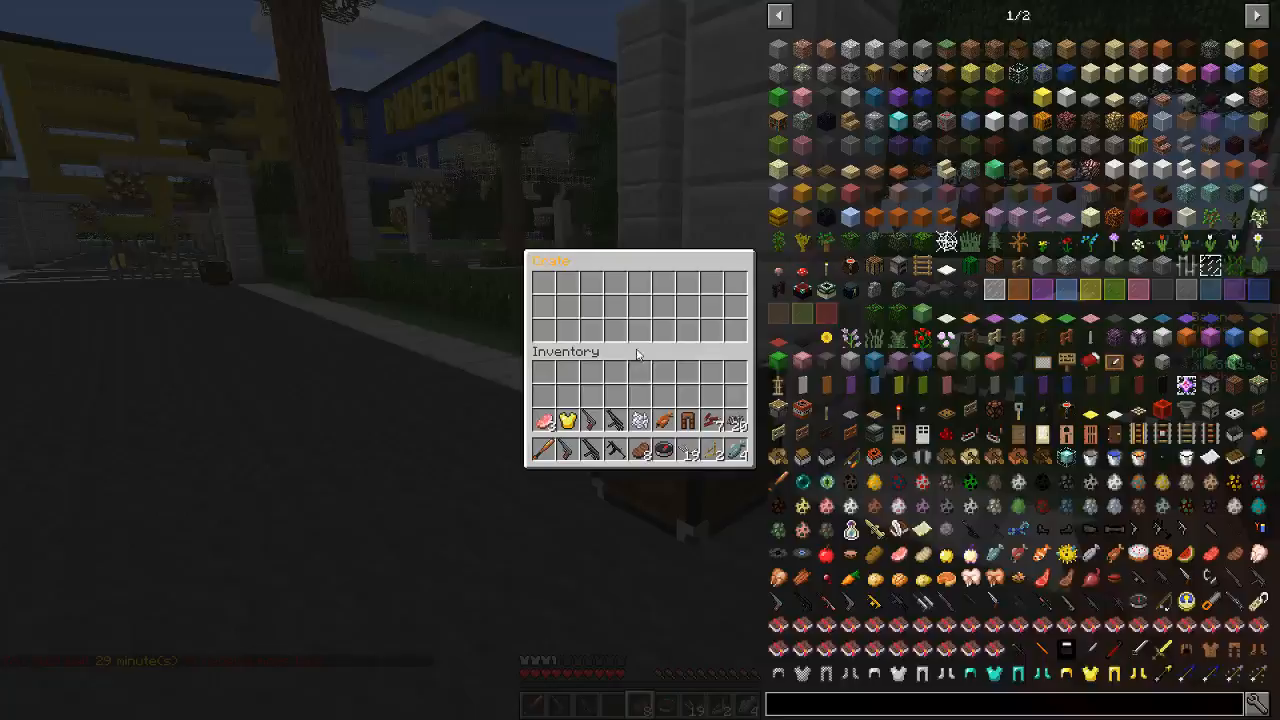
key(Escape)
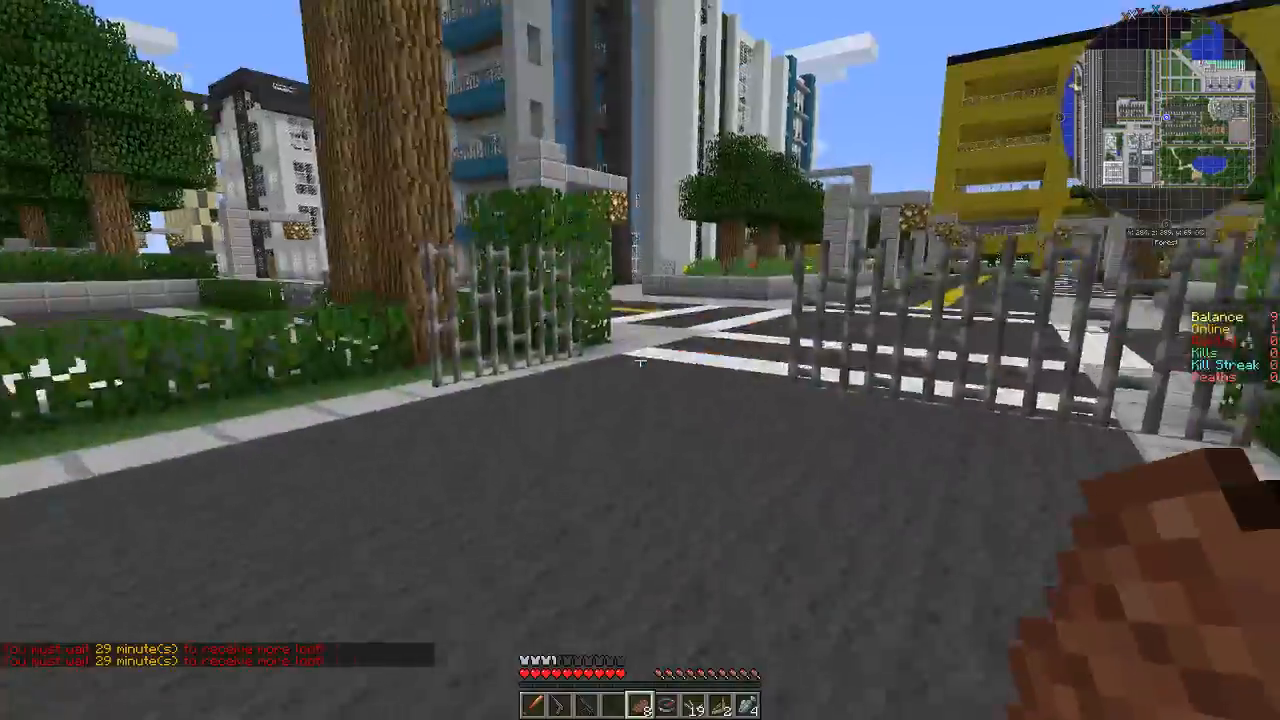
mouse_move(640, 360)
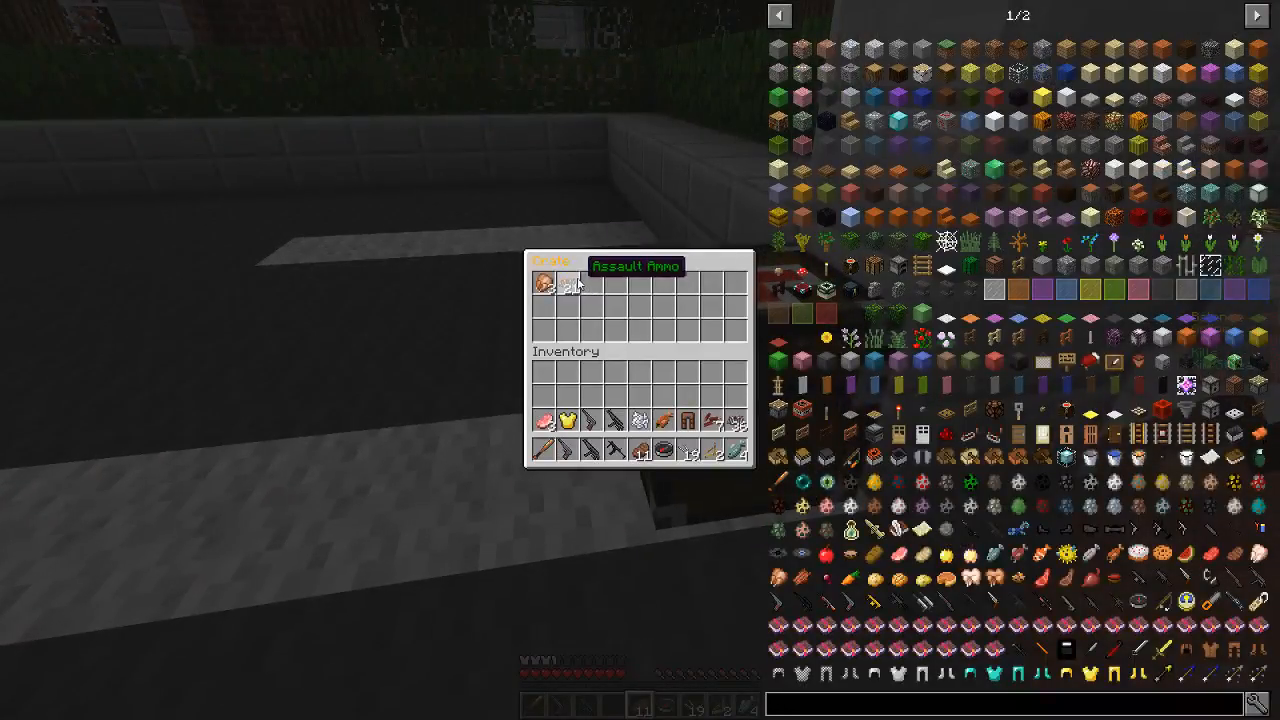
- Finish looting a crate, then walk along the road and sidewalk toward more crates
key(Escape)
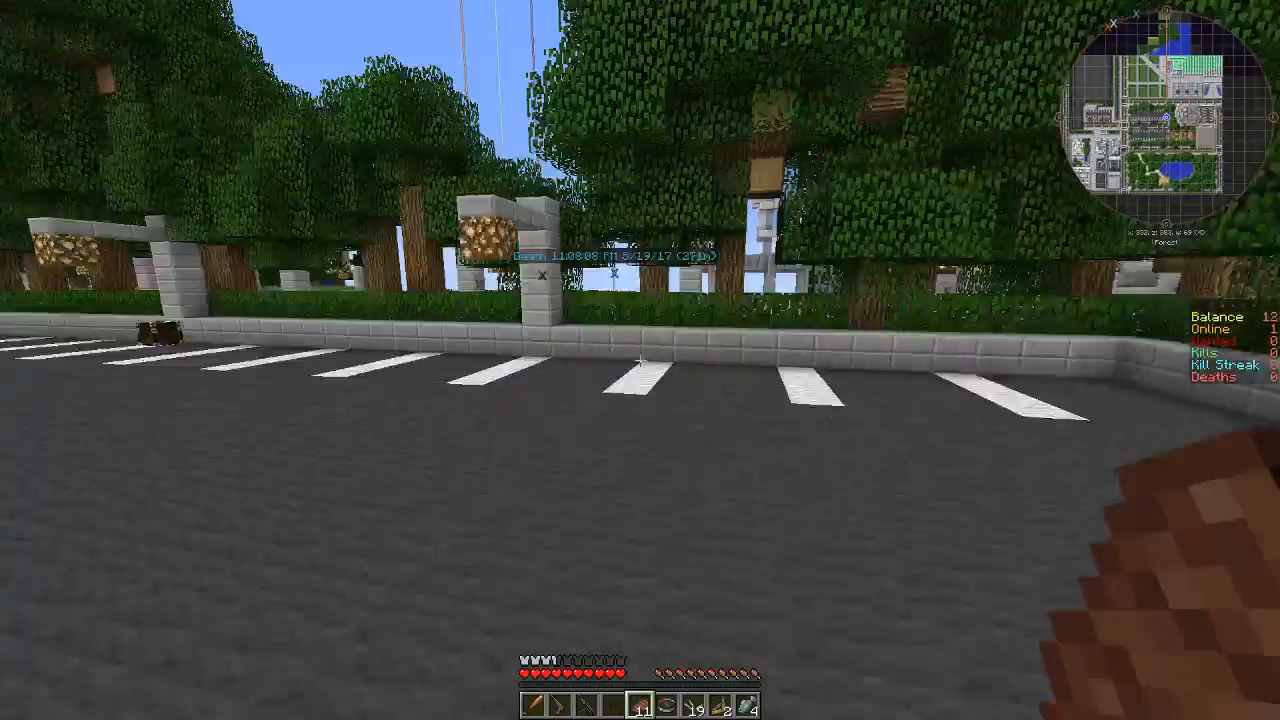
mouse_move(640, 360)
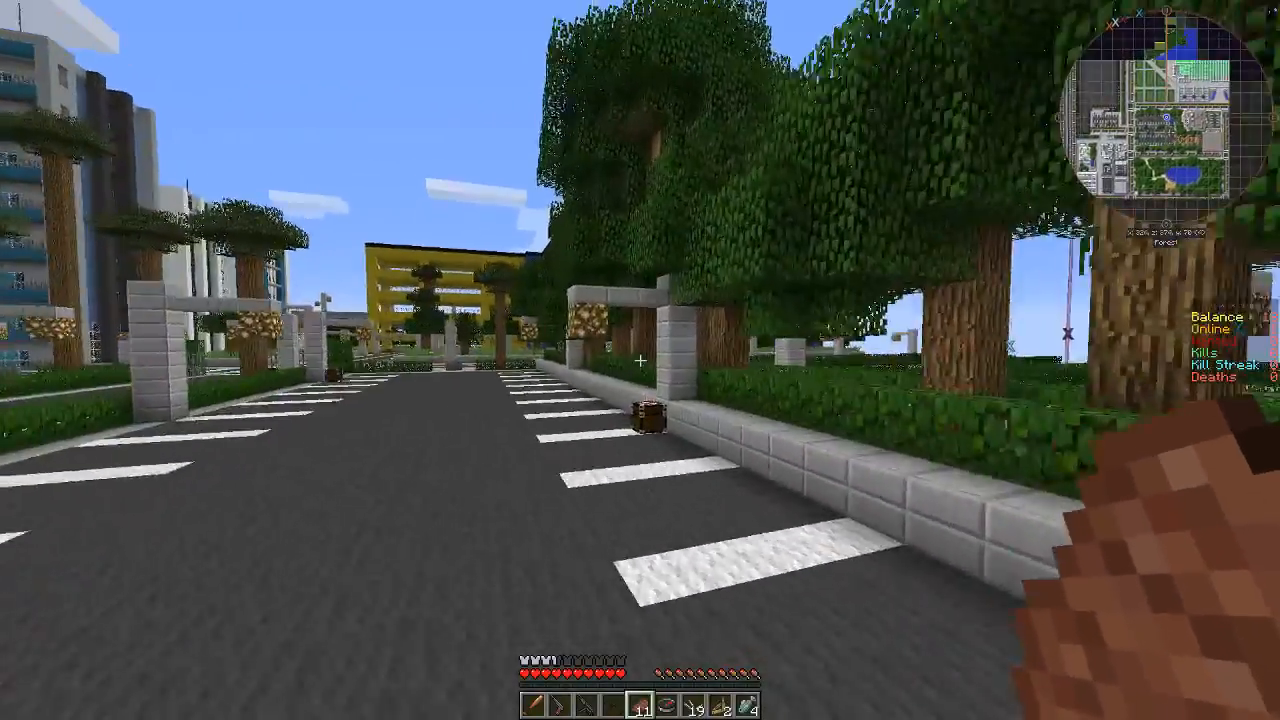
key(e)
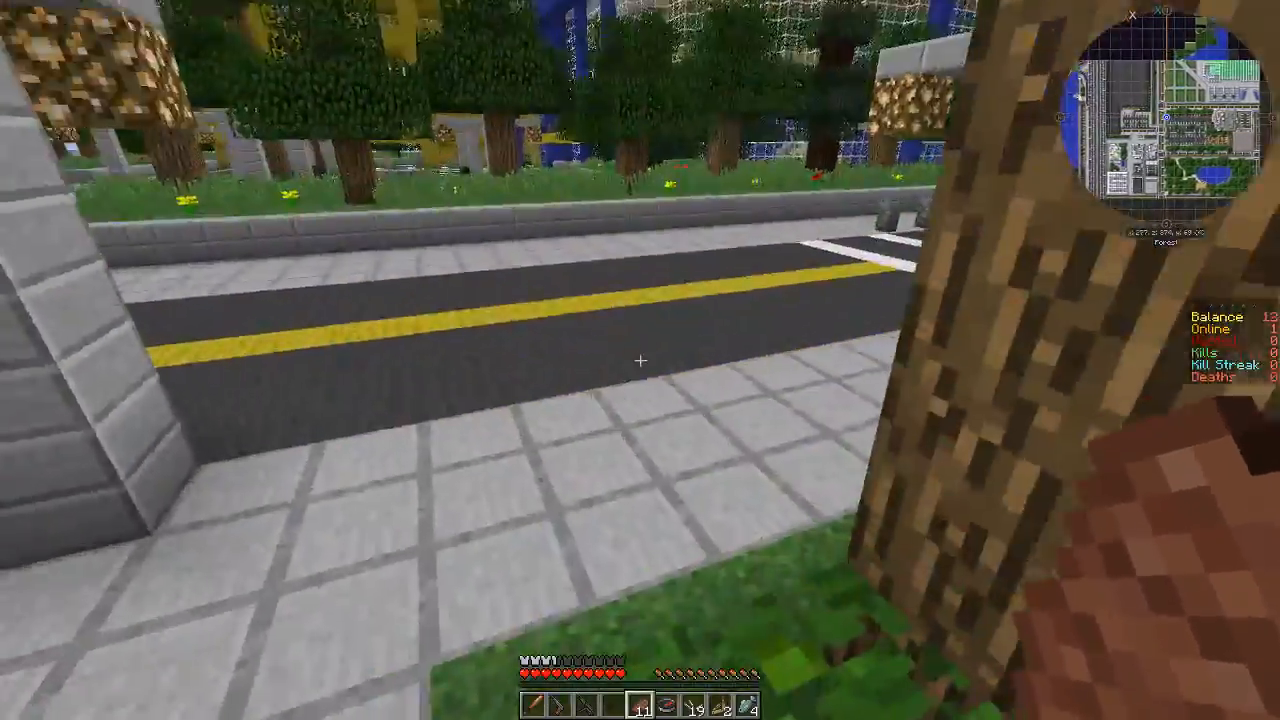
key(e)
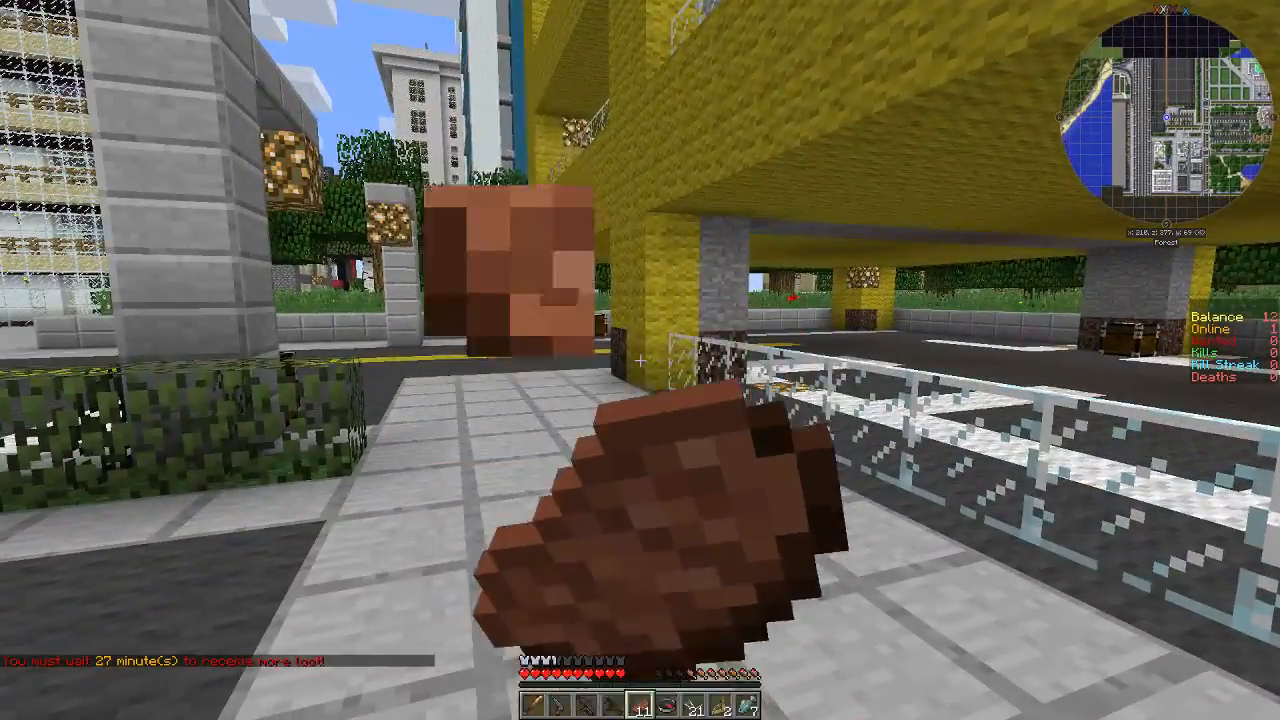
mouse_move(640, 360)
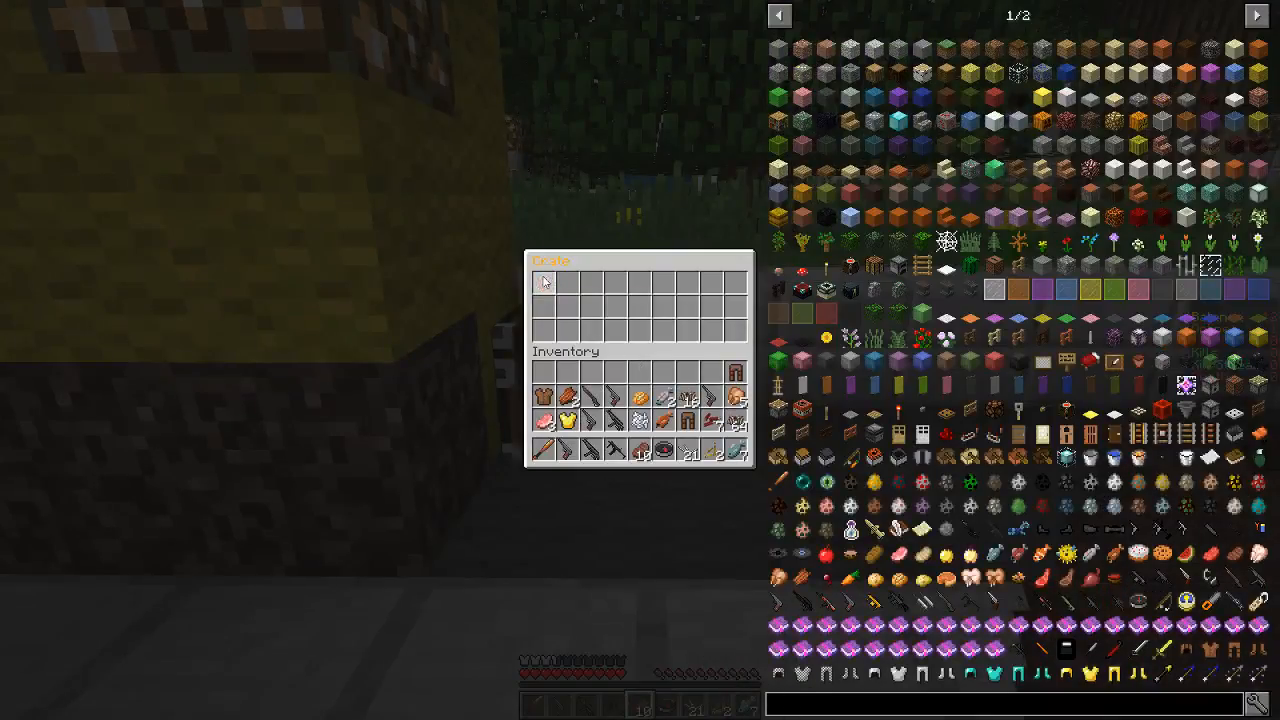
- Loot parking garage crates, taking boots, leggings, a cookie and cooked fish
key(Escape)
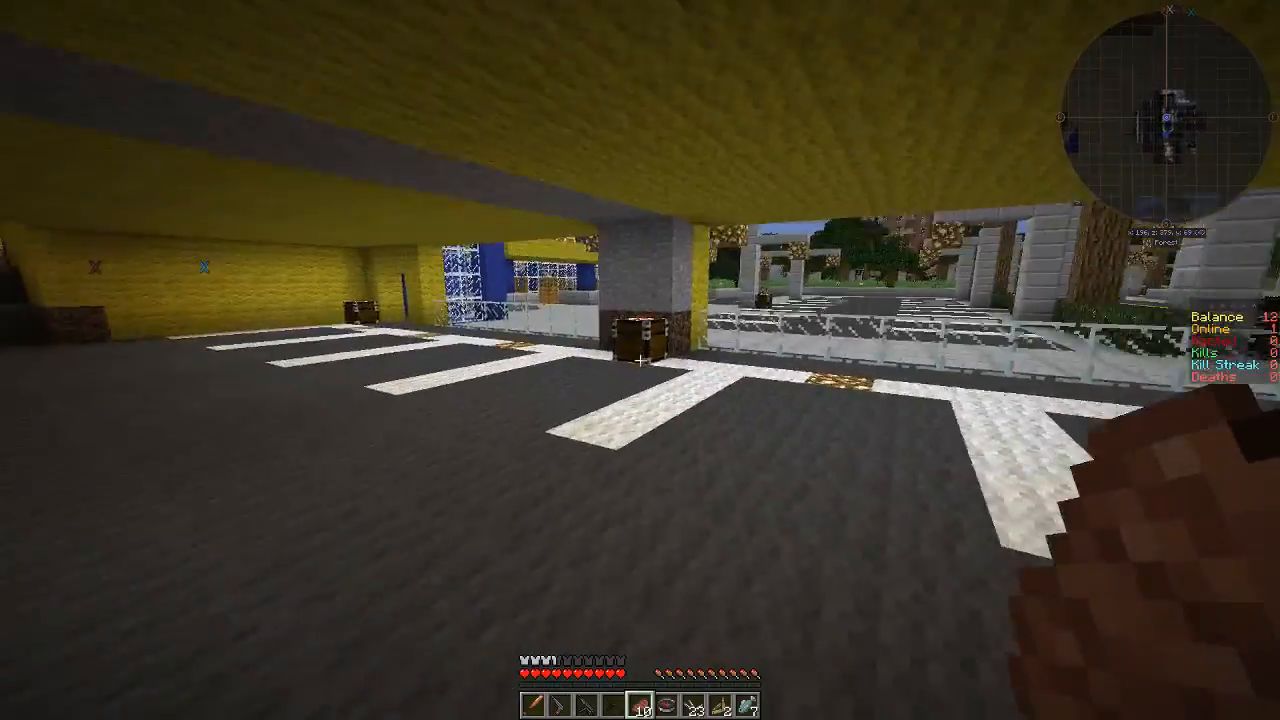
mouse_move(640, 360)
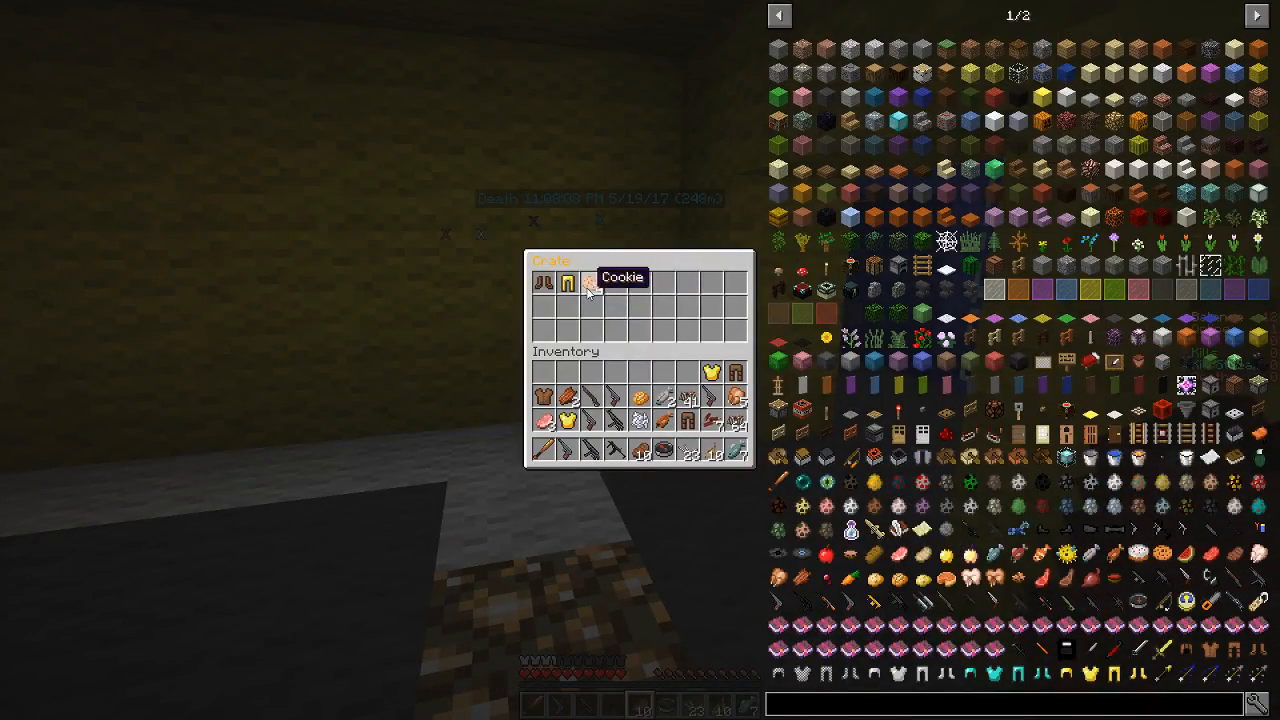
key(Escape)
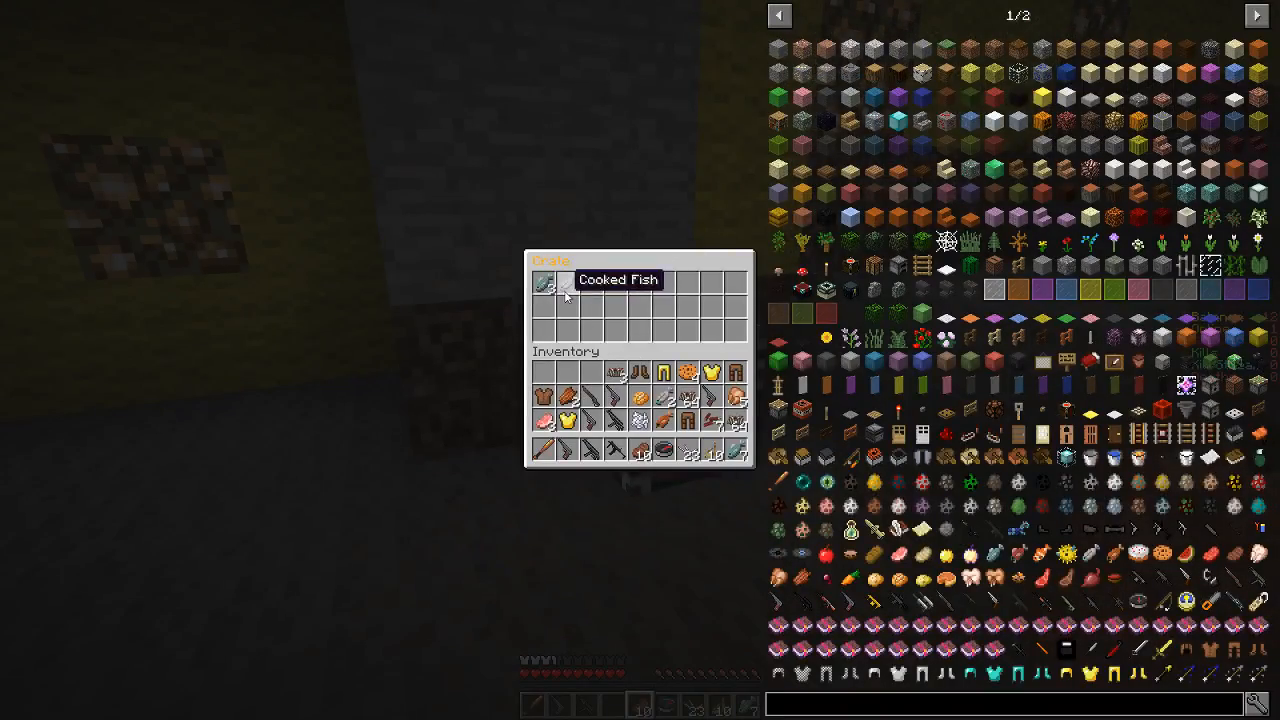
key(Escape)
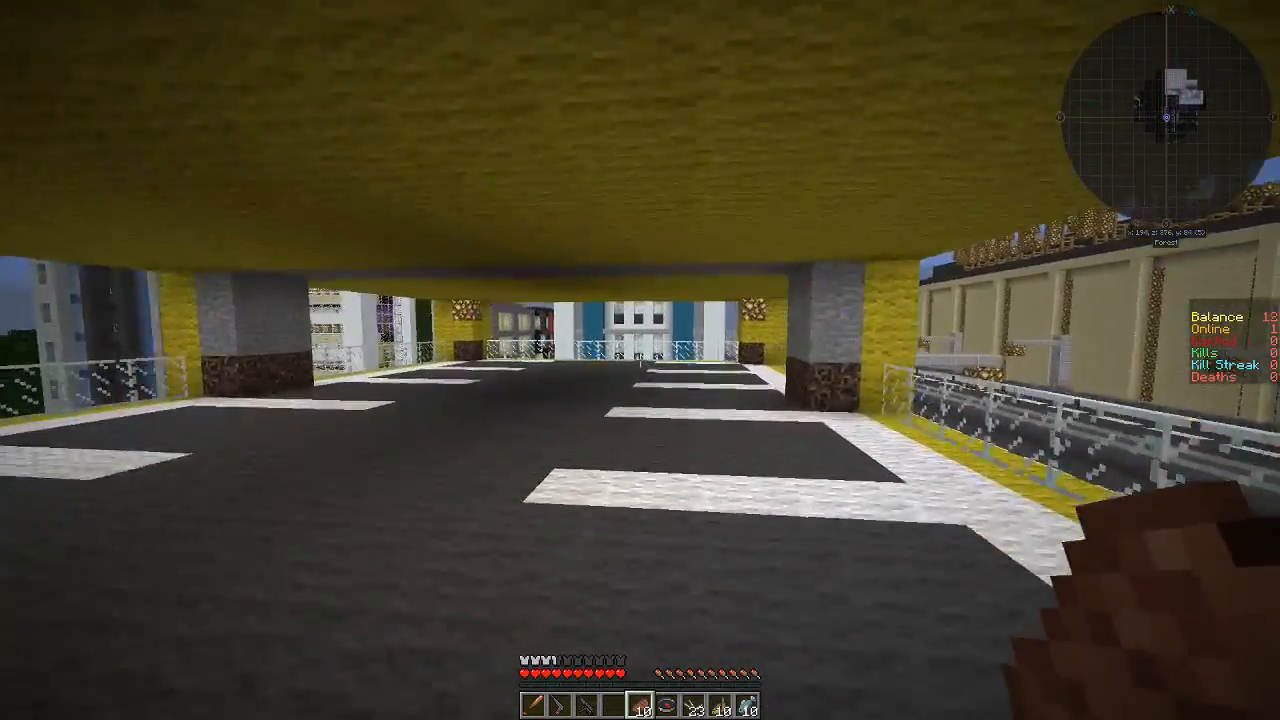
mouse_move(640, 360)
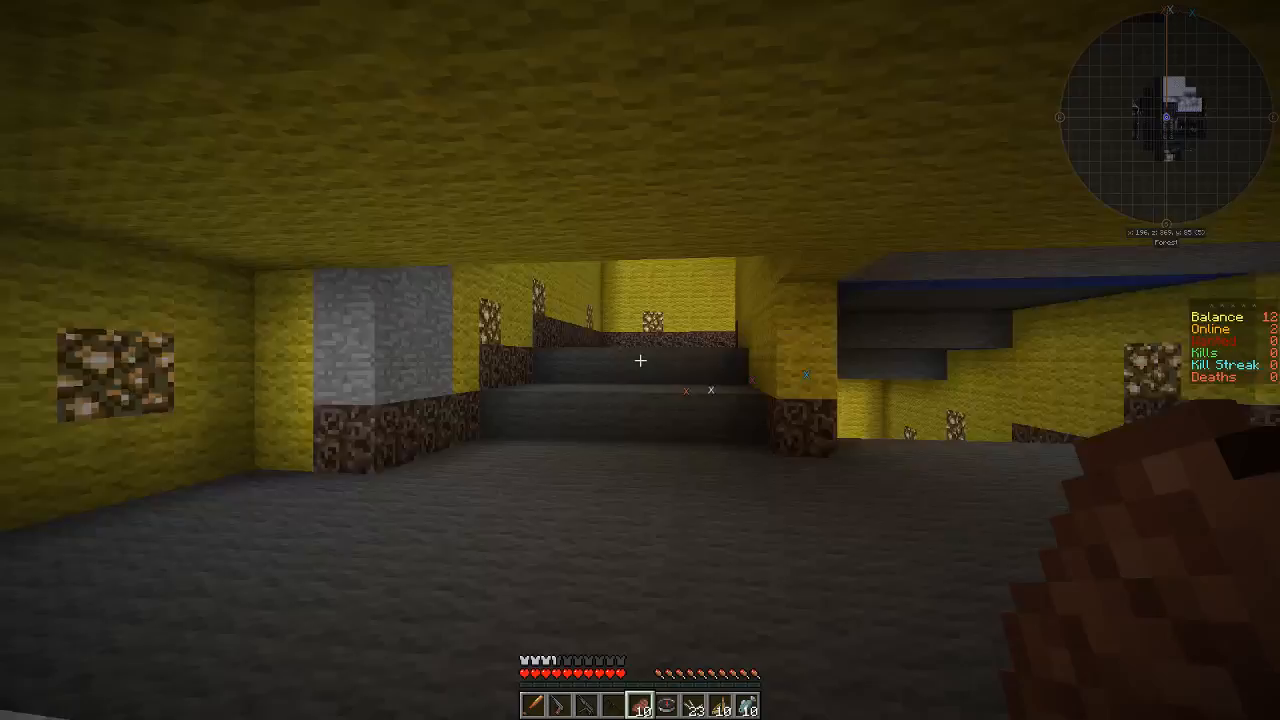
mouse_move(640, 360)
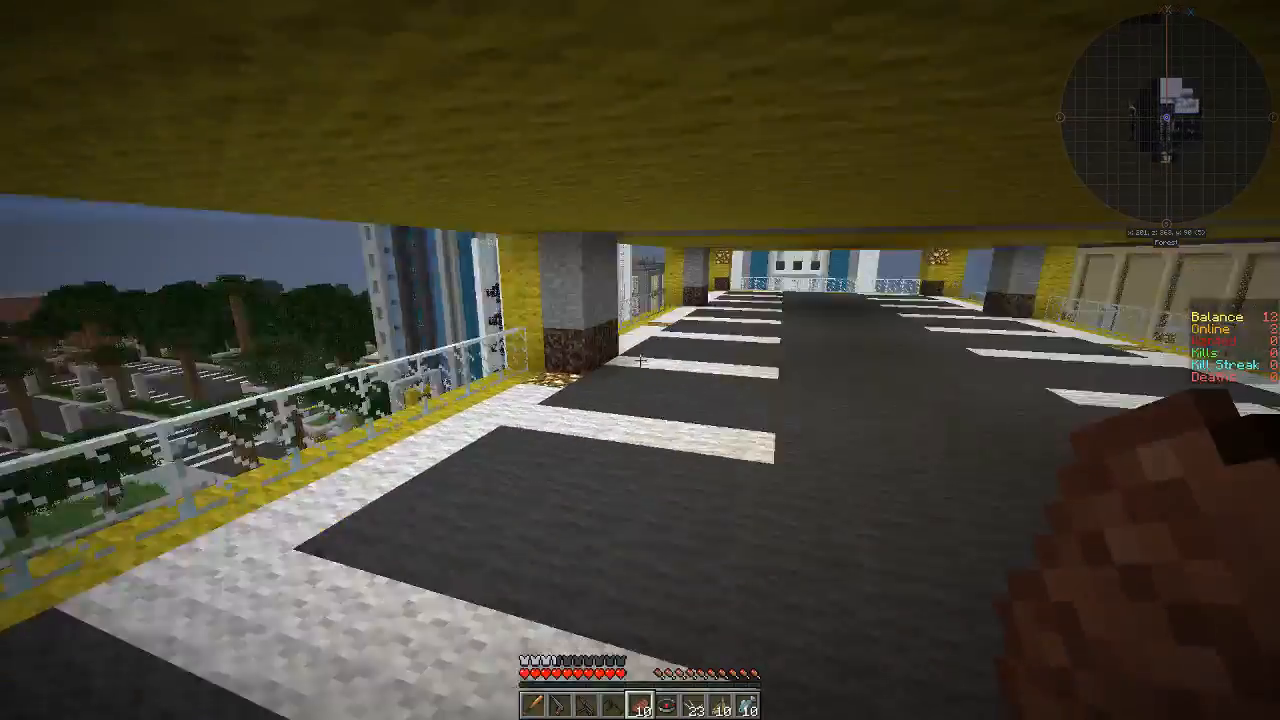
mouse_move(640, 360)
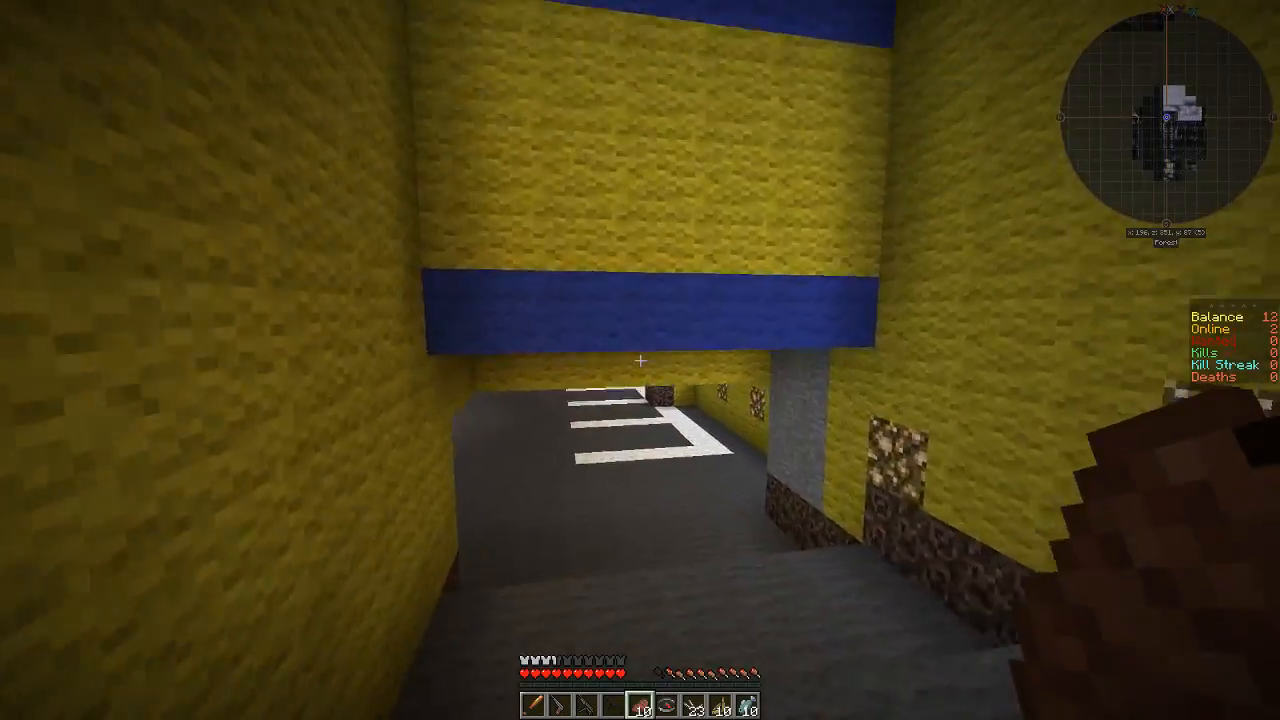
mouse_move(640, 360)
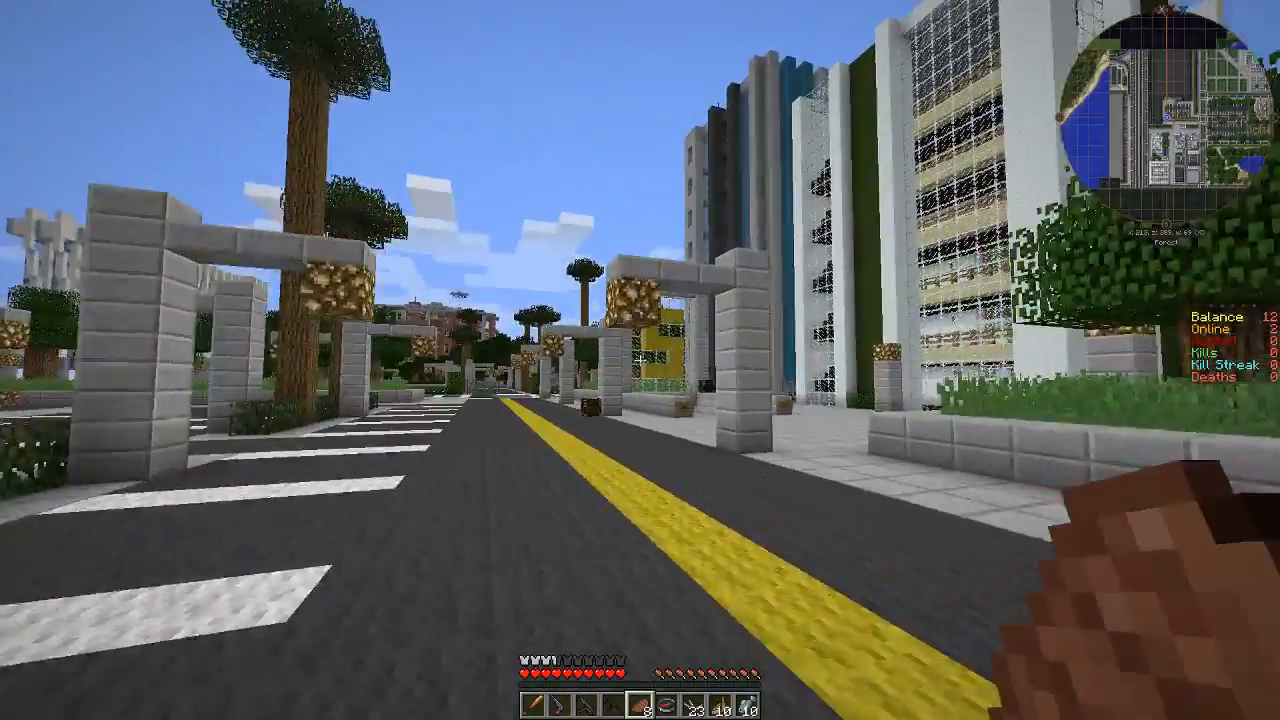
- Walk to a crate, find it empty, and close it
key(w)
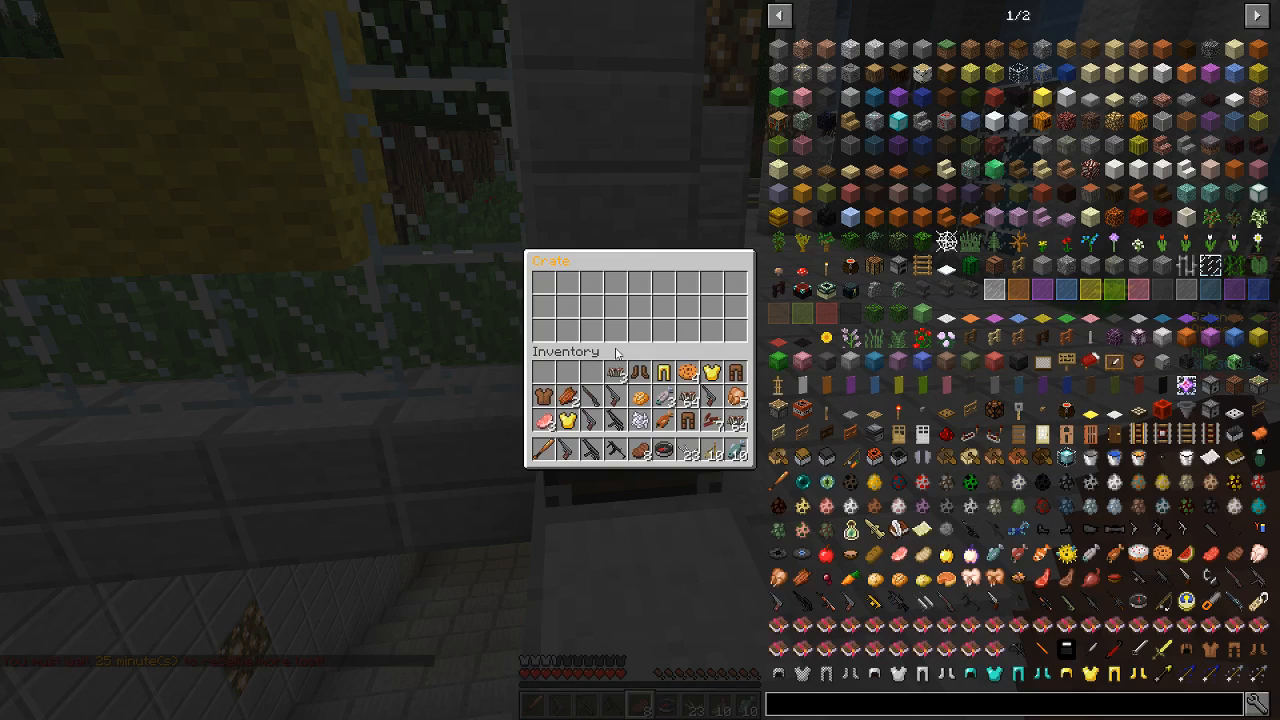
key(Escape)
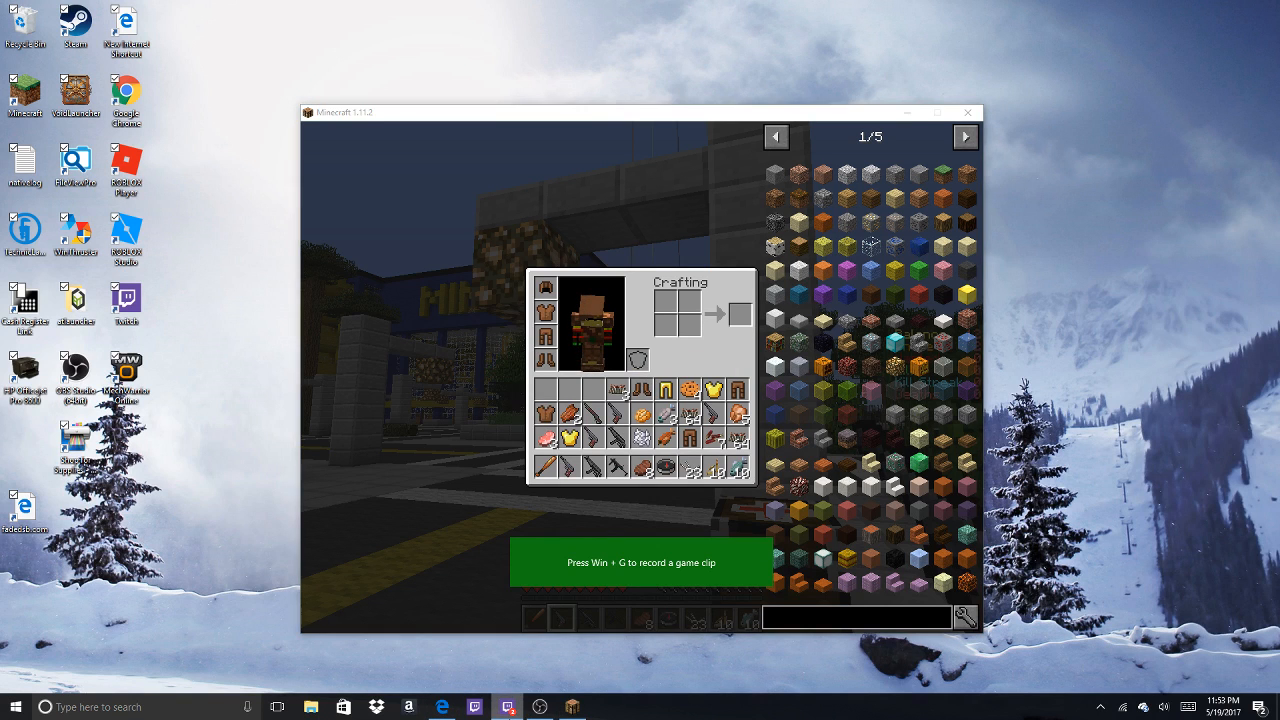
- Disconnect from the city server via the game menu and select the Minebrawl entry
key(Escape)
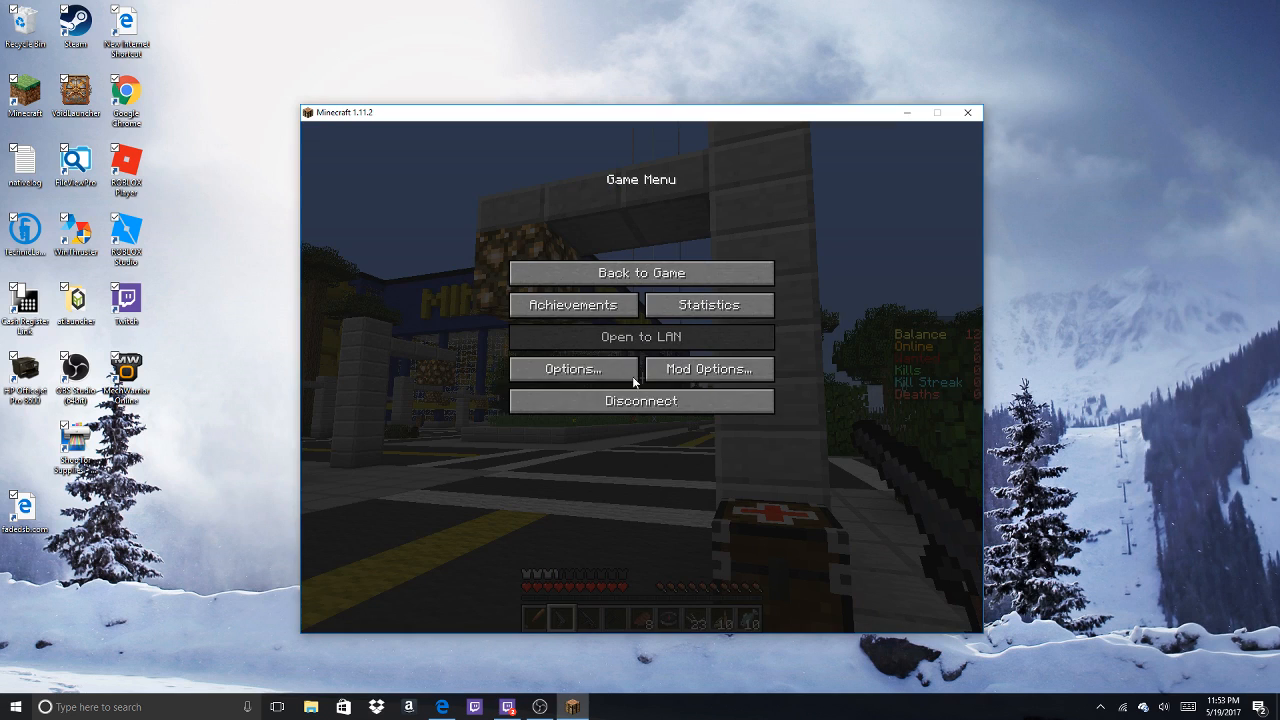
click(640, 400)
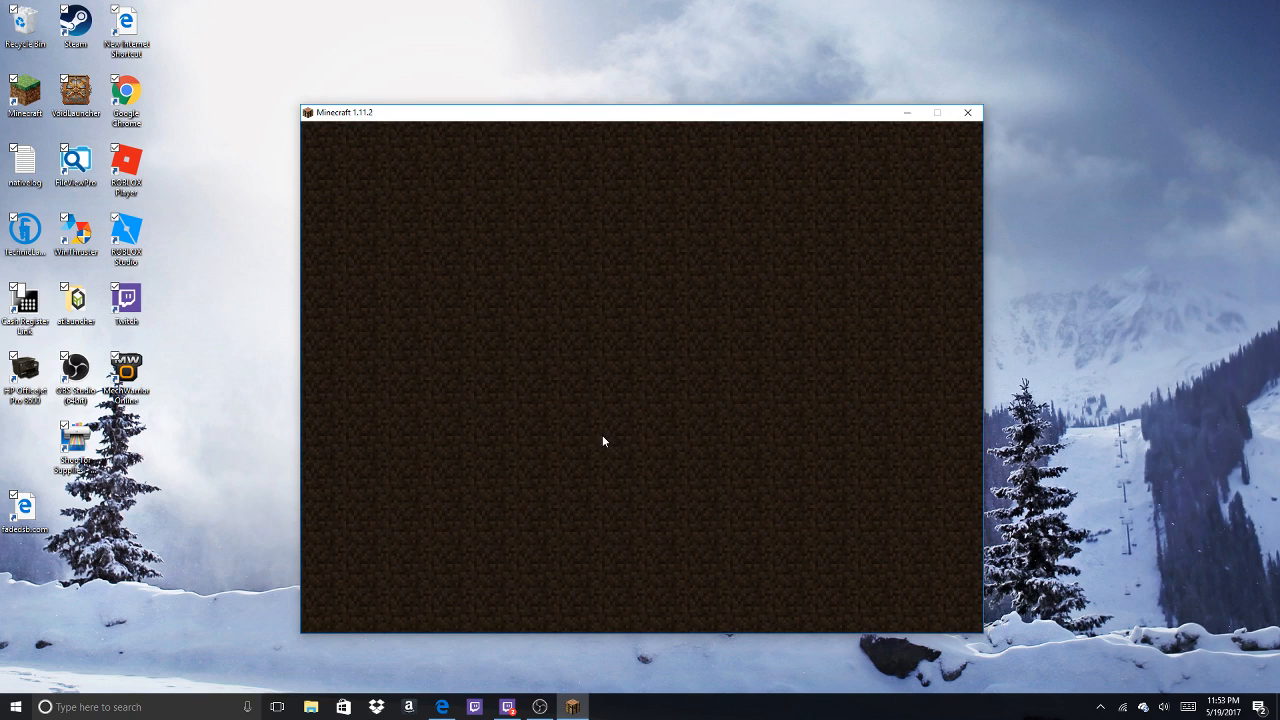
mouse_move(805, 424)
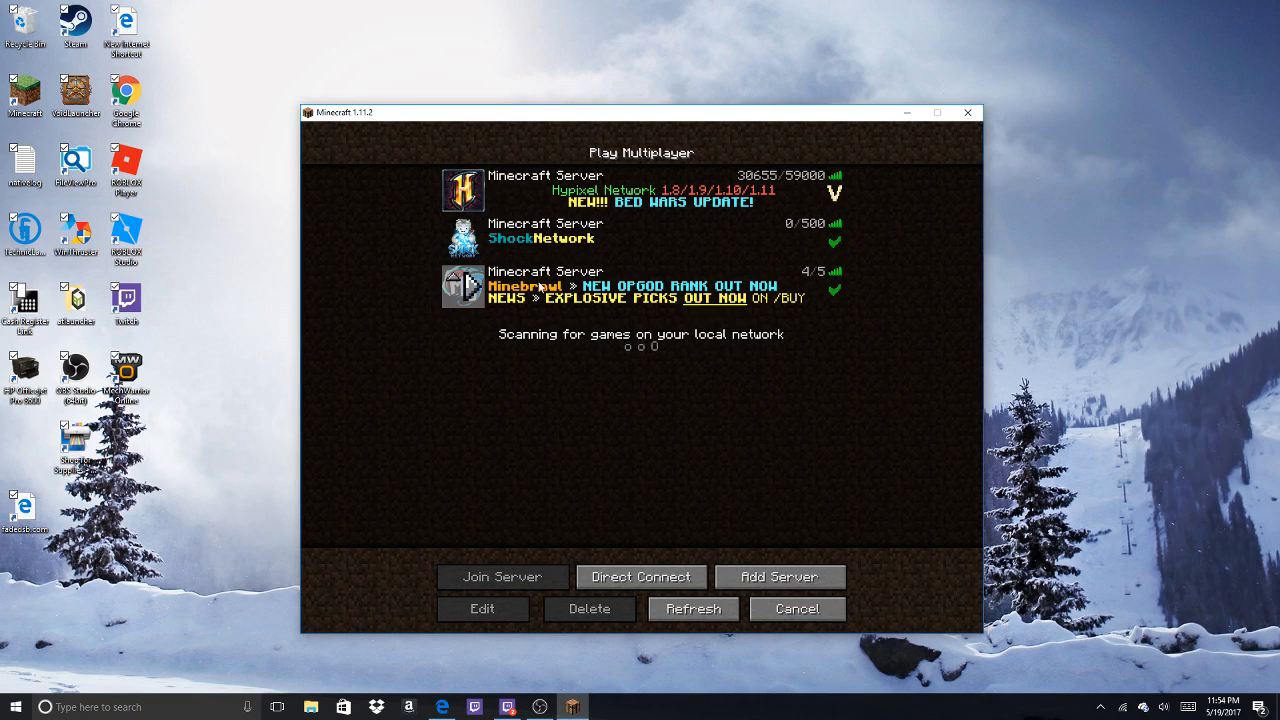
click(640, 287)
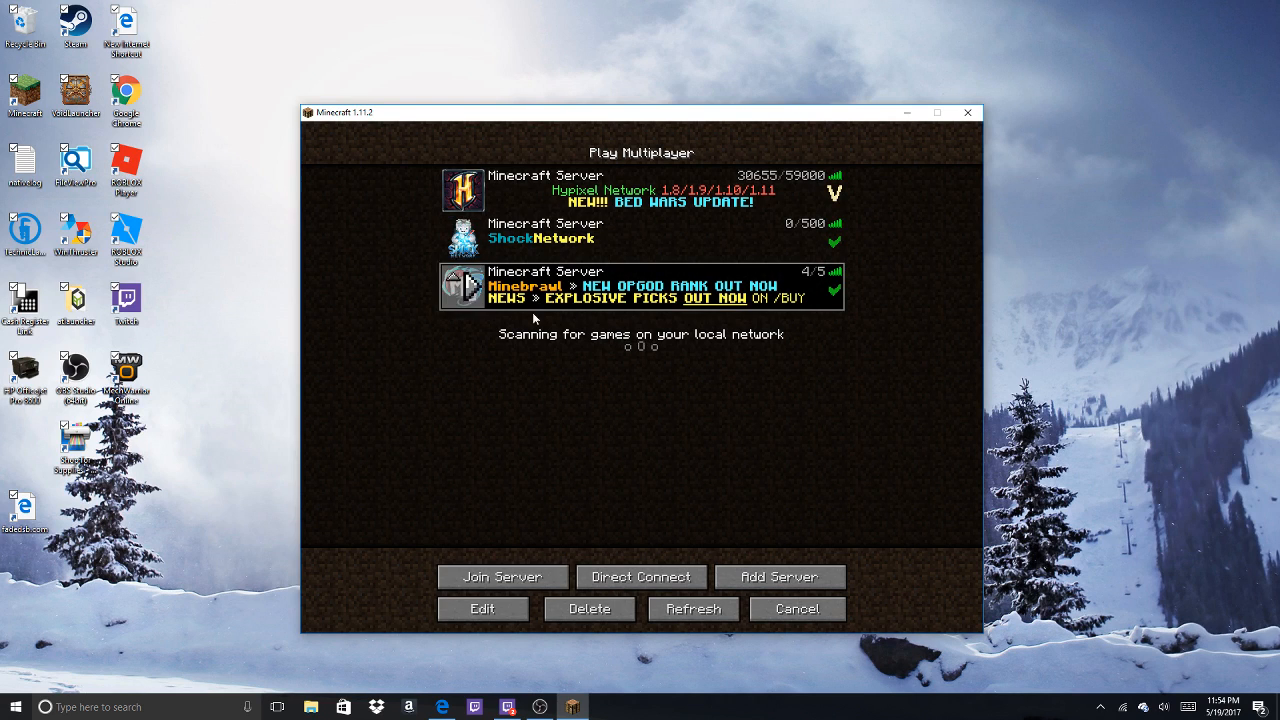
mouse_move(831, 280)
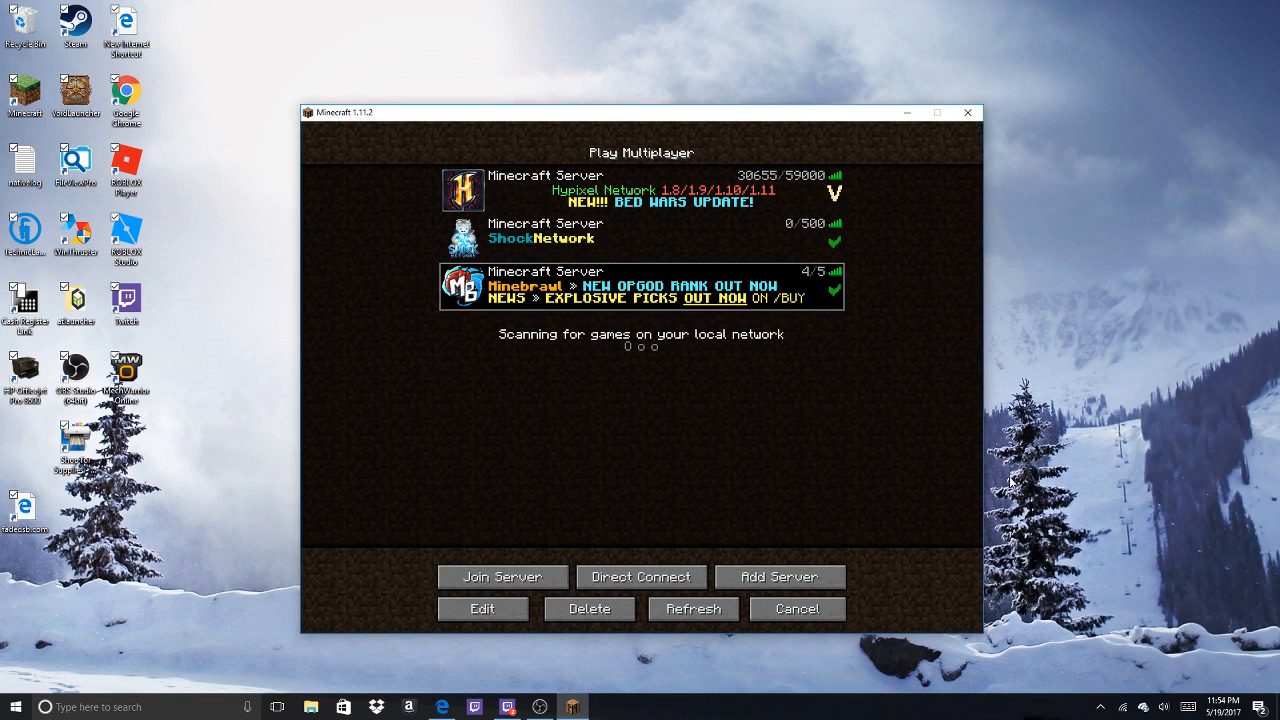
mouse_move(780, 576)
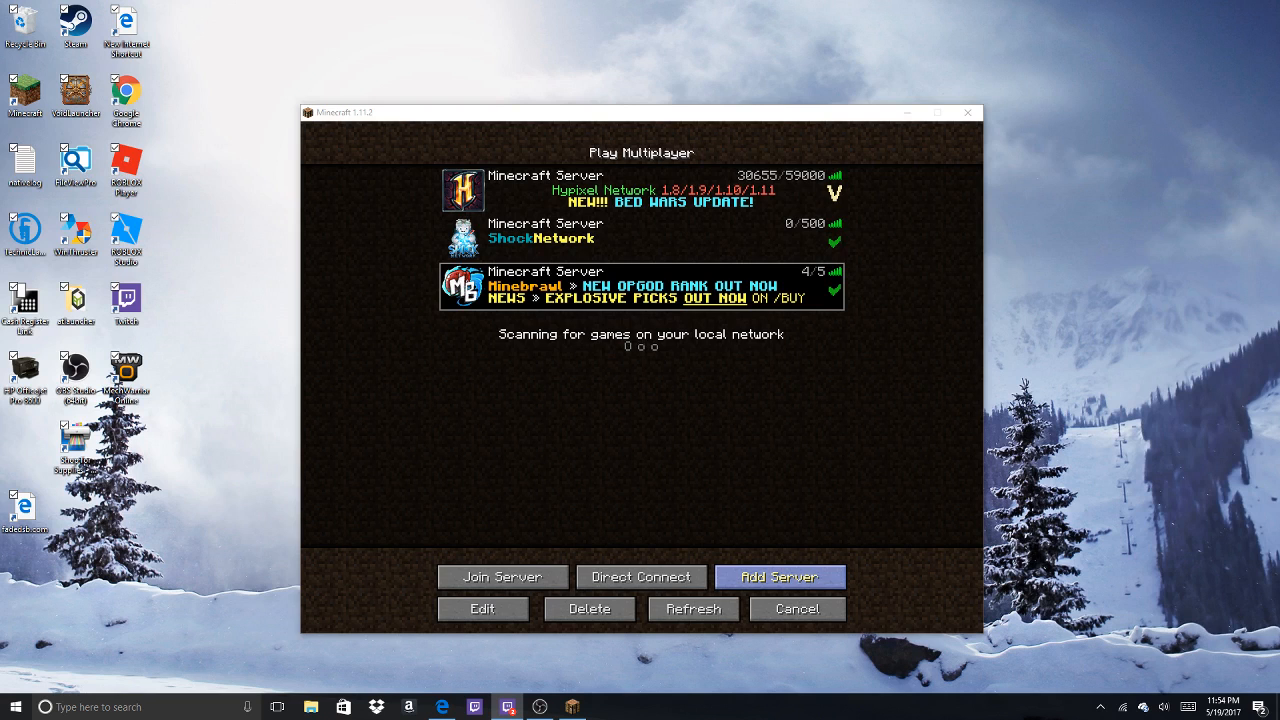
mouse_move(493, 612)
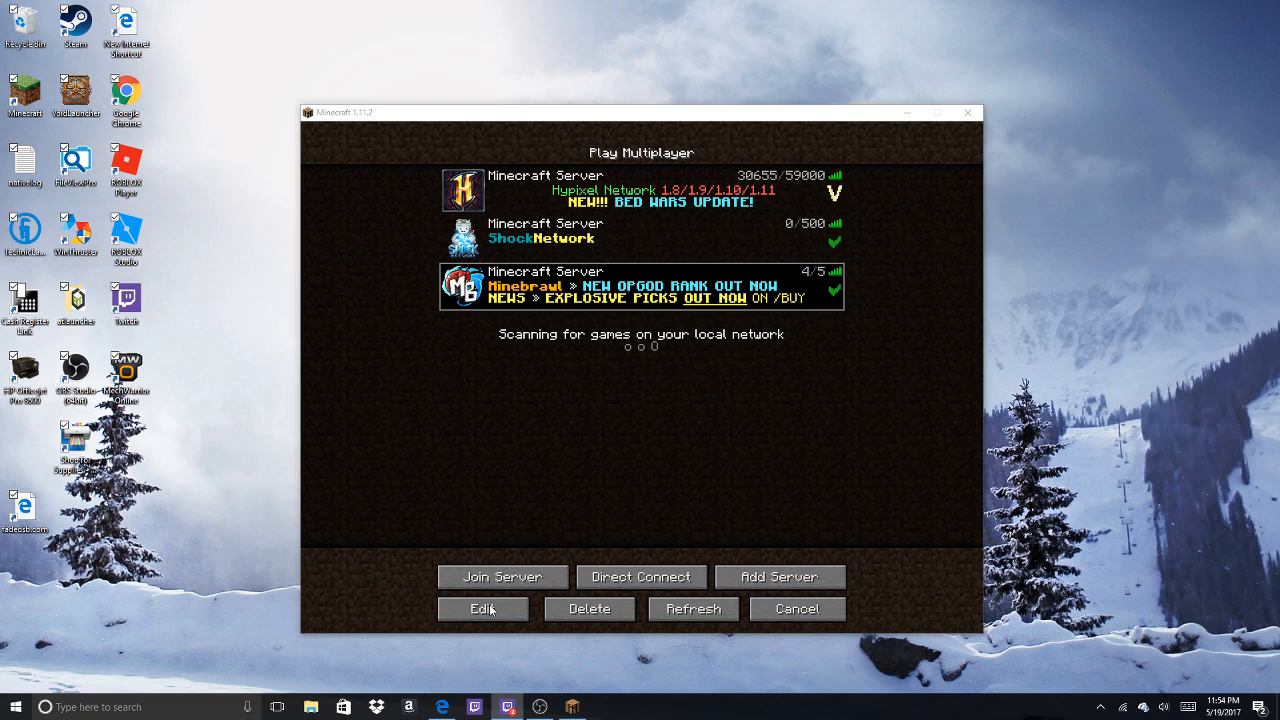
- Check the Minebrawl entry's saved address, gtaverse.com, and close the details unchanged
click(482, 609)
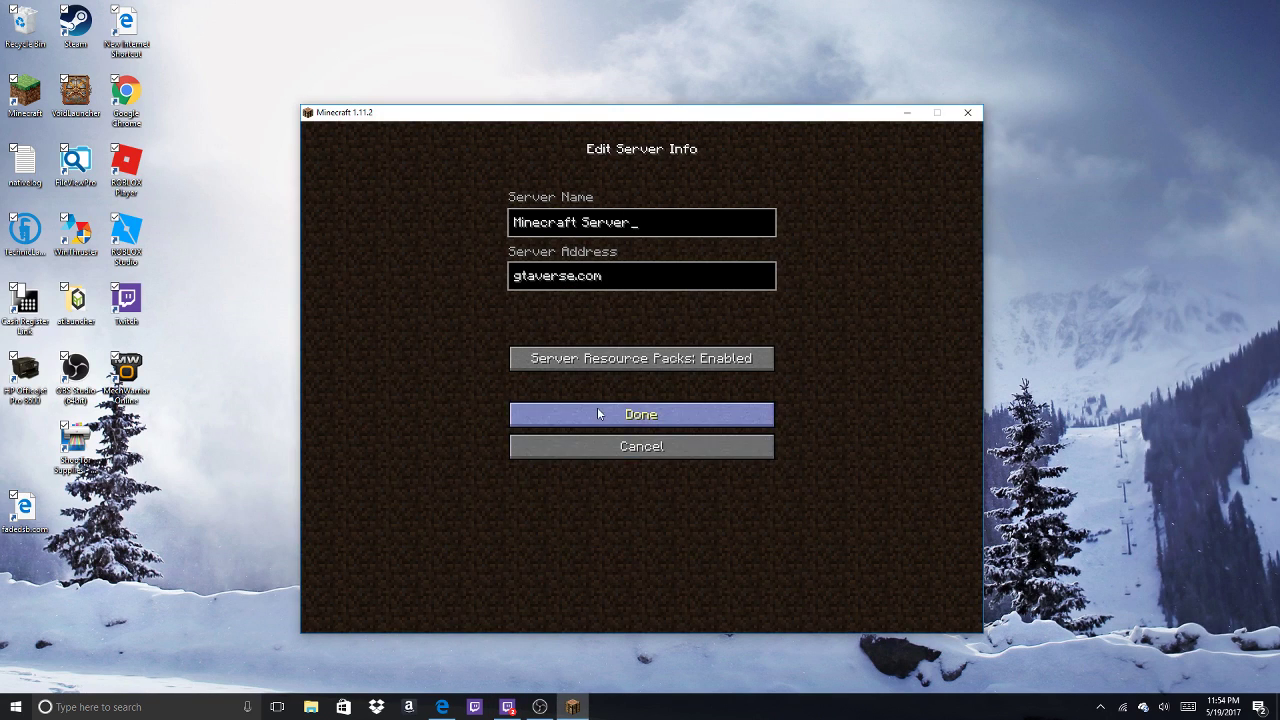
click(641, 414)
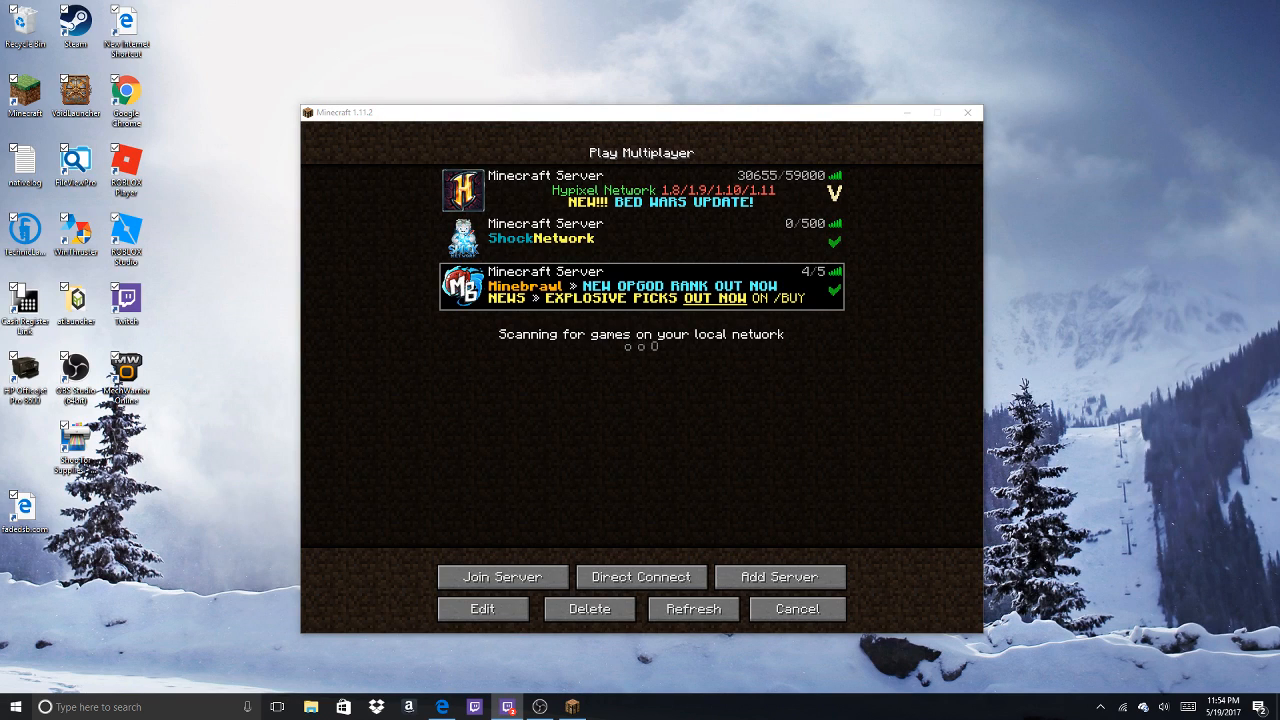
mouse_move(678, 347)
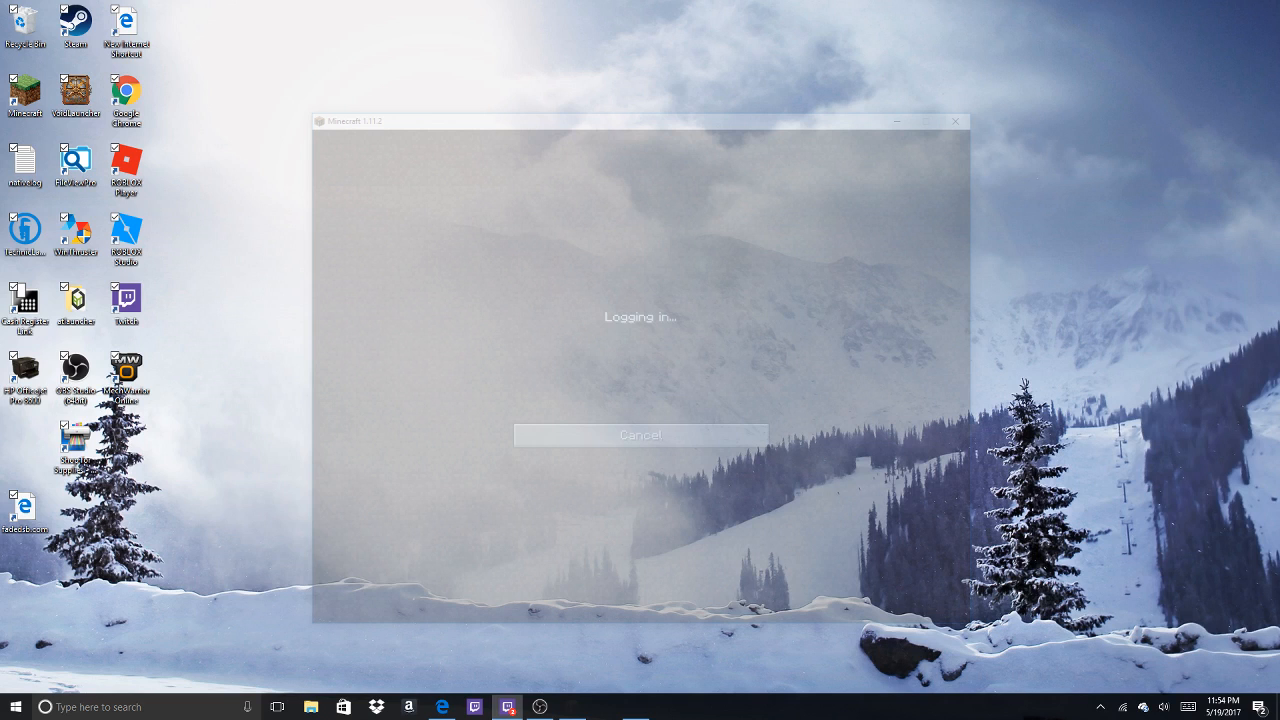
mouse_move(641, 364)
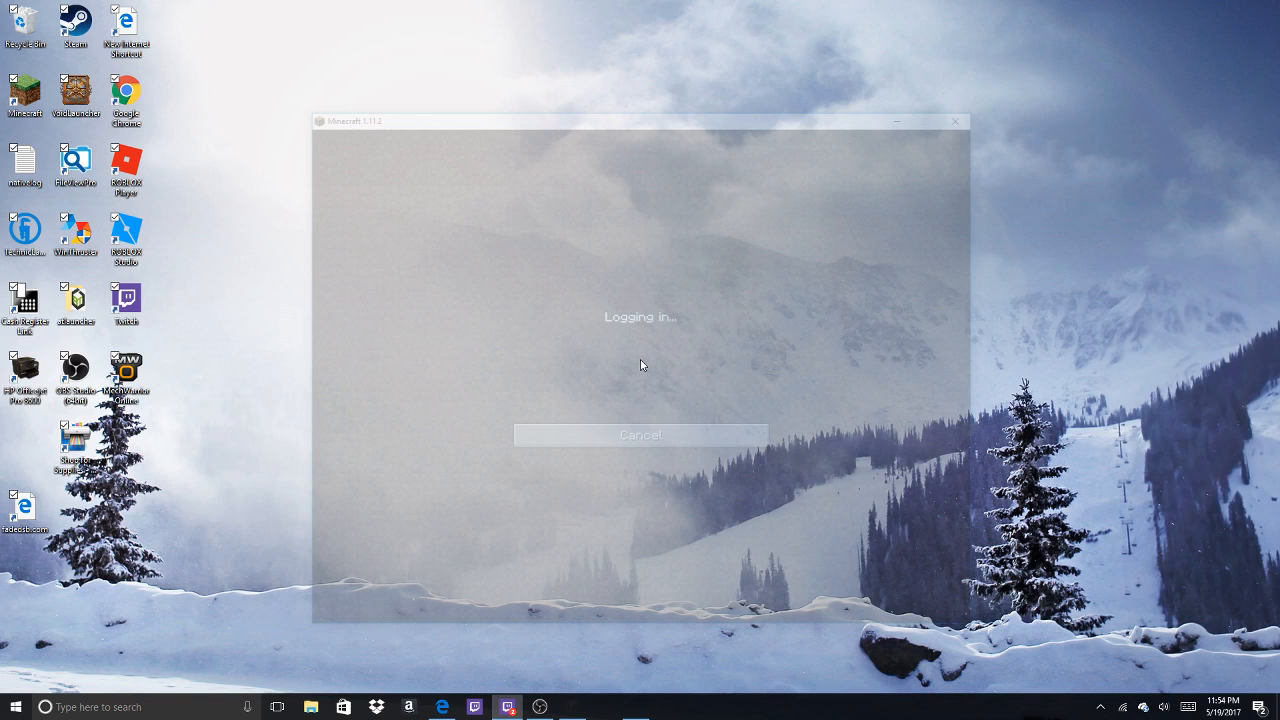
mouse_move(662, 413)
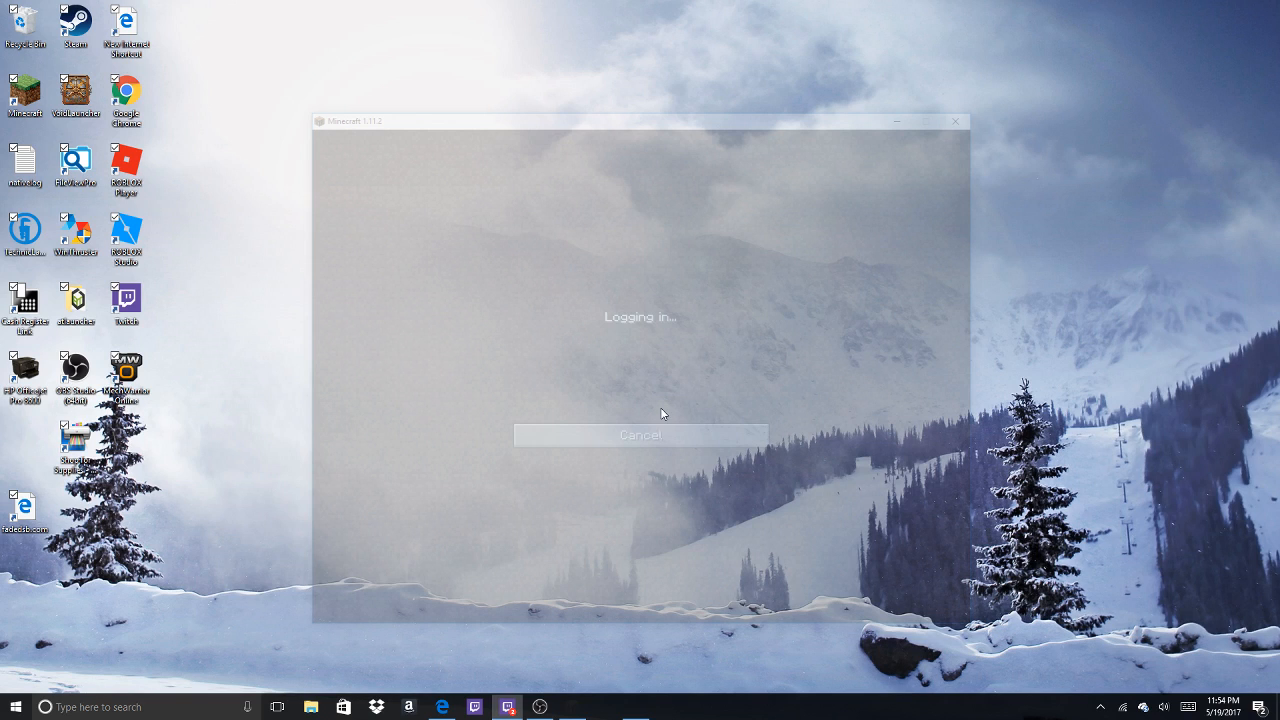
mouse_move(471, 169)
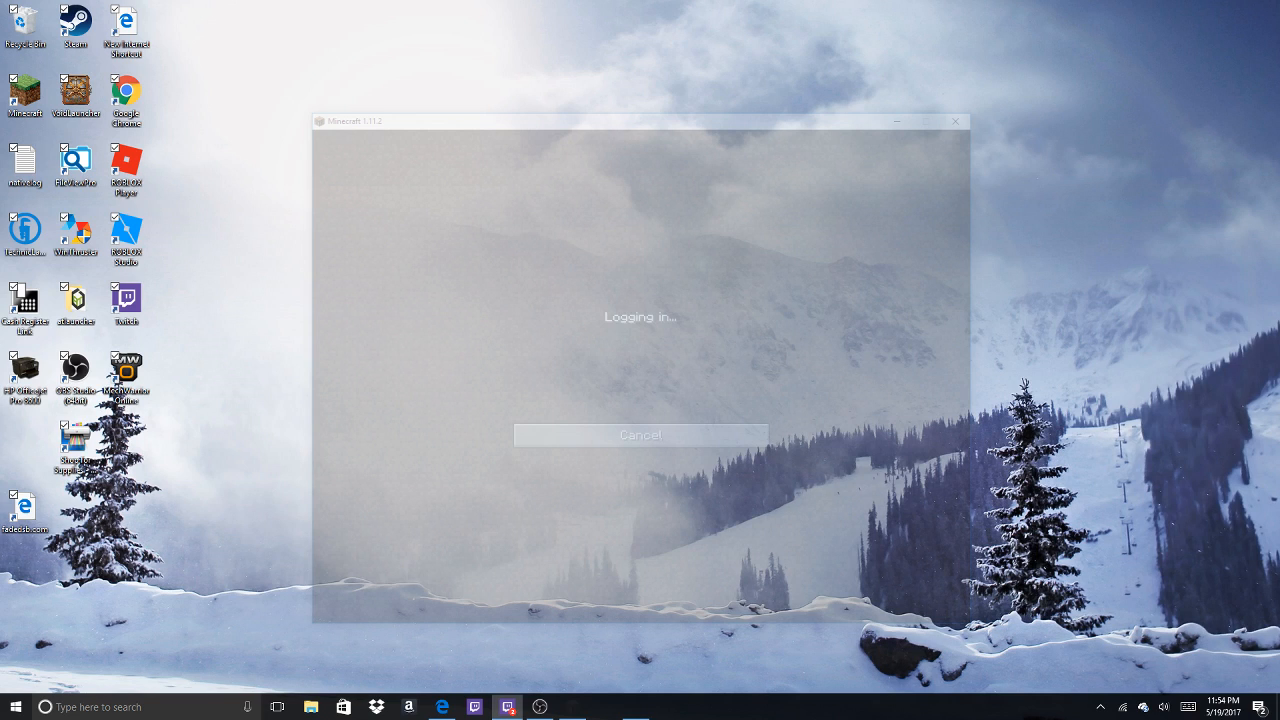
mouse_move(988, 616)
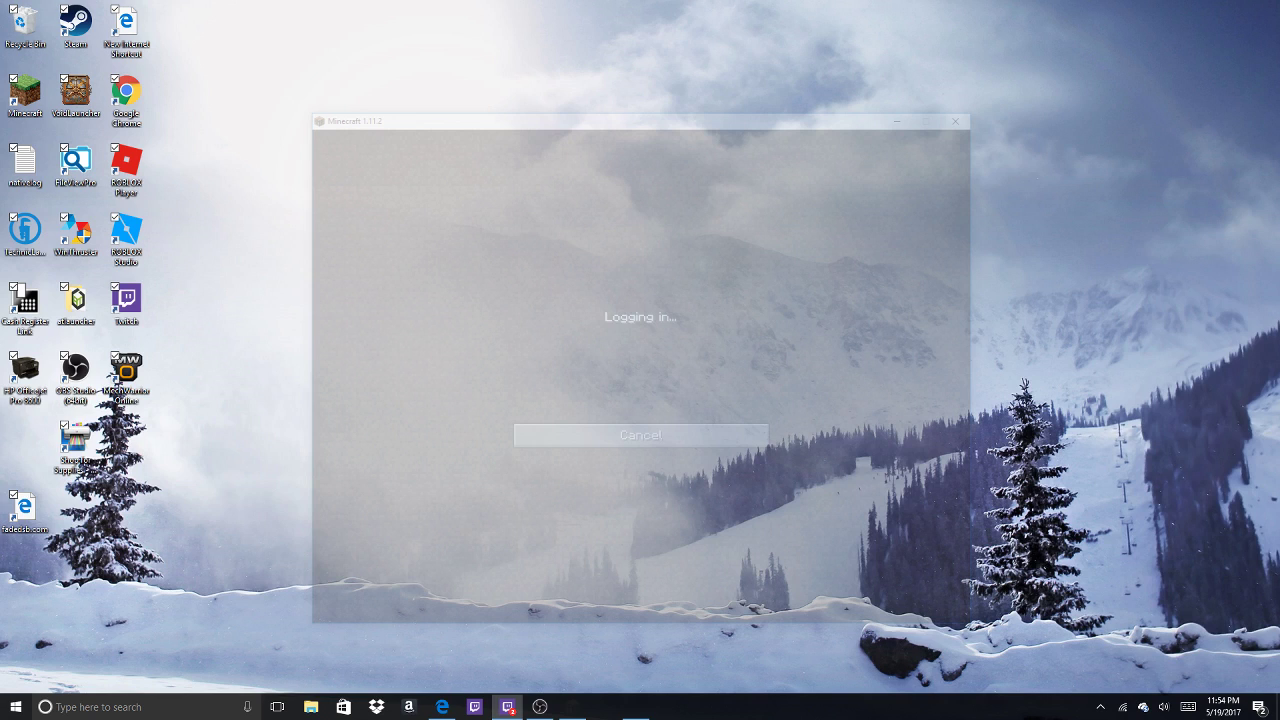
mouse_move(462, 437)
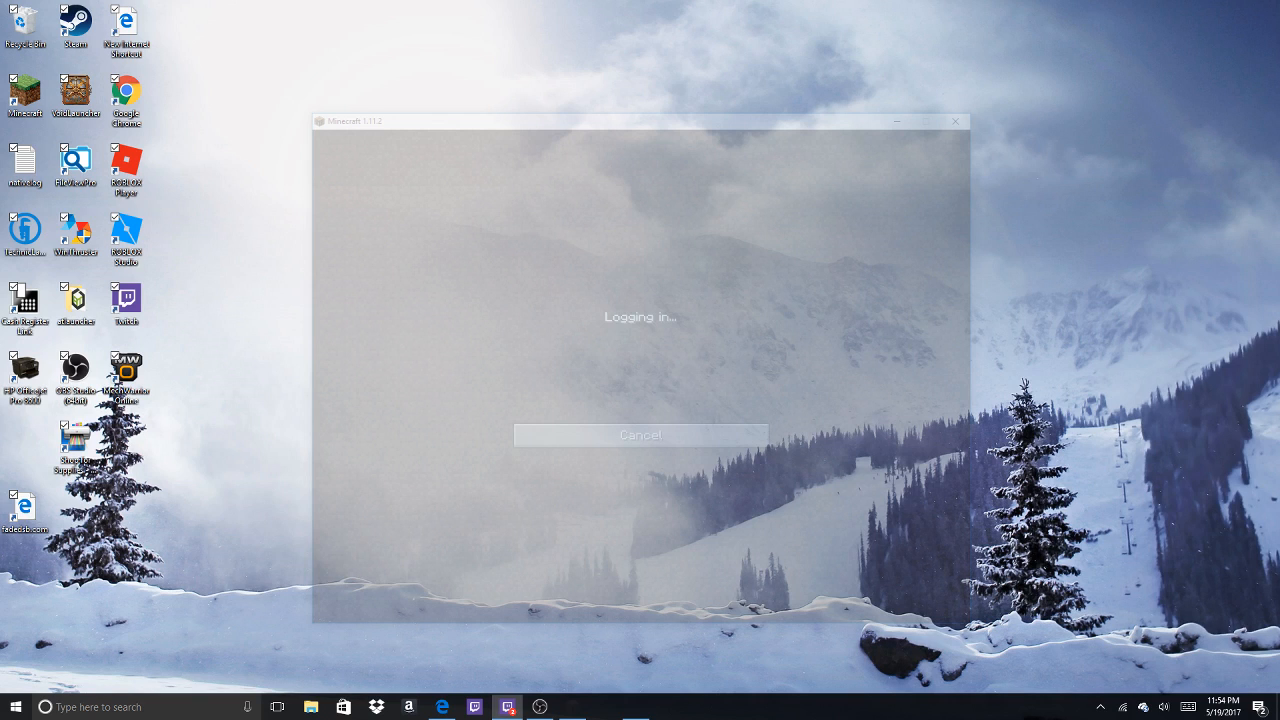
mouse_move(641, 364)
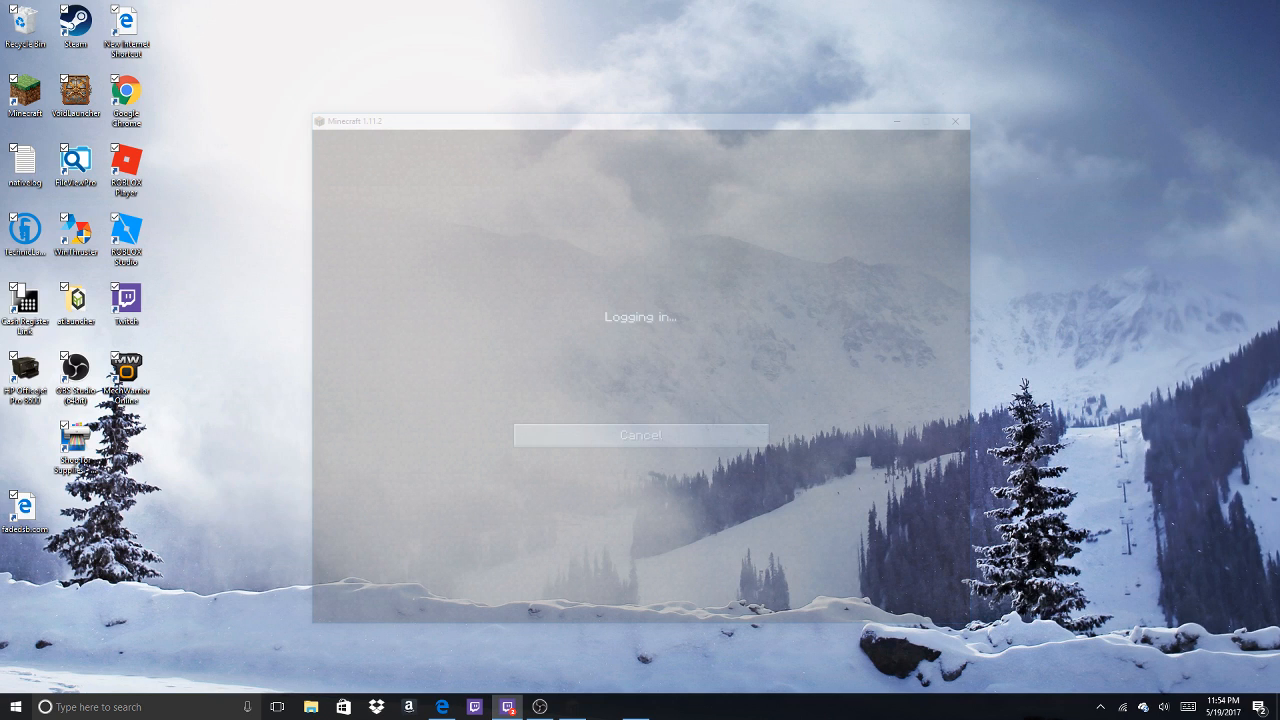
mouse_move(642, 364)
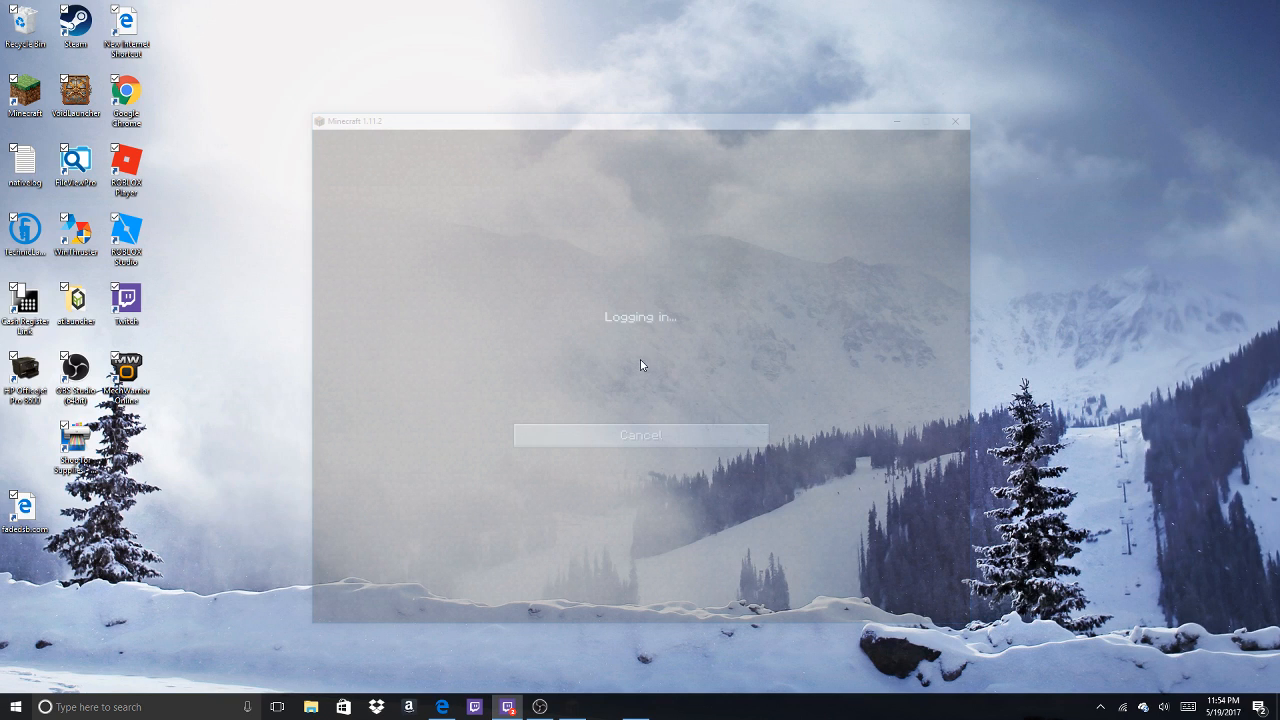
mouse_move(855, 406)
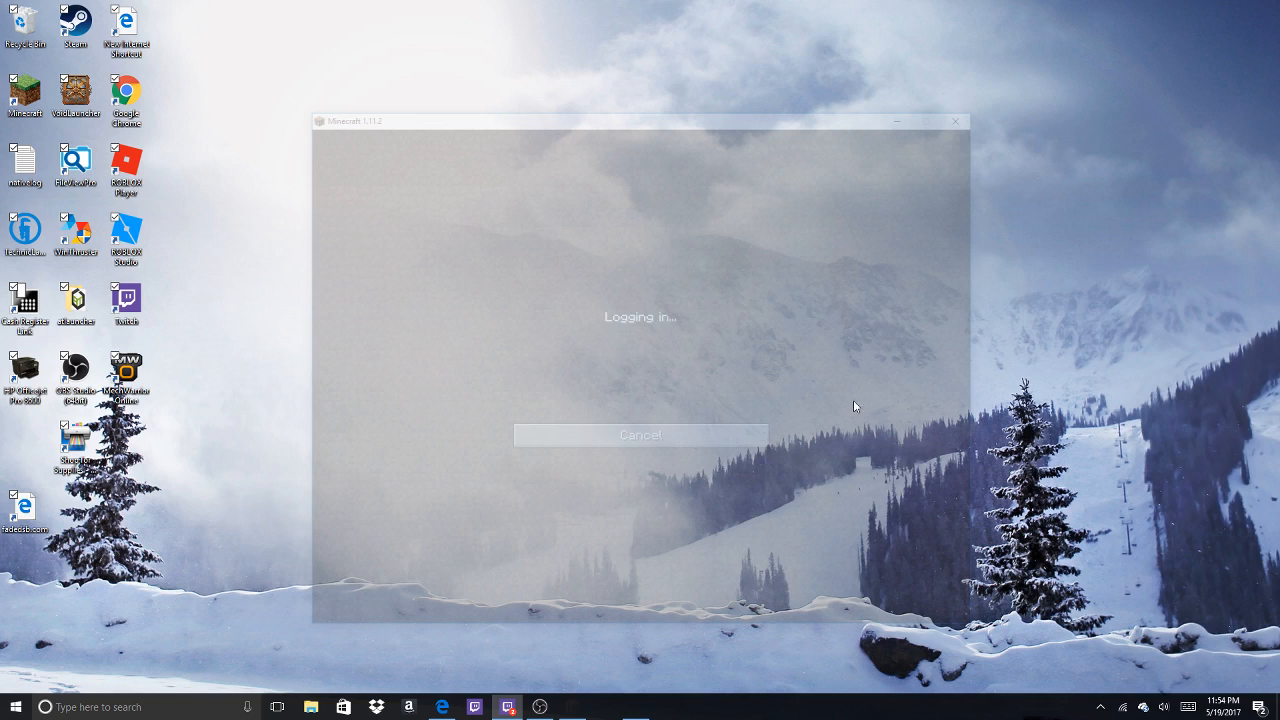
mouse_move(850, 637)
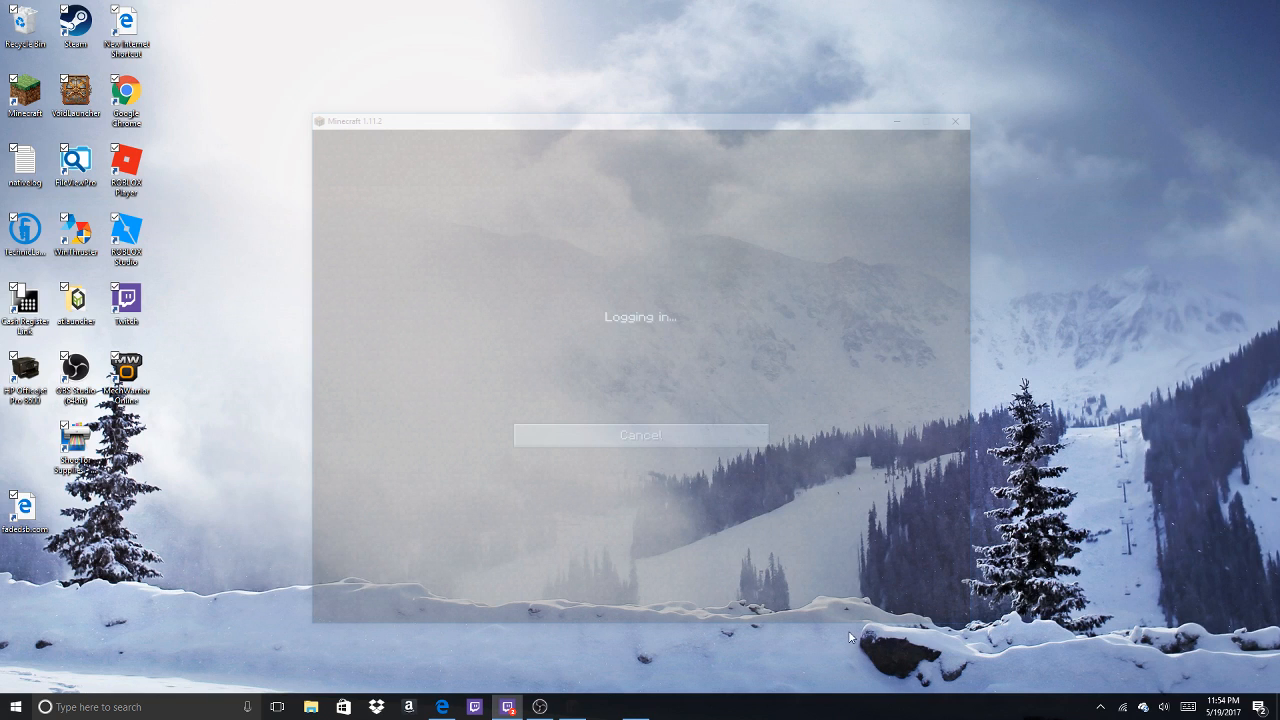
mouse_move(772, 451)
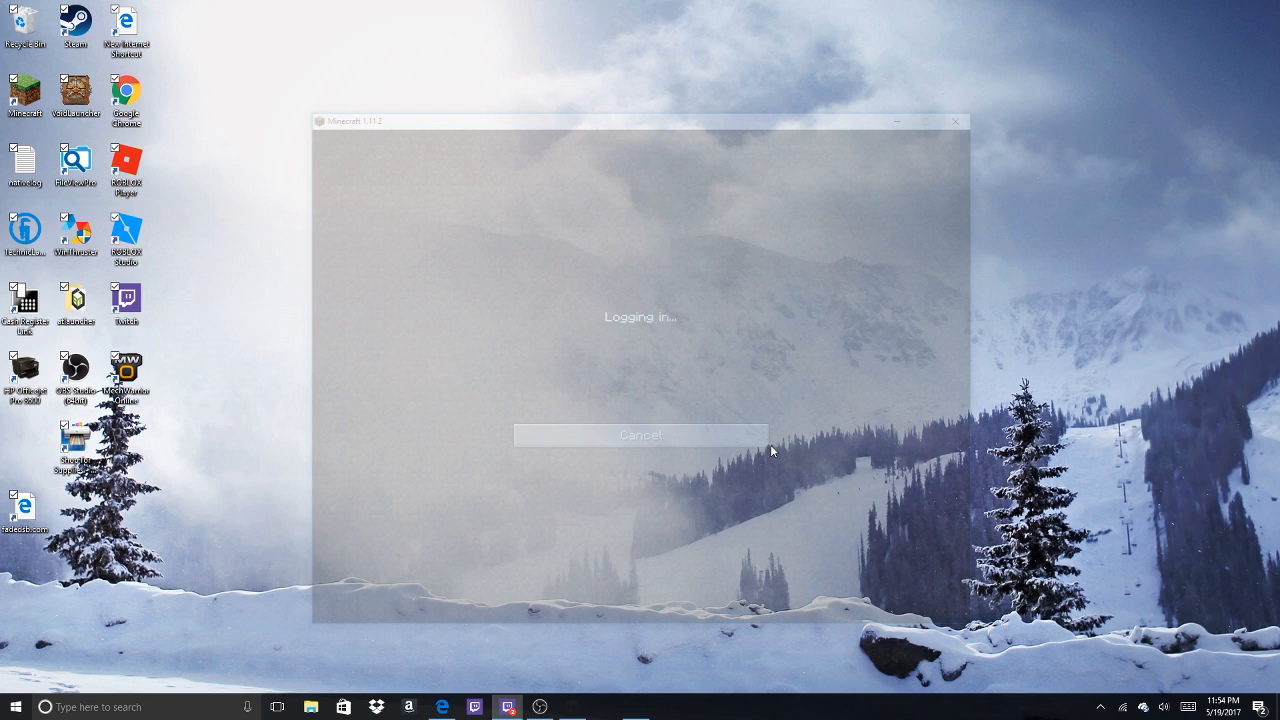
mouse_move(827, 328)
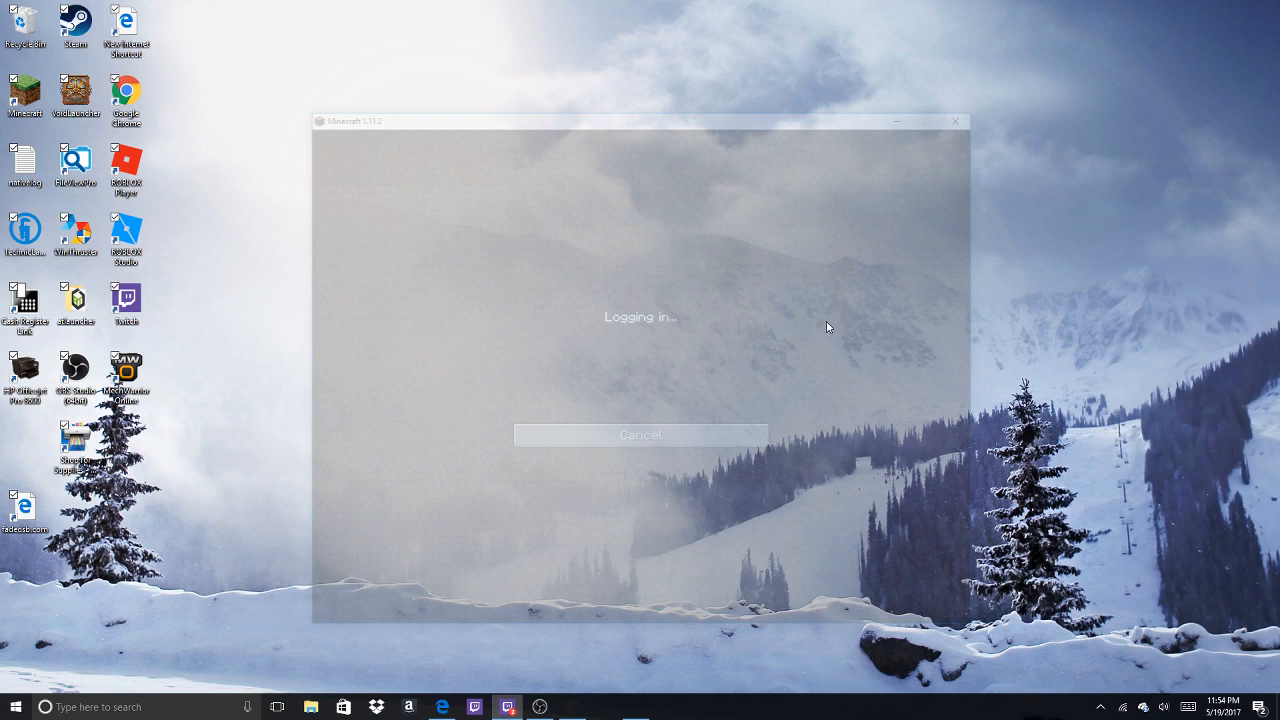
mouse_move(442, 632)
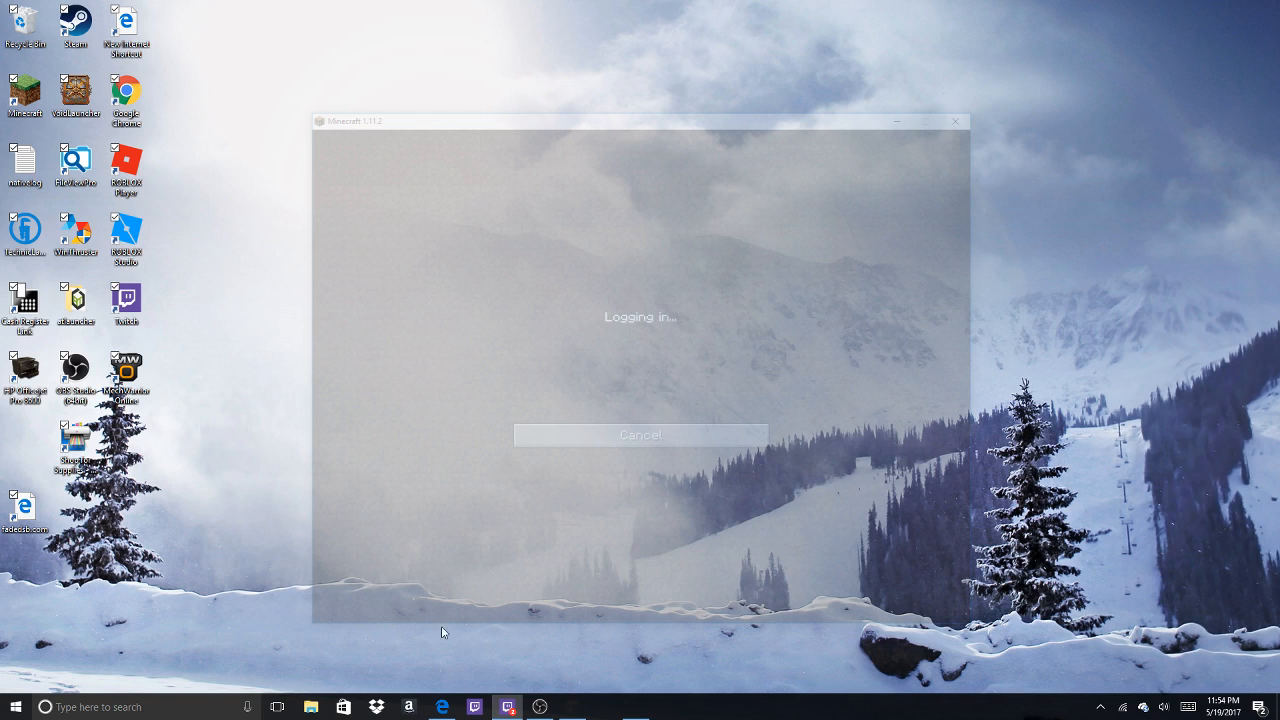
mouse_move(582, 166)
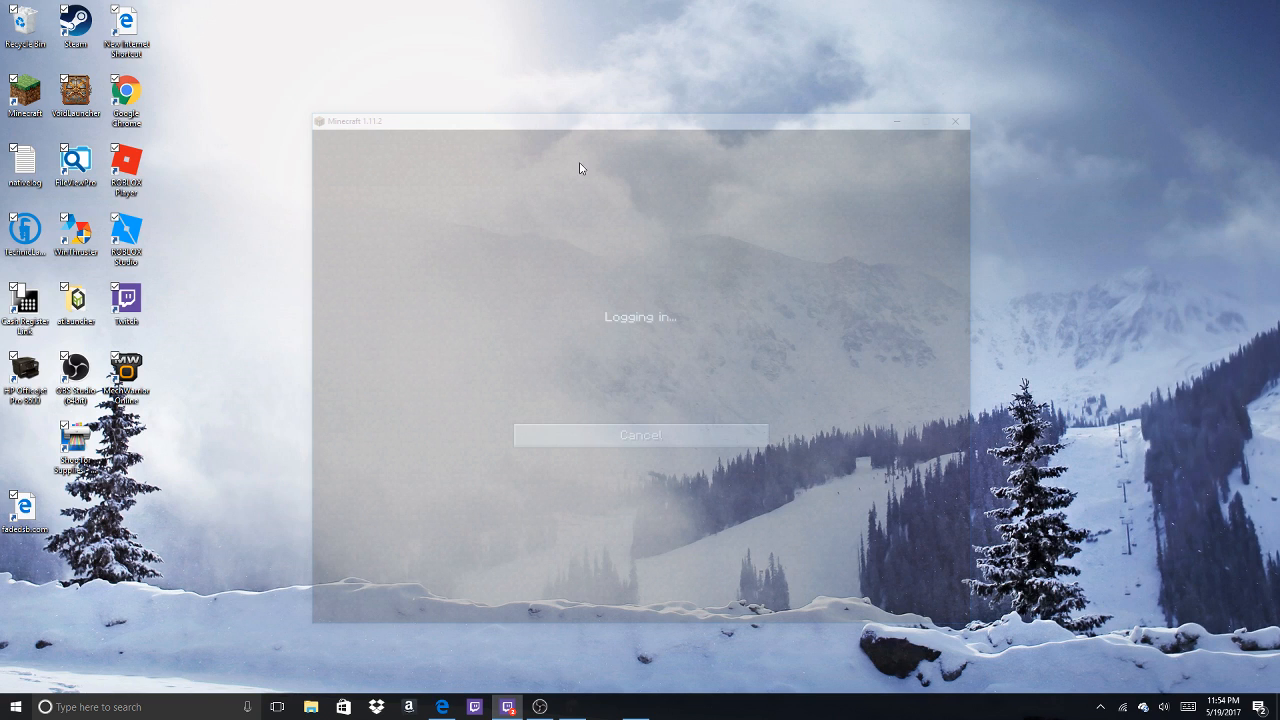
mouse_move(750, 169)
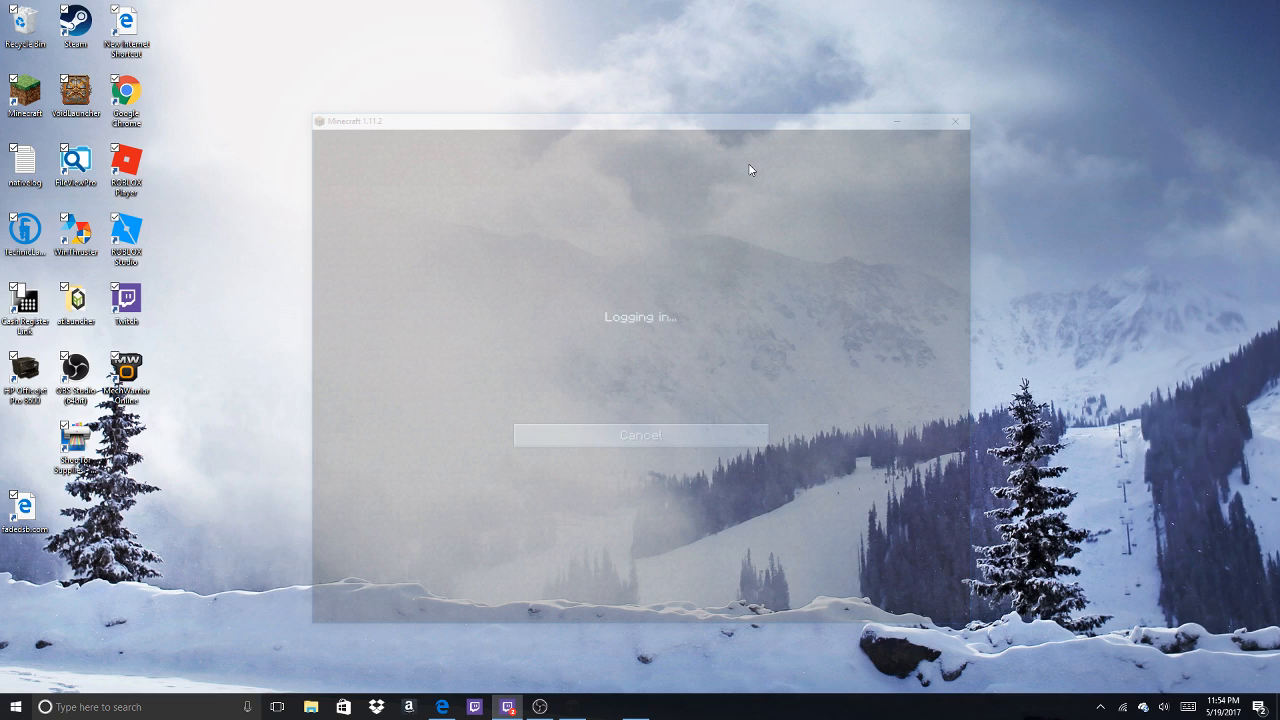
mouse_move(814, 157)
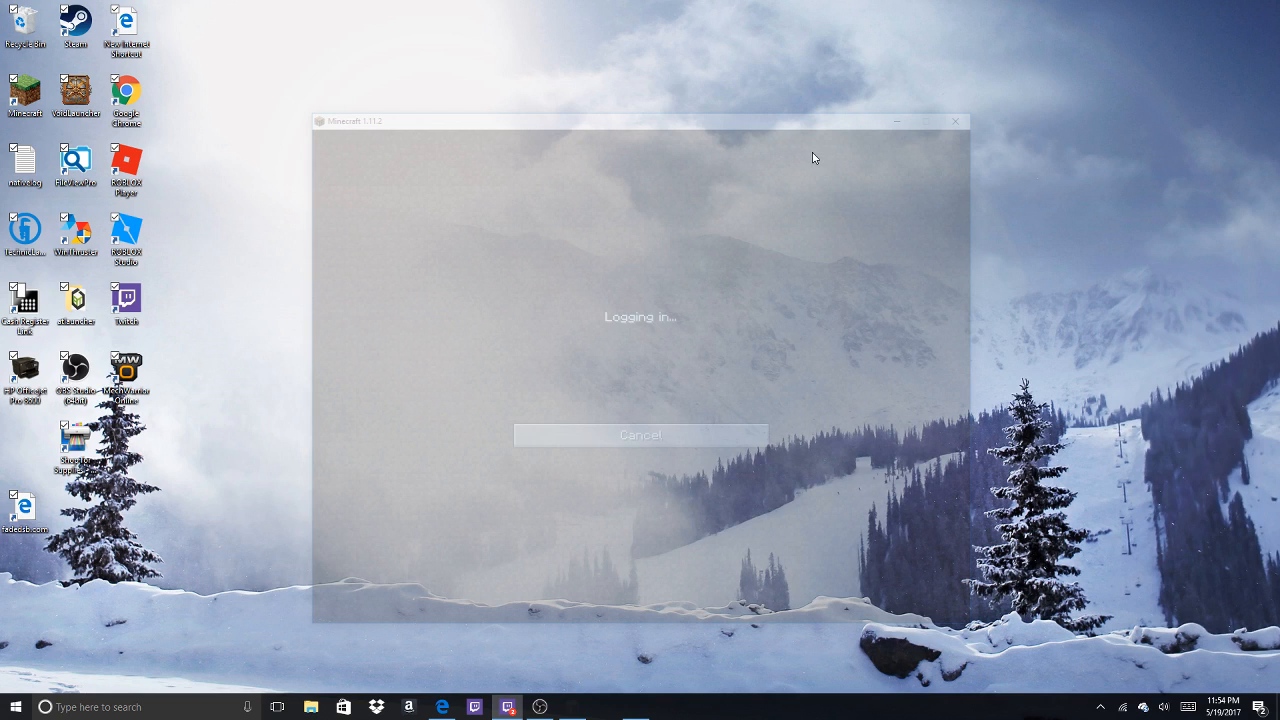
mouse_move(800, 180)
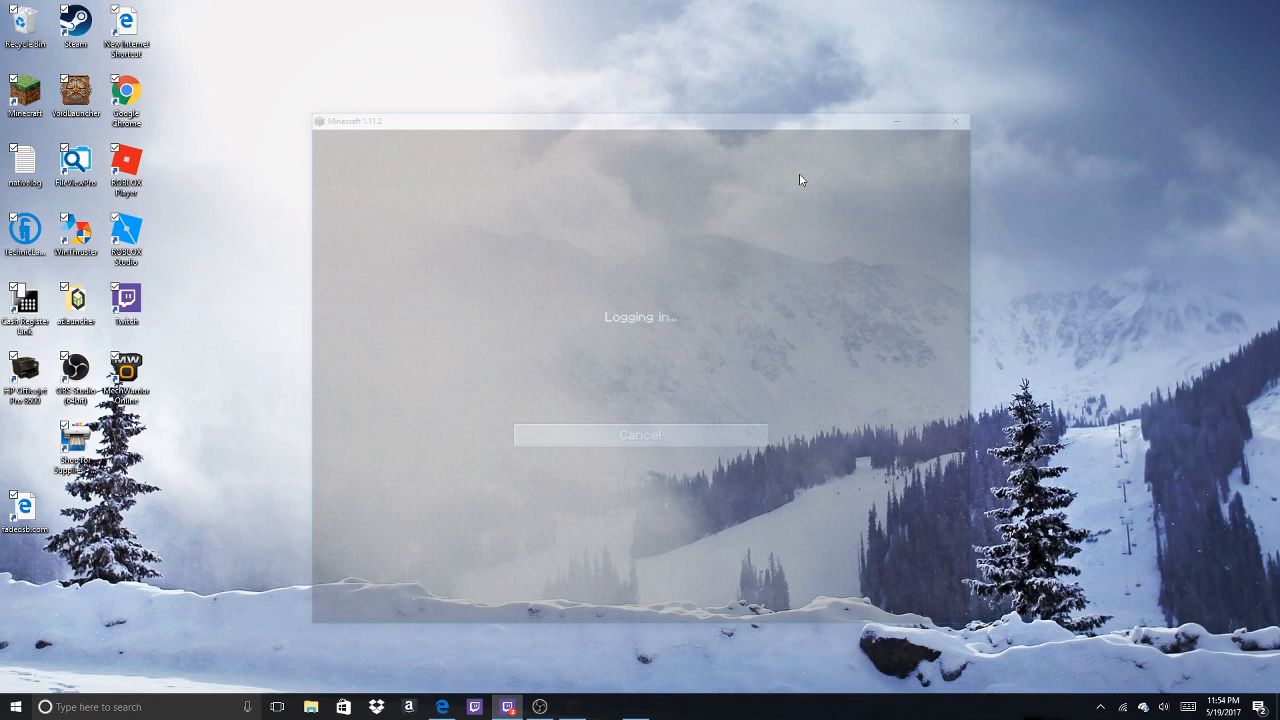
mouse_move(813, 153)
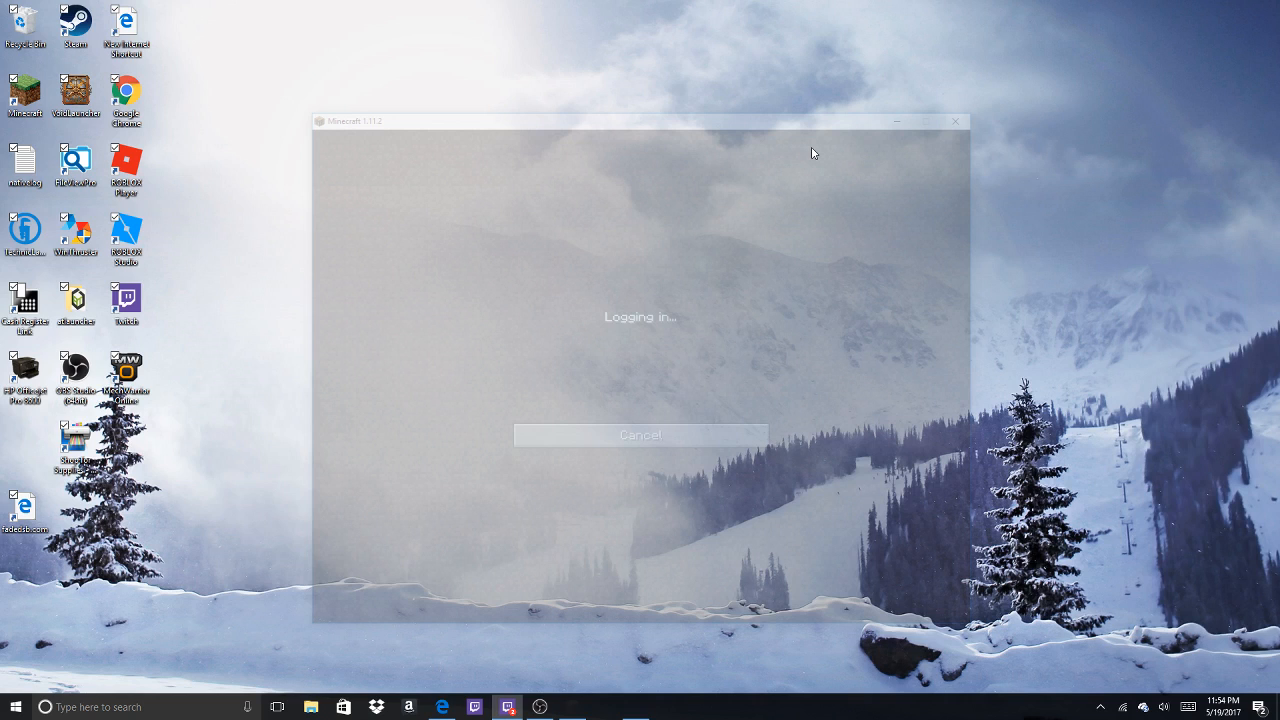
mouse_move(513, 682)
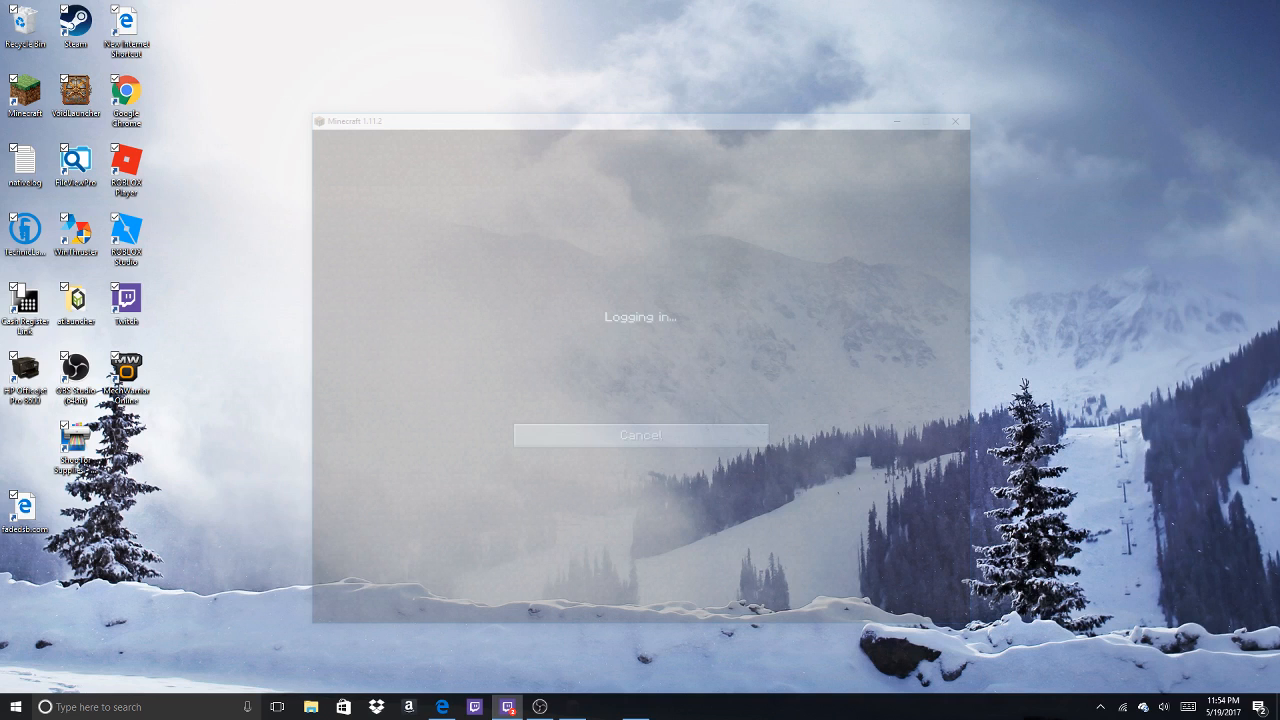
mouse_move(538, 286)
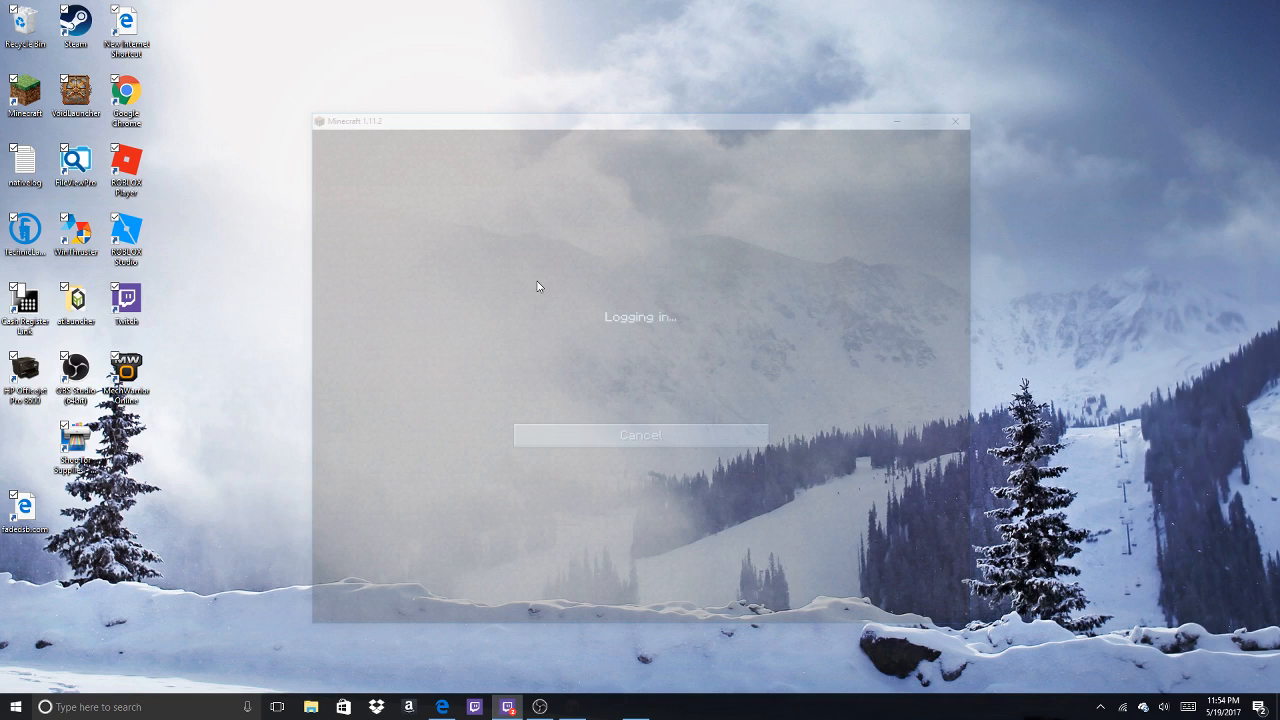
mouse_move(542, 287)
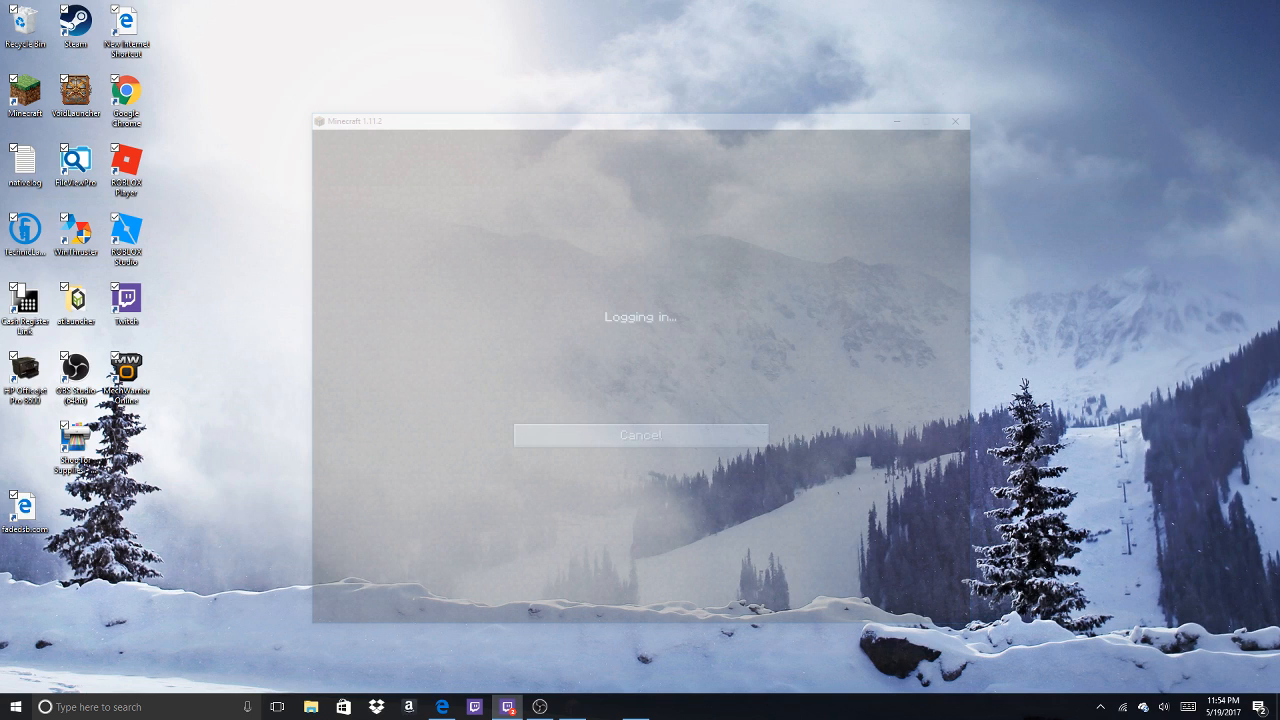
mouse_move(641, 364)
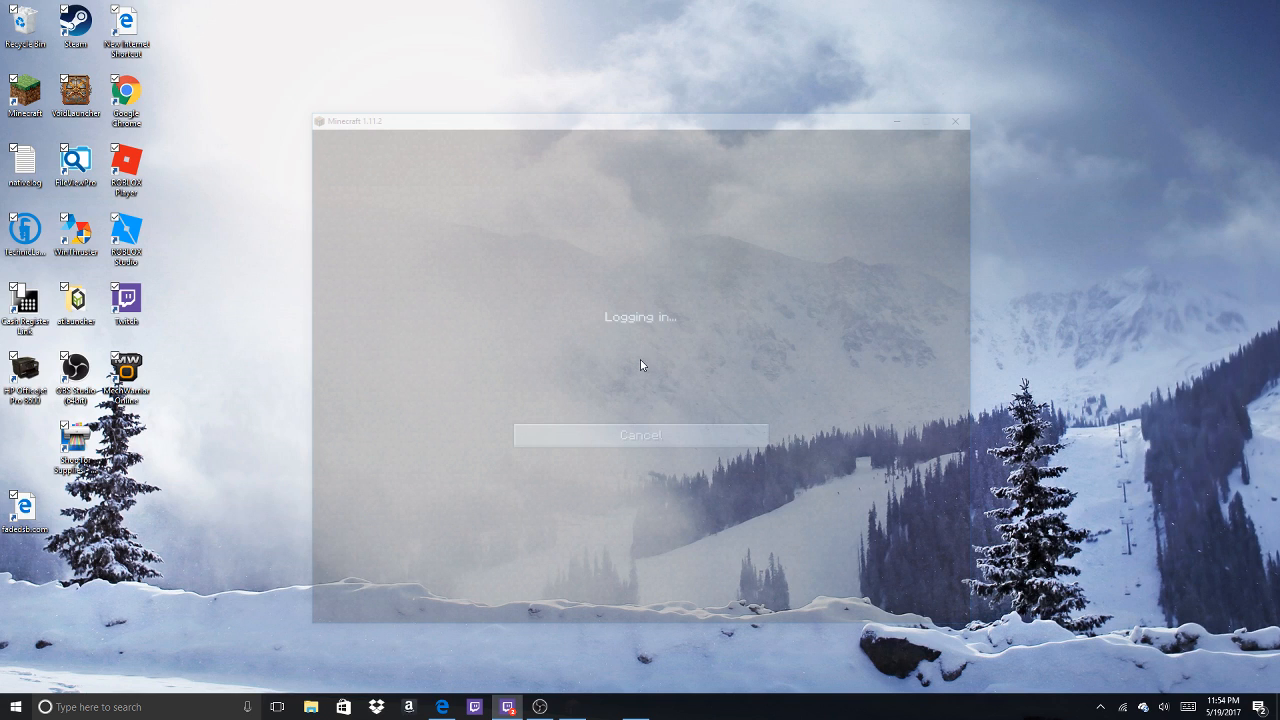
mouse_move(573, 290)
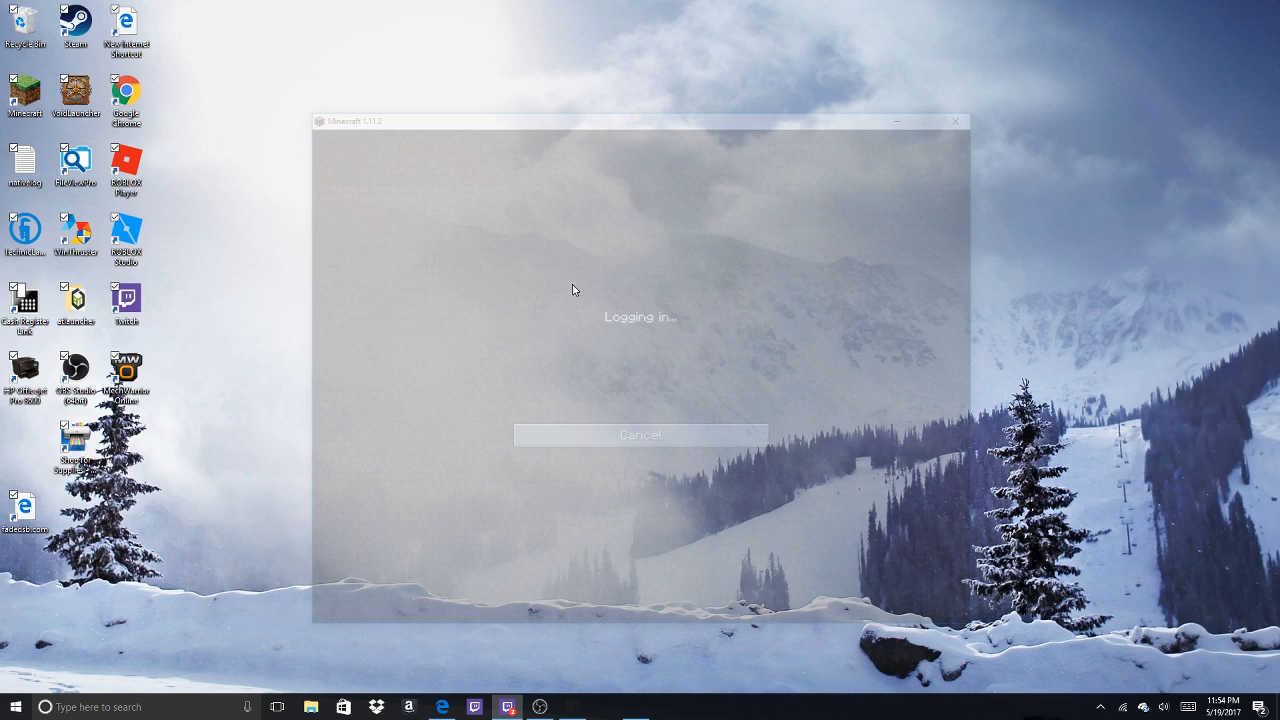
mouse_move(549, 293)
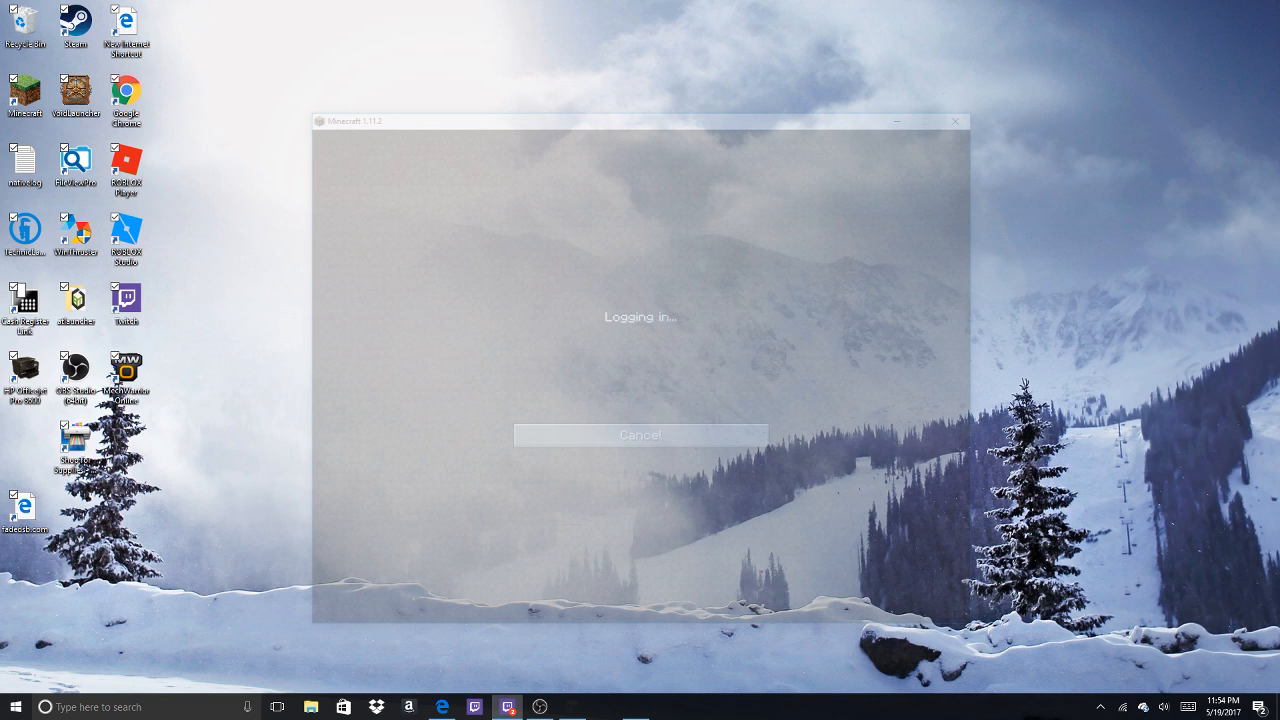
mouse_move(548, 285)
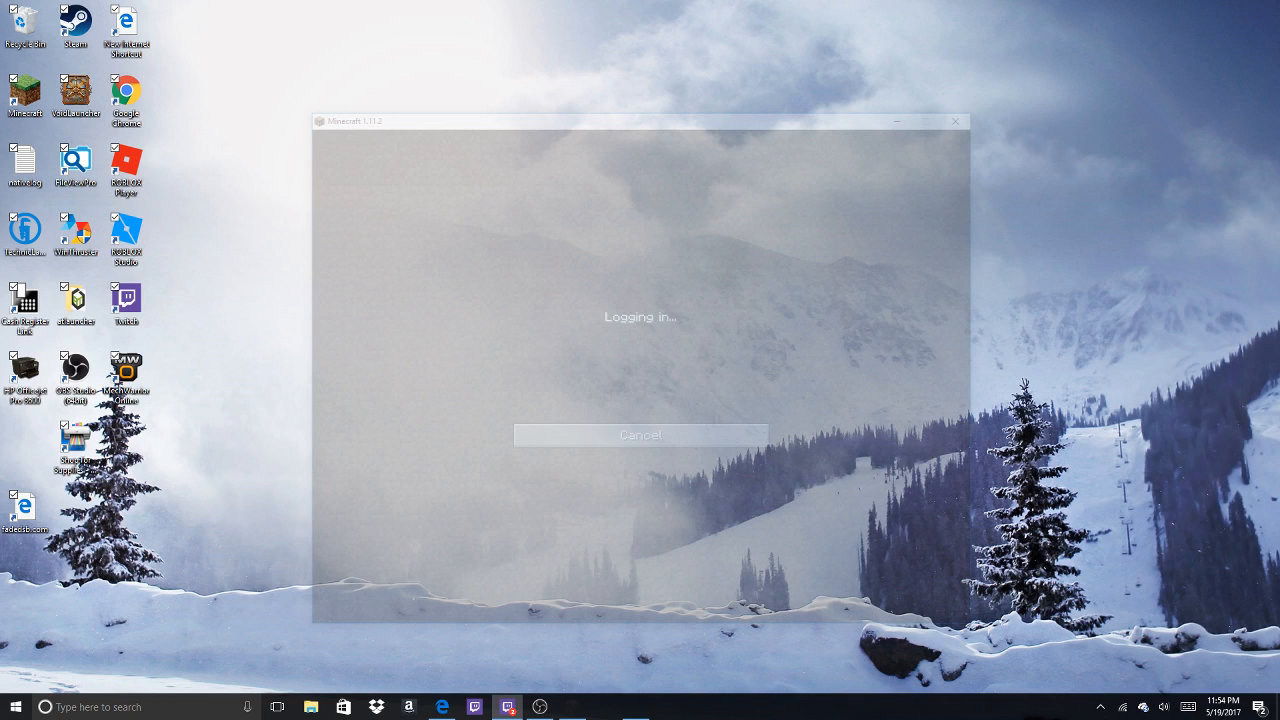
mouse_move(663, 288)
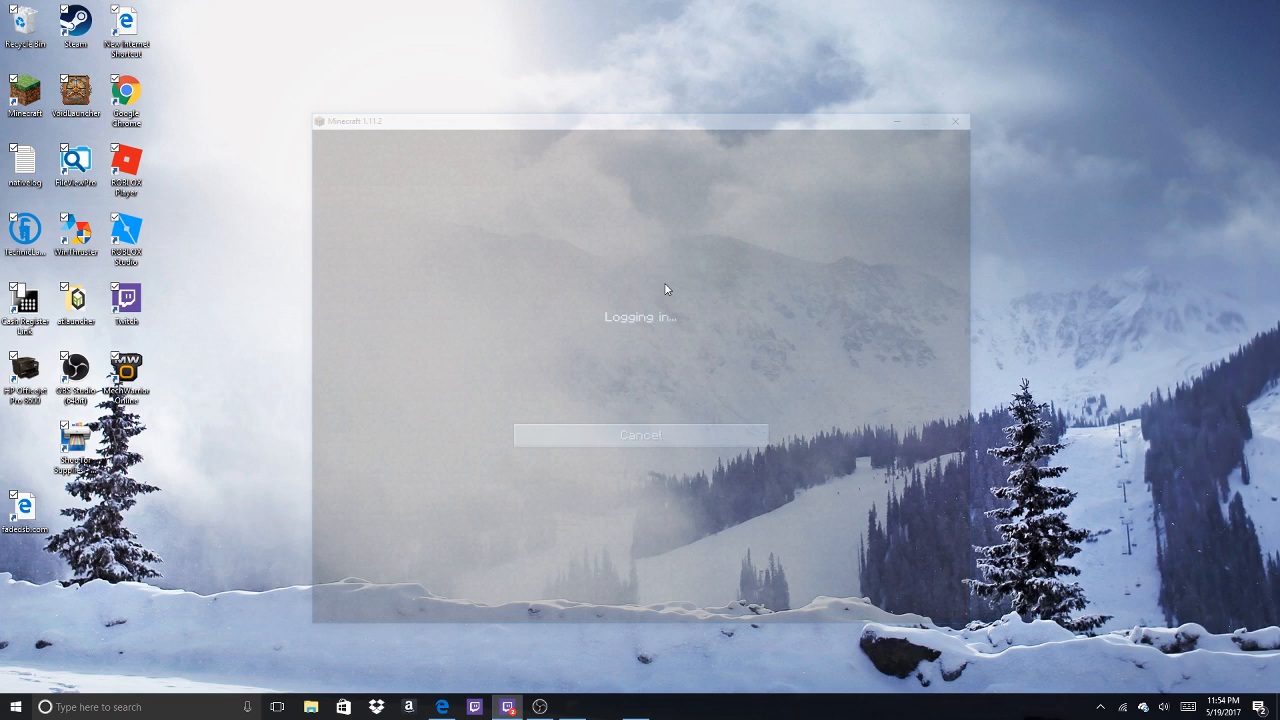
mouse_move(622, 289)
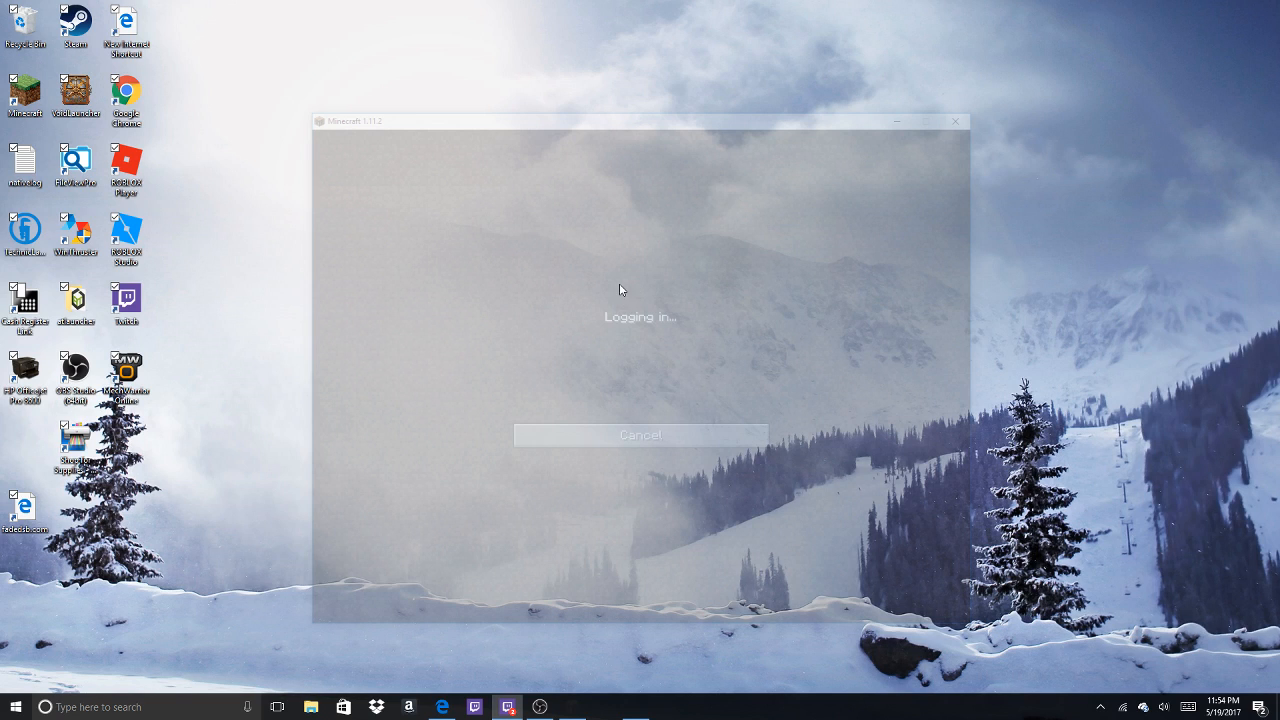
mouse_move(603, 292)
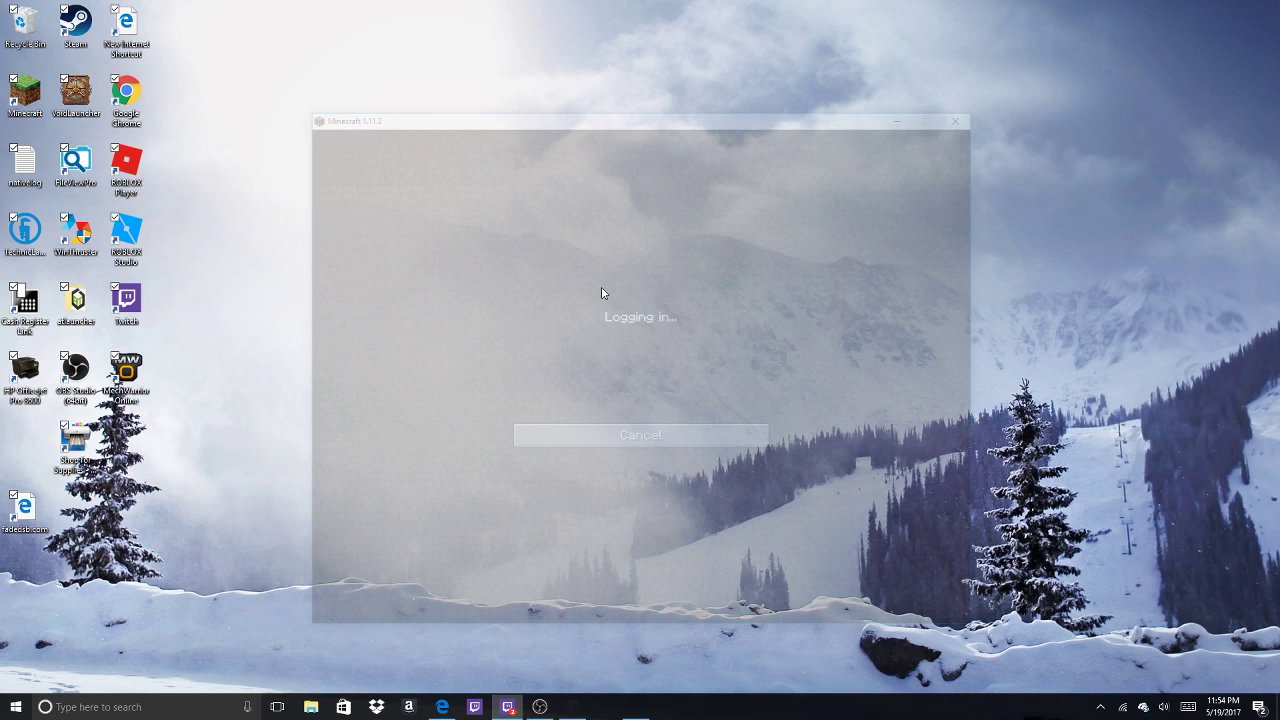
mouse_move(645, 285)
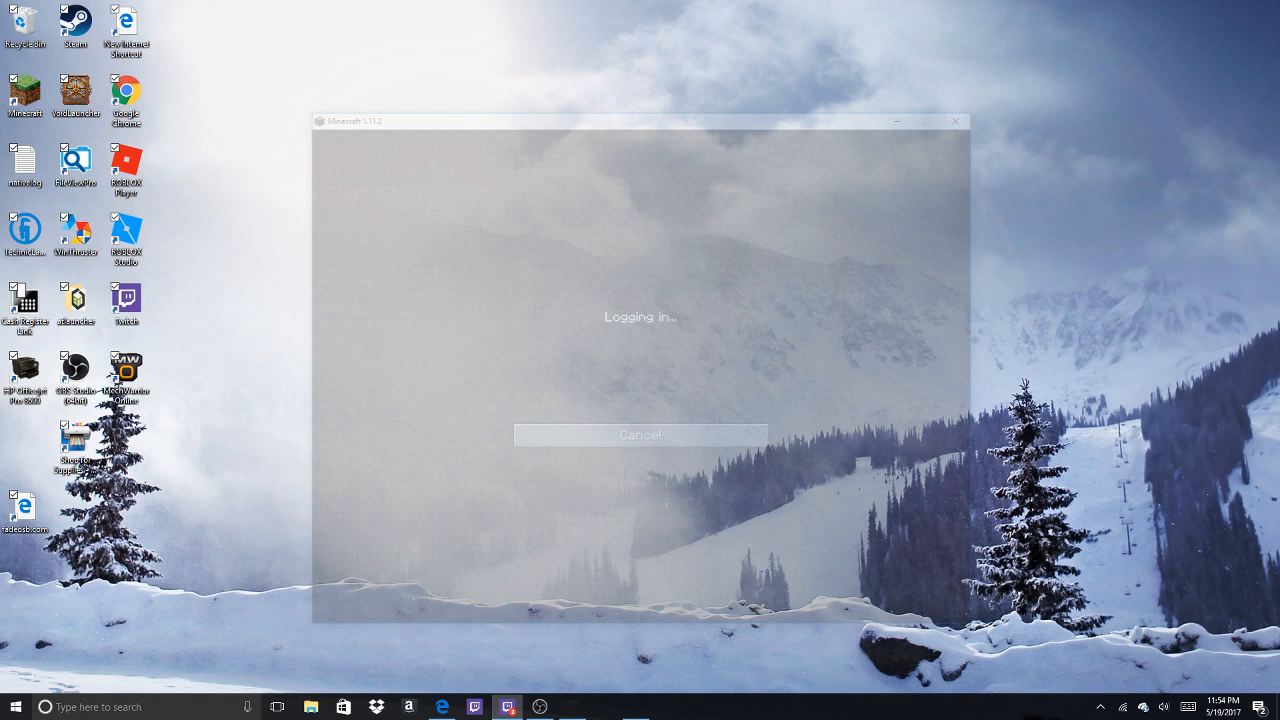
mouse_move(641, 364)
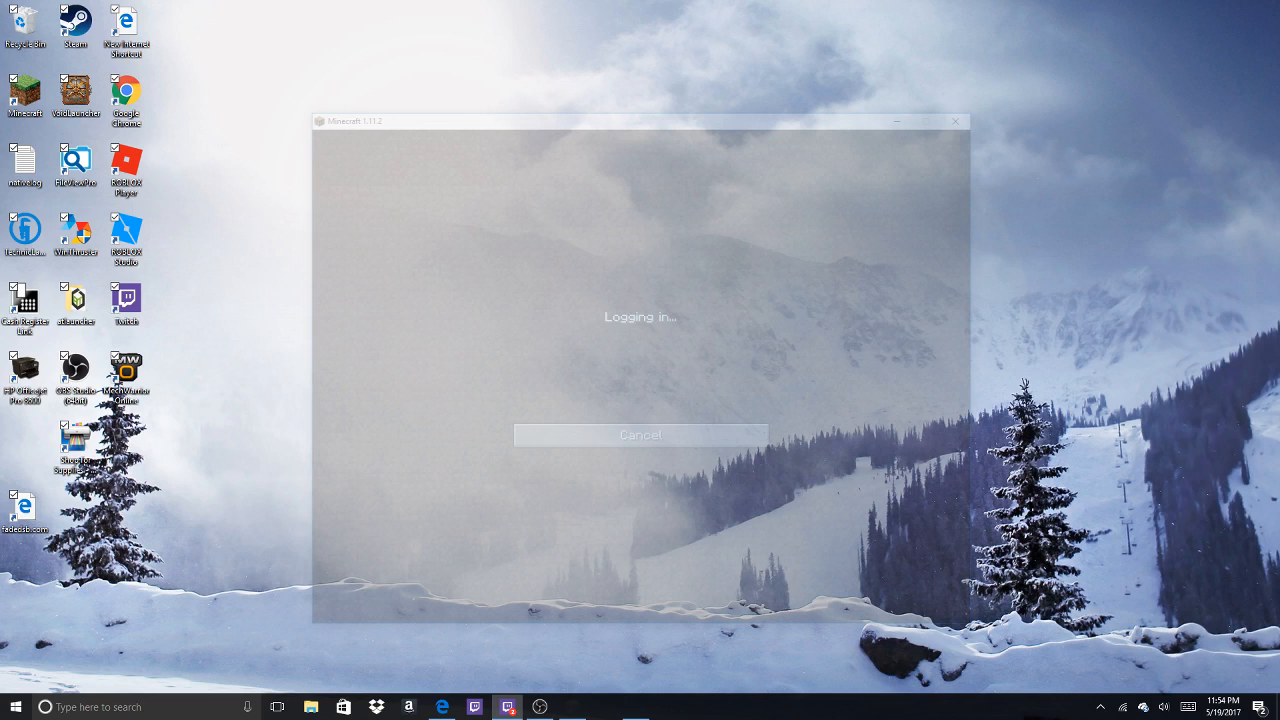
mouse_move(641, 364)
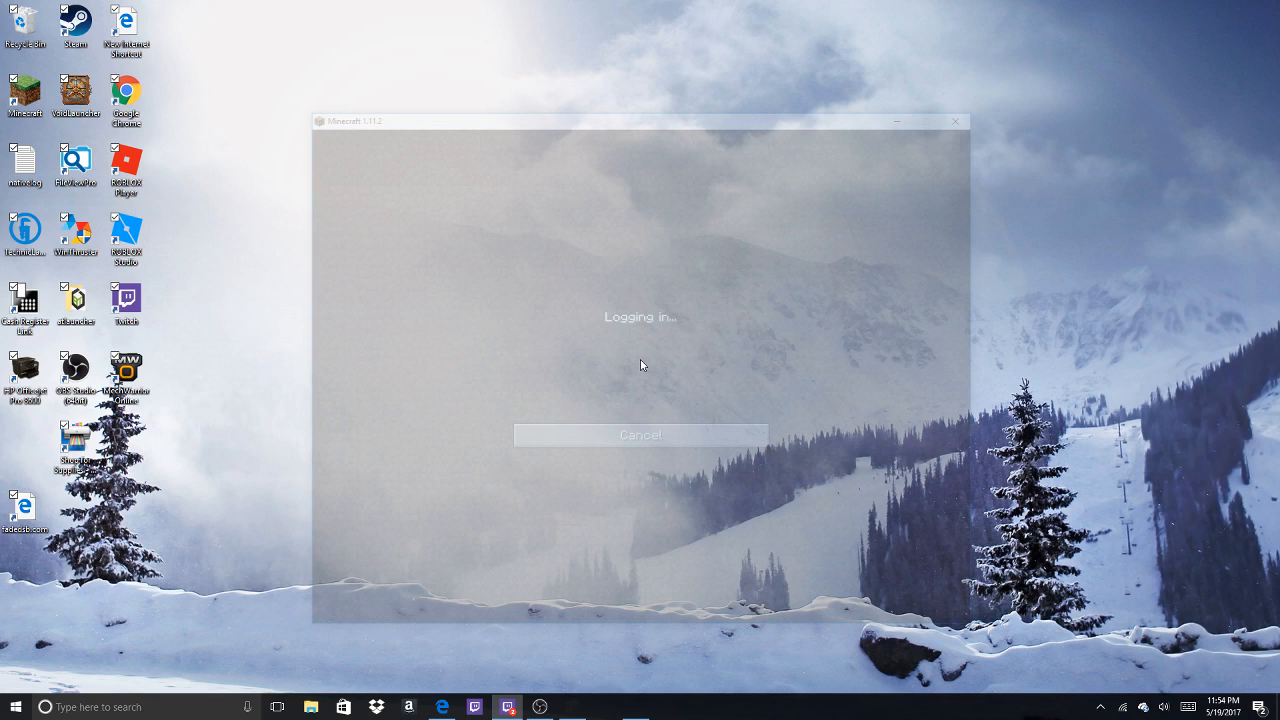
mouse_move(642, 364)
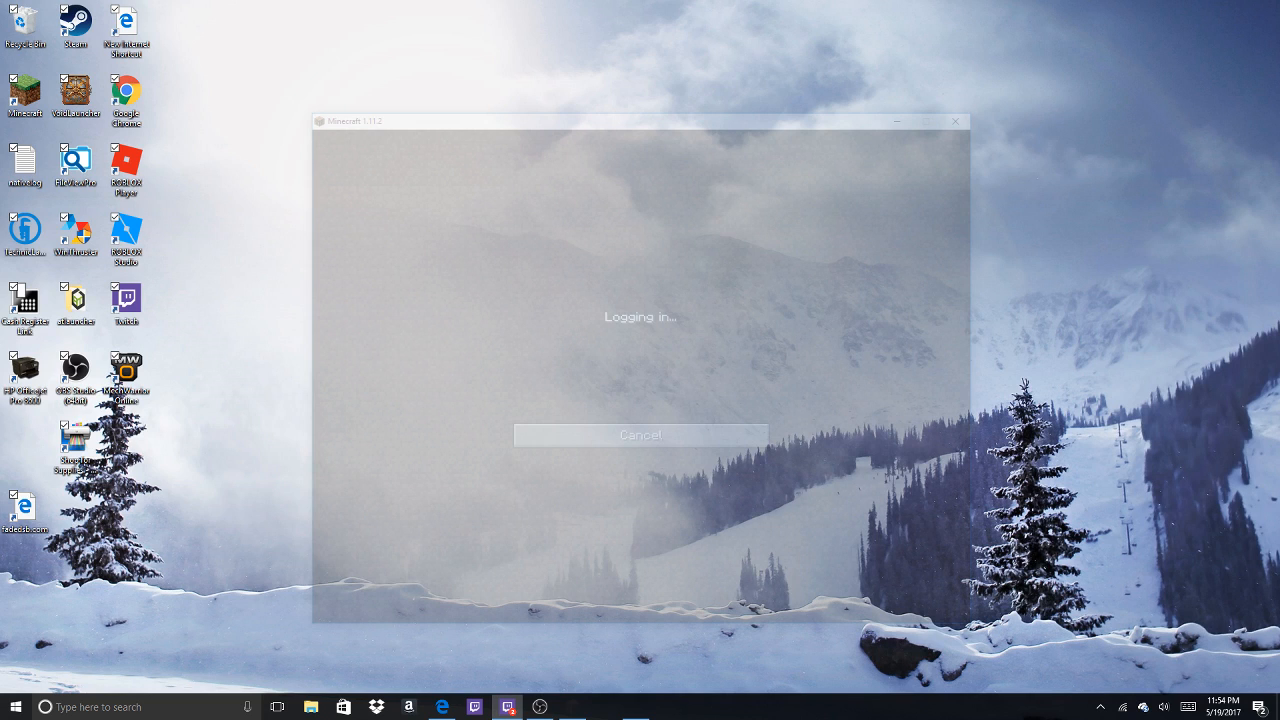
mouse_move(641, 364)
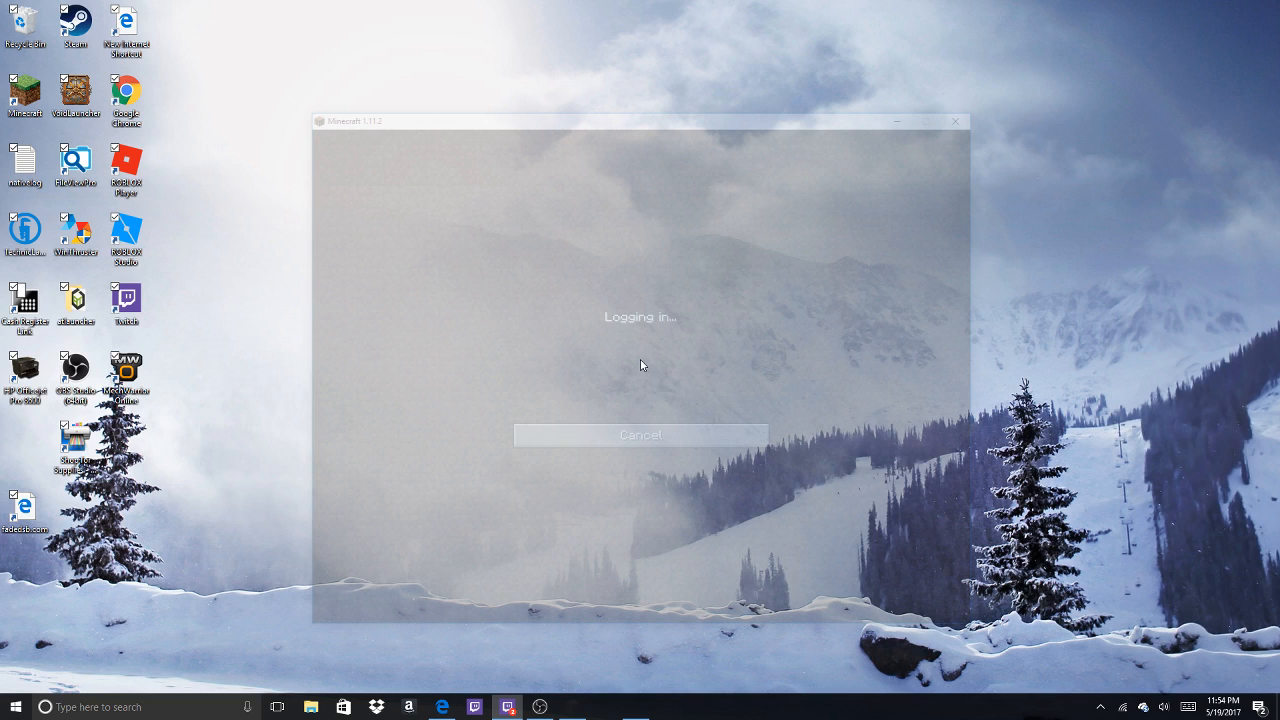
mouse_move(587, 376)
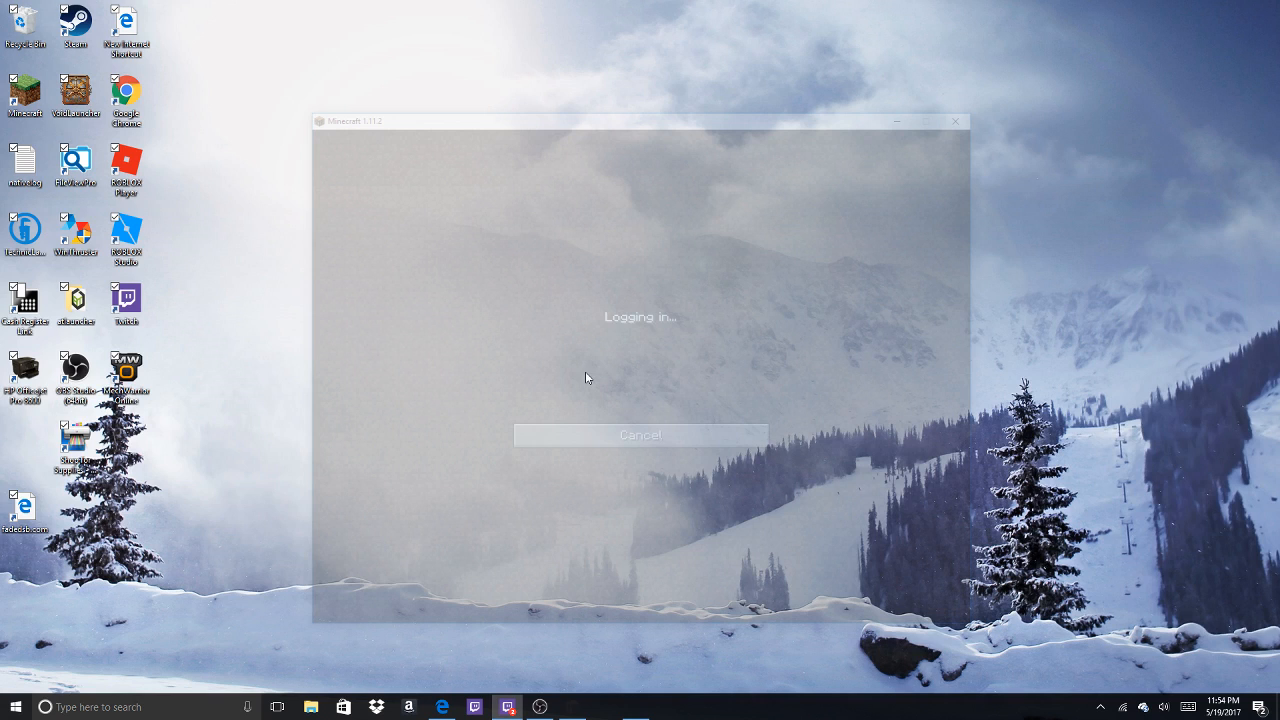
mouse_move(602, 397)
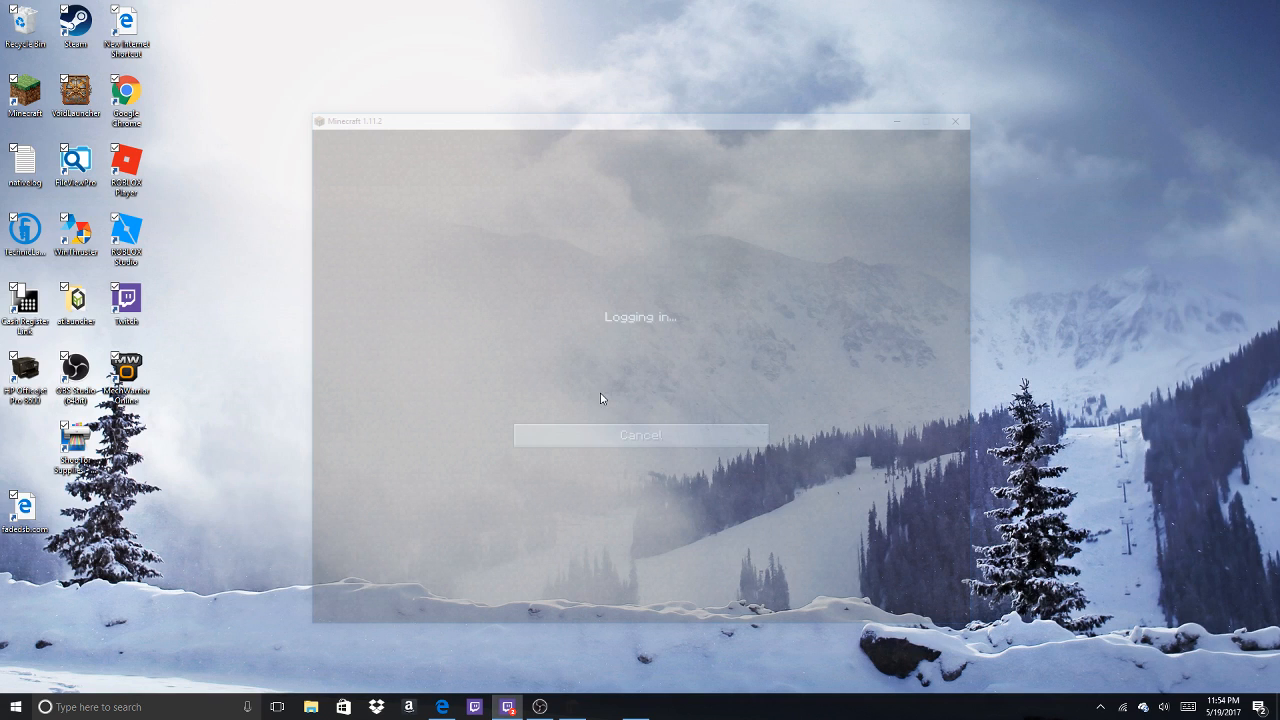
mouse_move(702, 446)
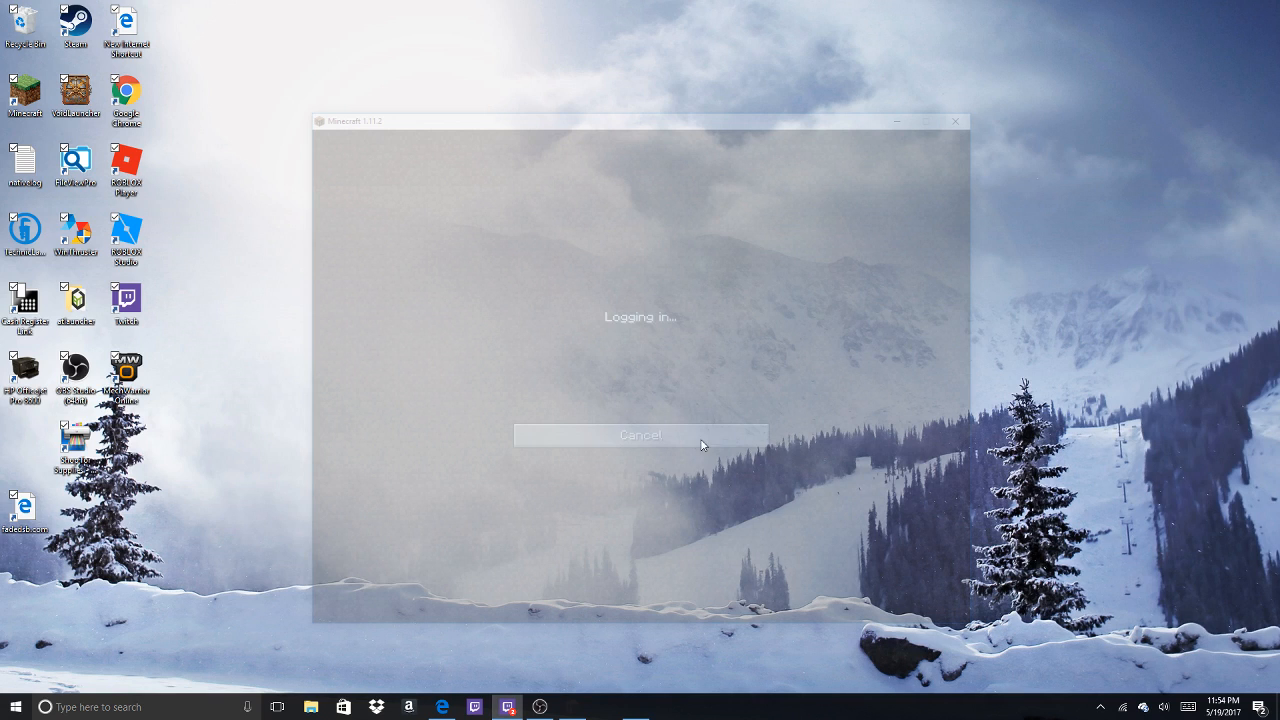
mouse_move(712, 448)
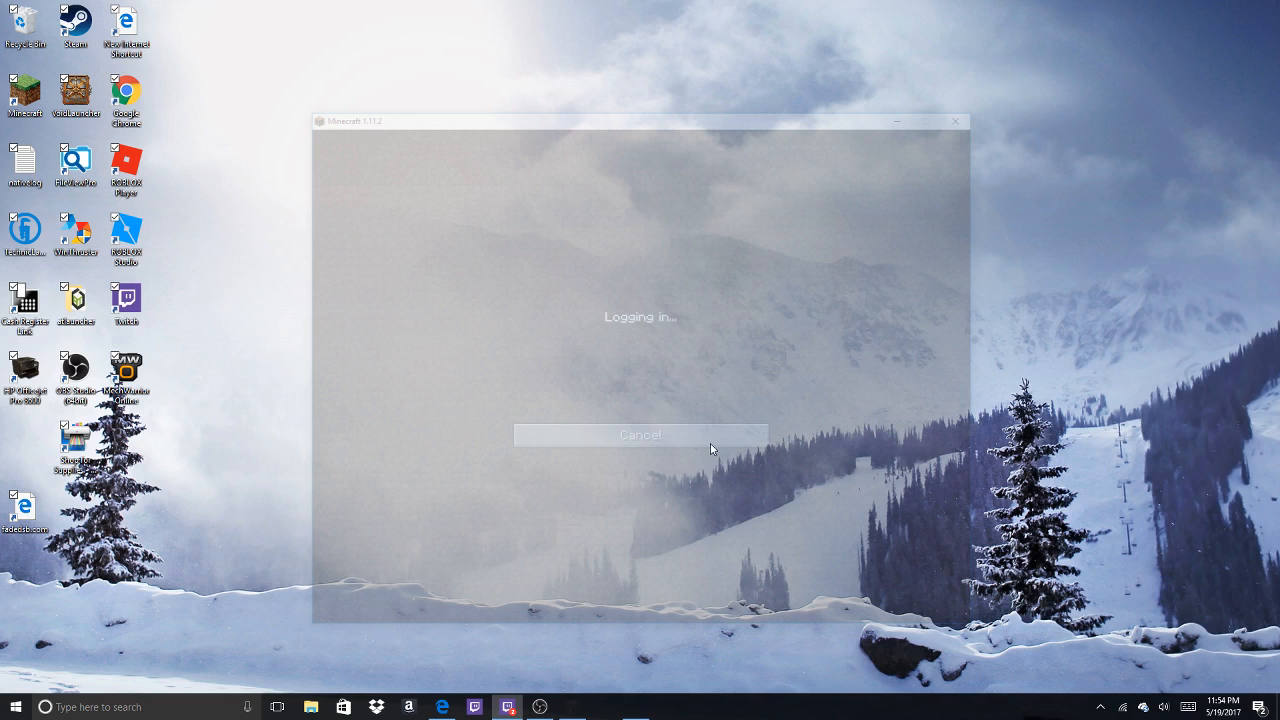
mouse_move(676, 399)
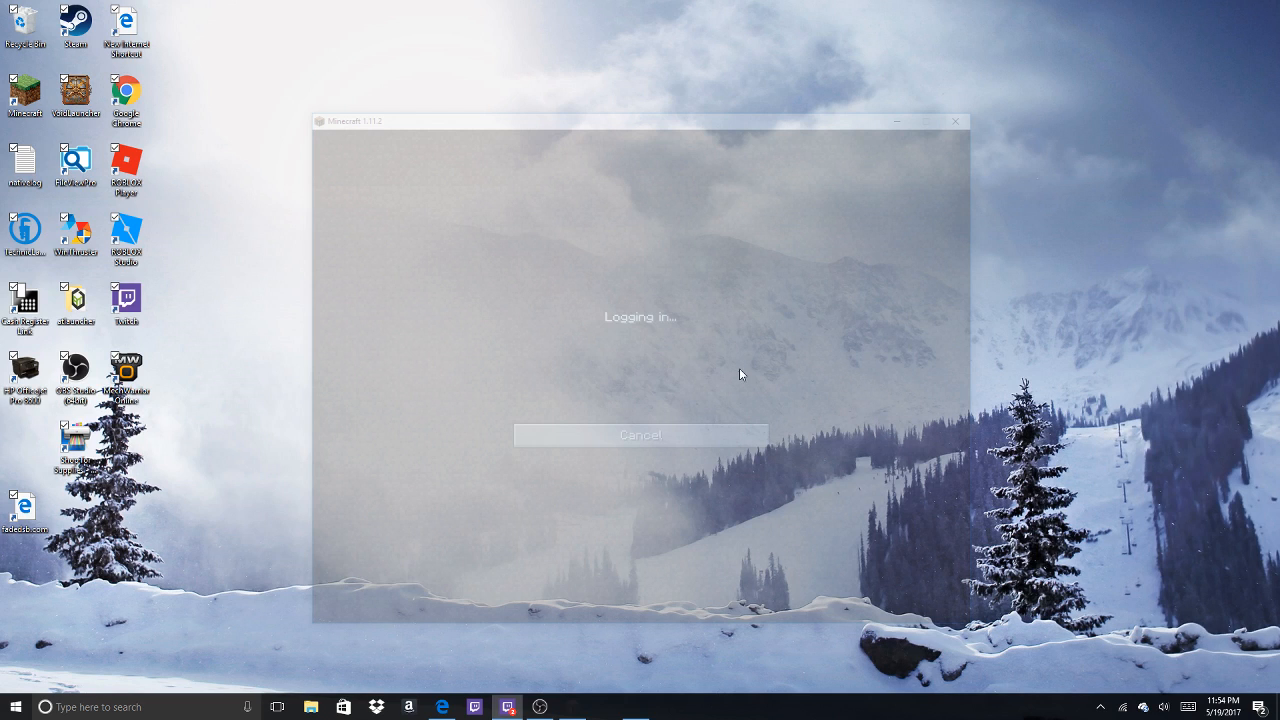
mouse_move(674, 423)
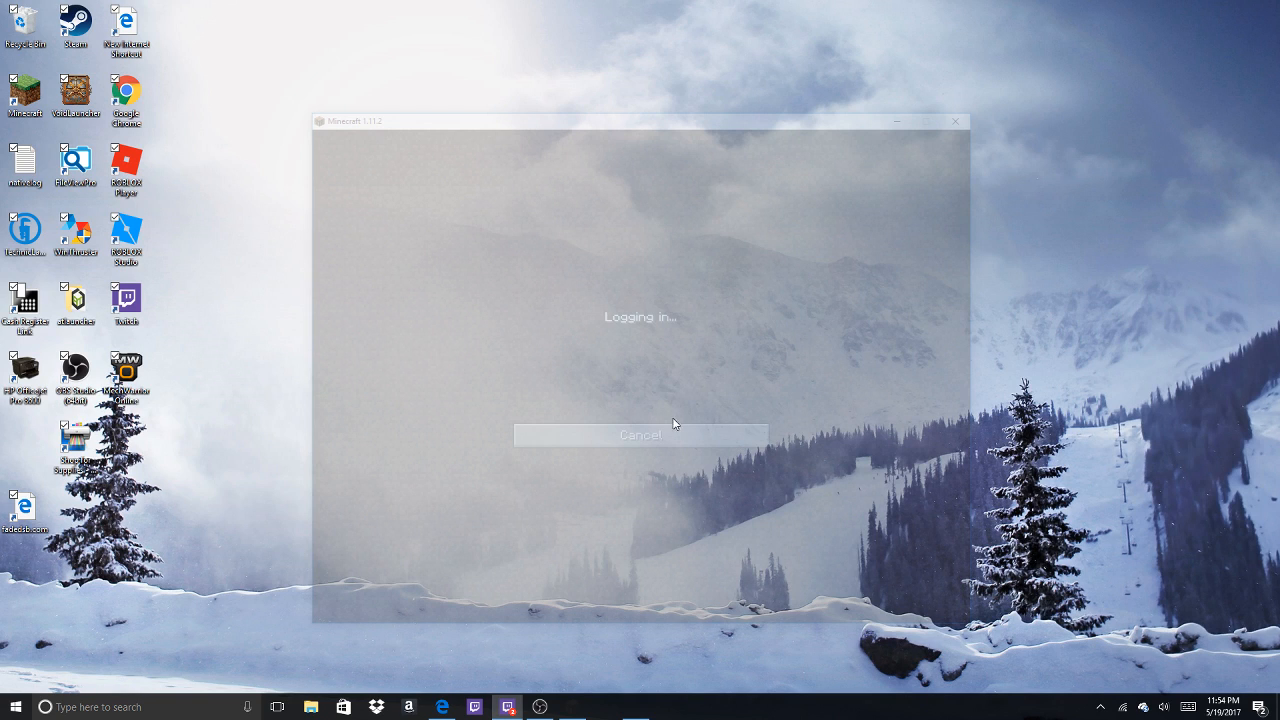
mouse_move(565, 395)
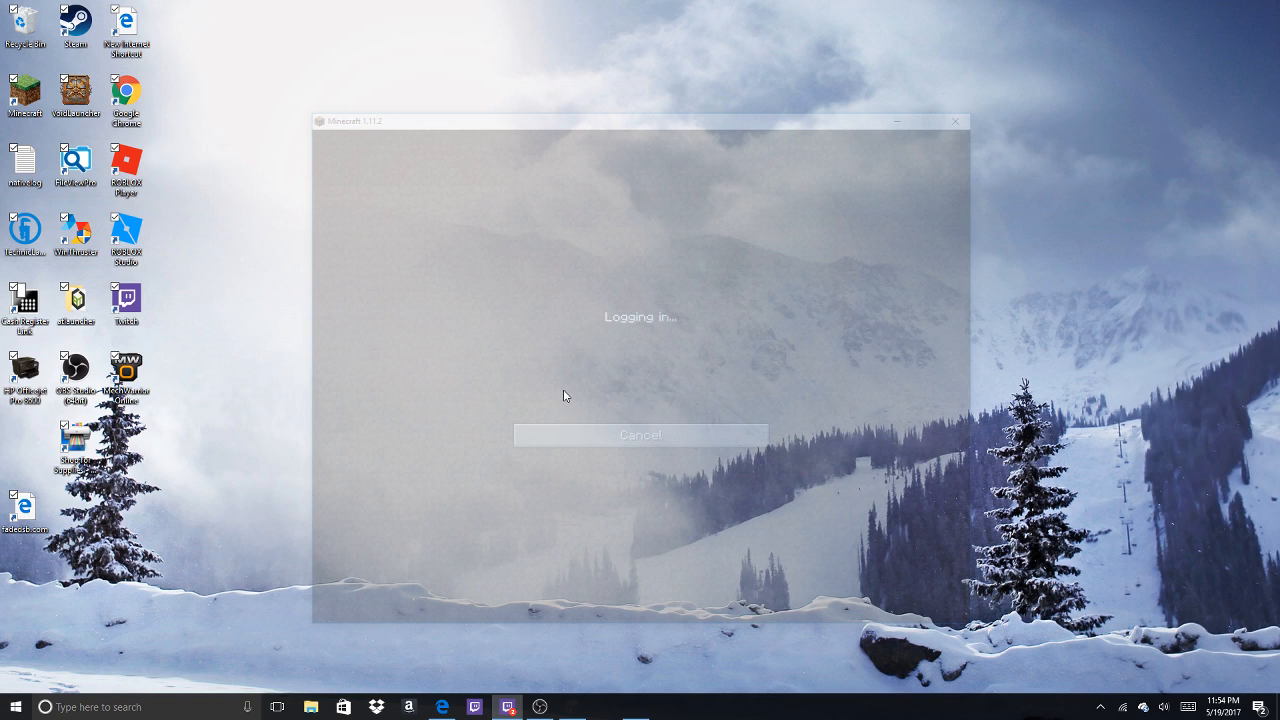
mouse_move(640, 364)
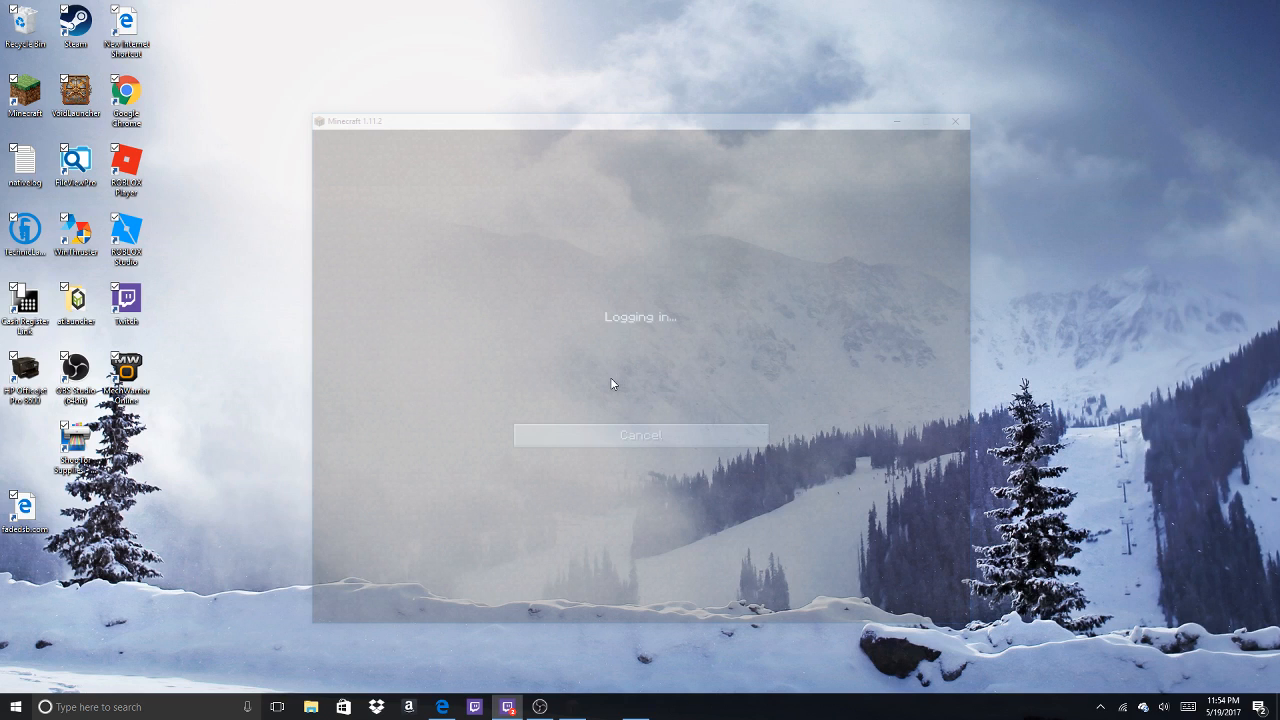
mouse_move(662, 318)
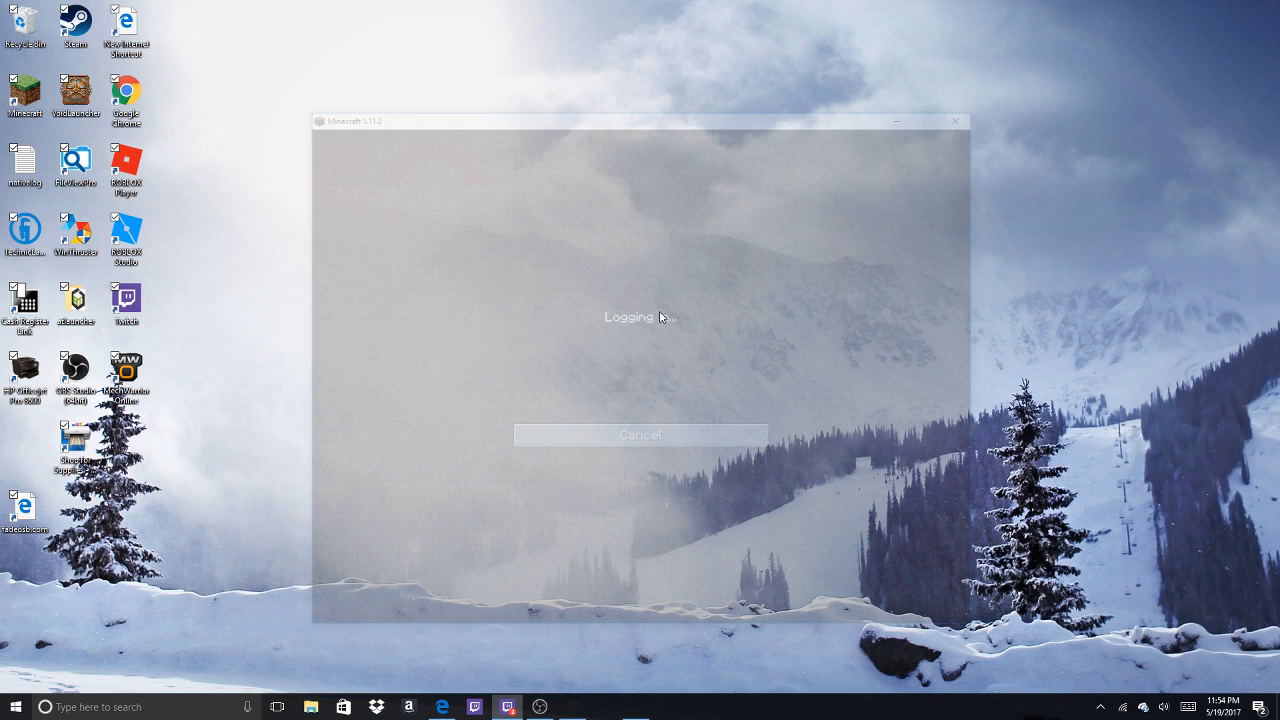
mouse_move(664, 387)
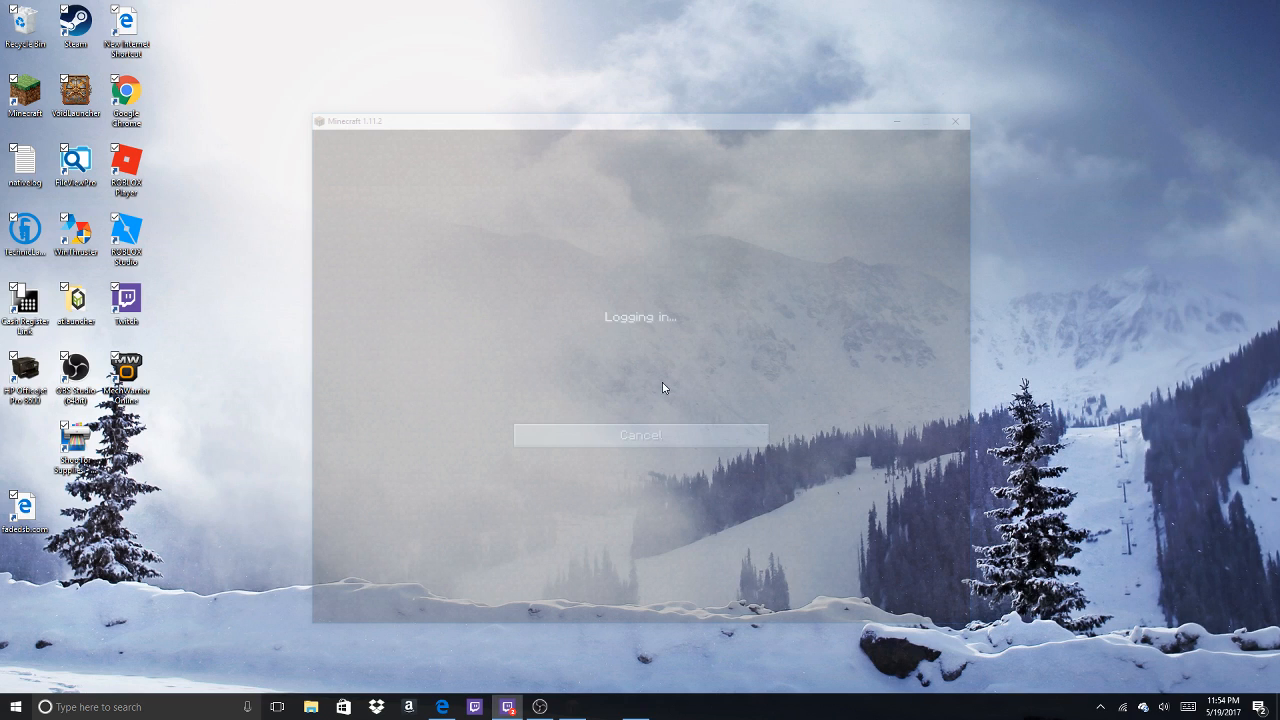
mouse_move(711, 401)
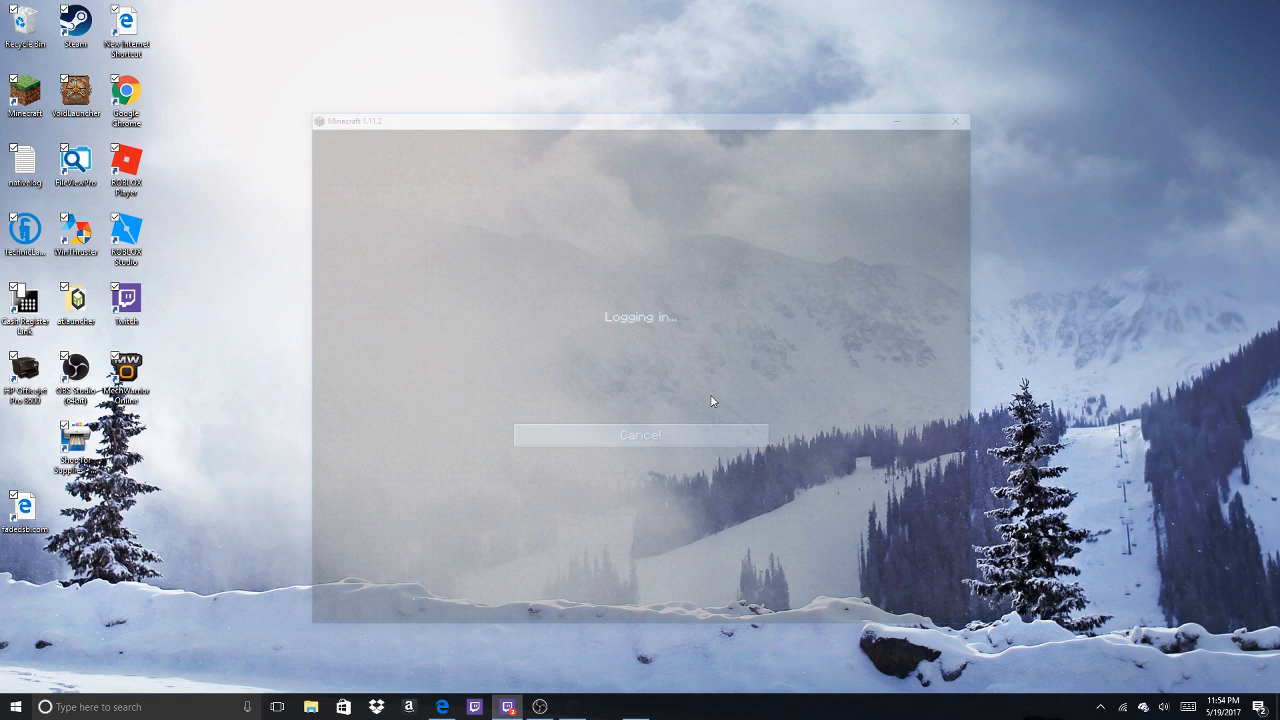
mouse_move(615, 449)
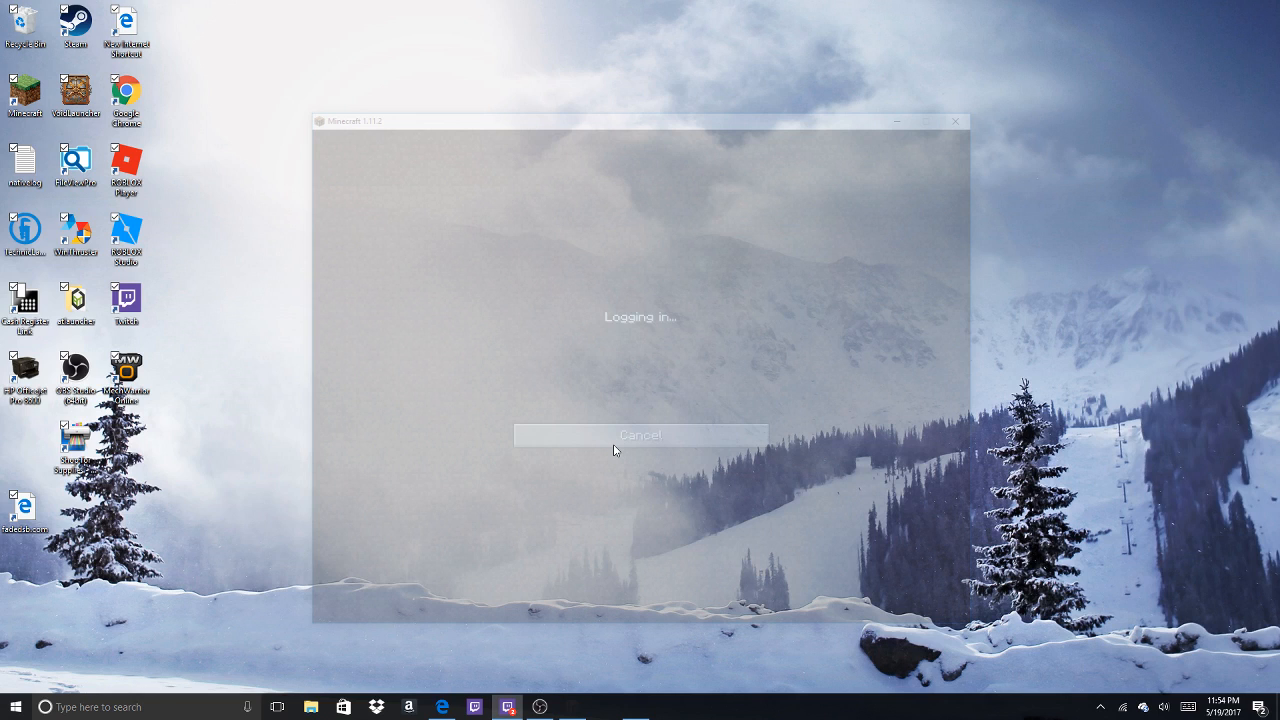
mouse_move(585, 453)
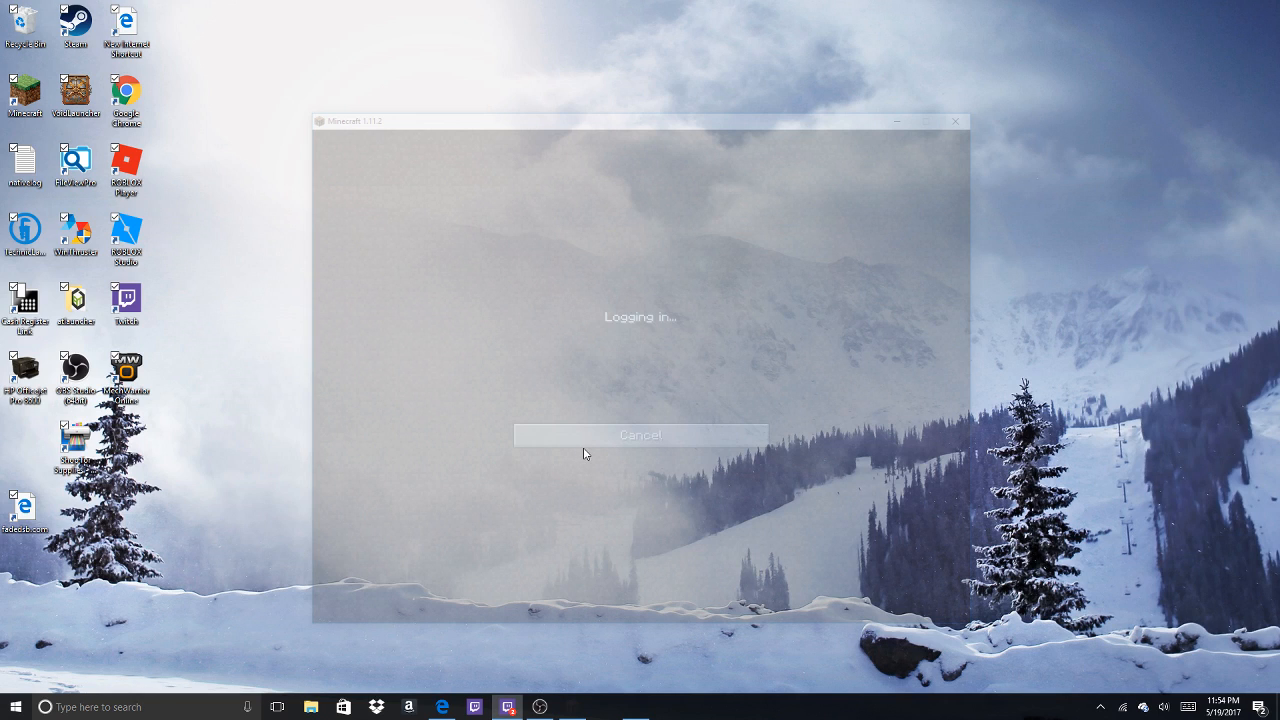
mouse_move(639, 447)
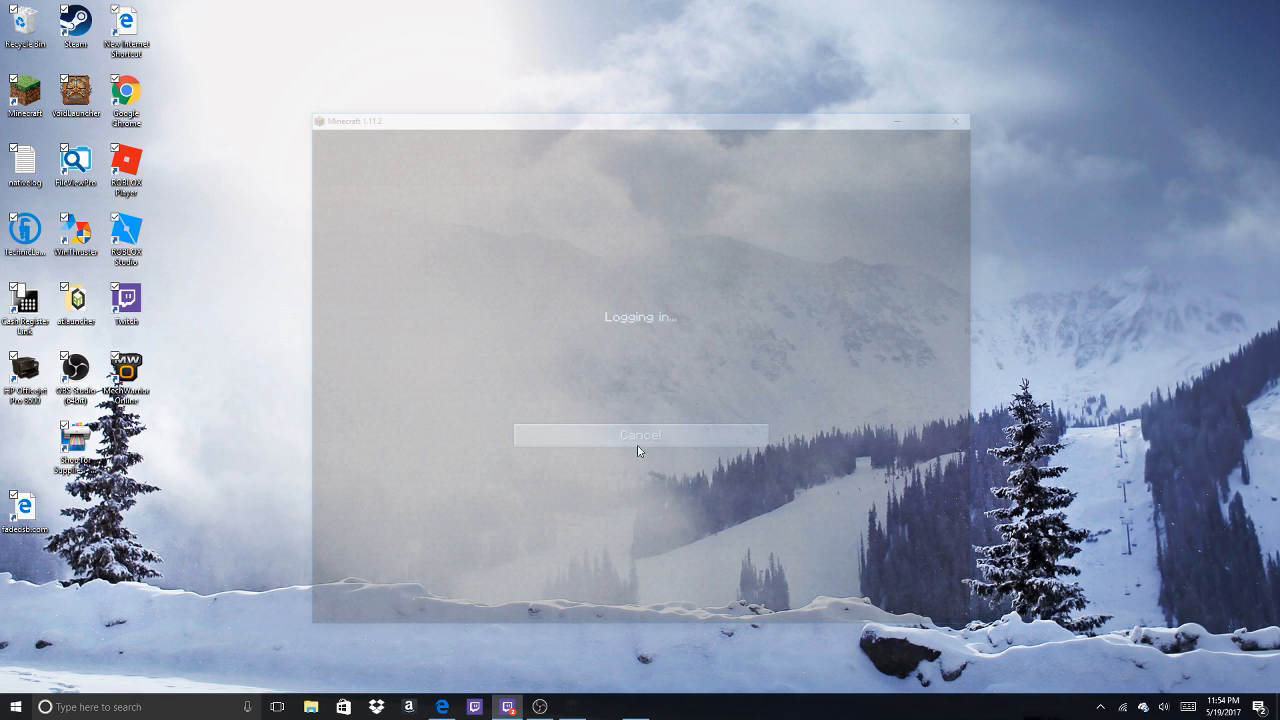
mouse_move(615, 451)
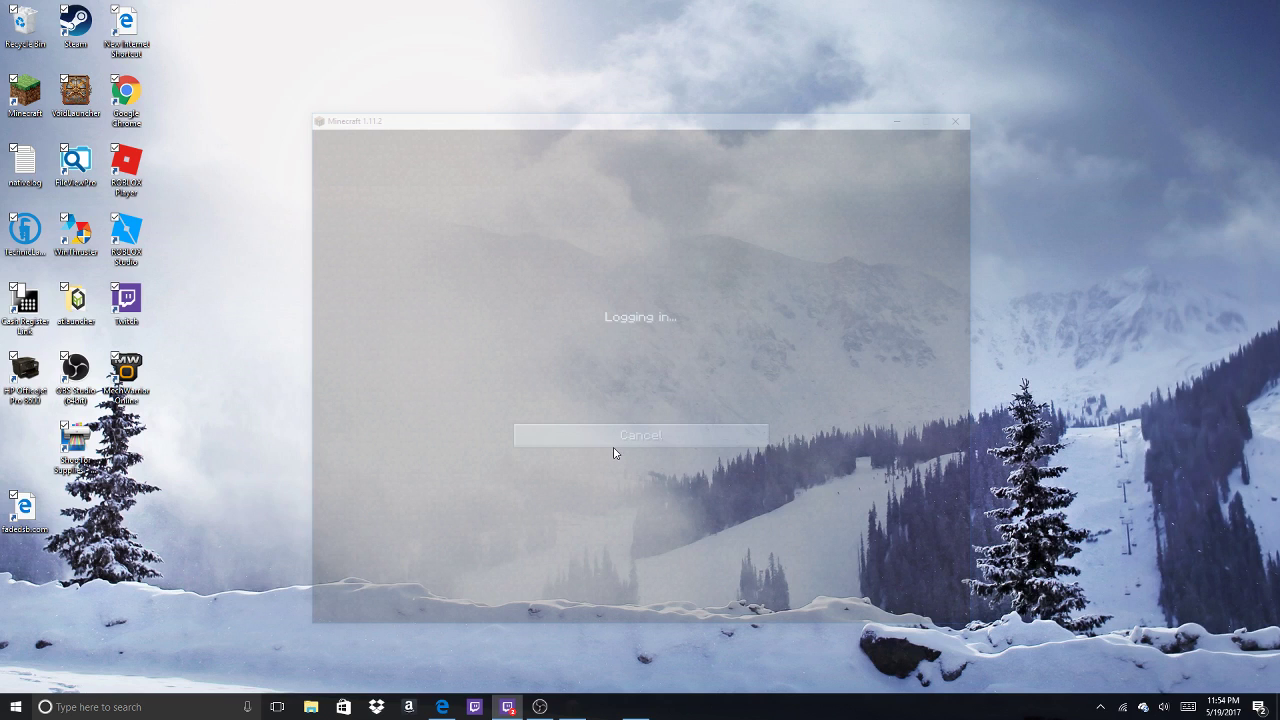